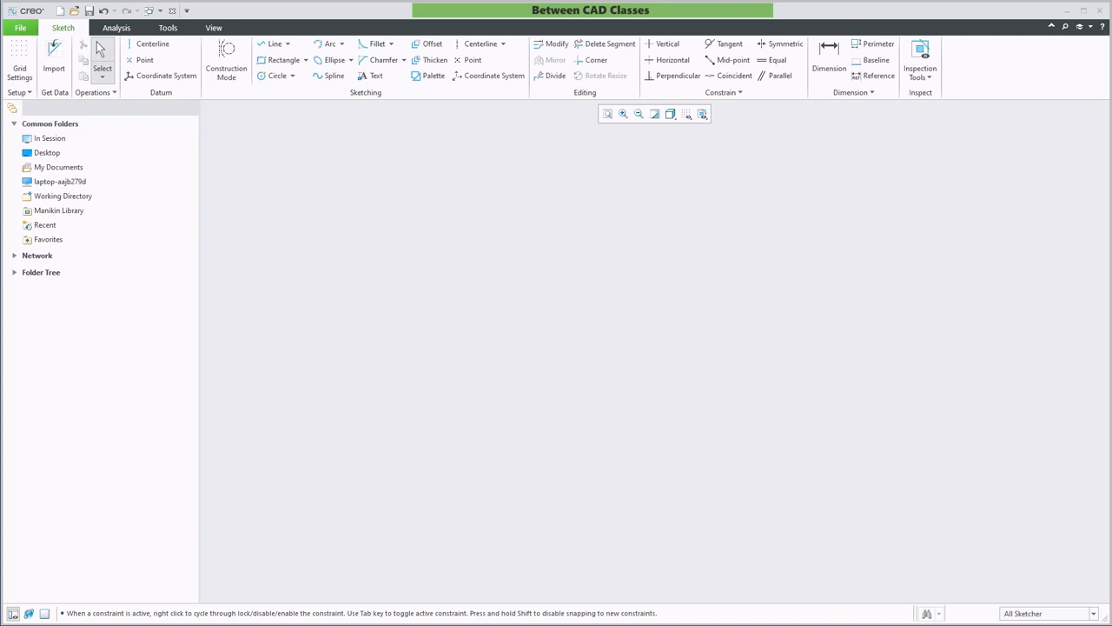
{"action": "mouse_move", "coordinate": [443, 263]}
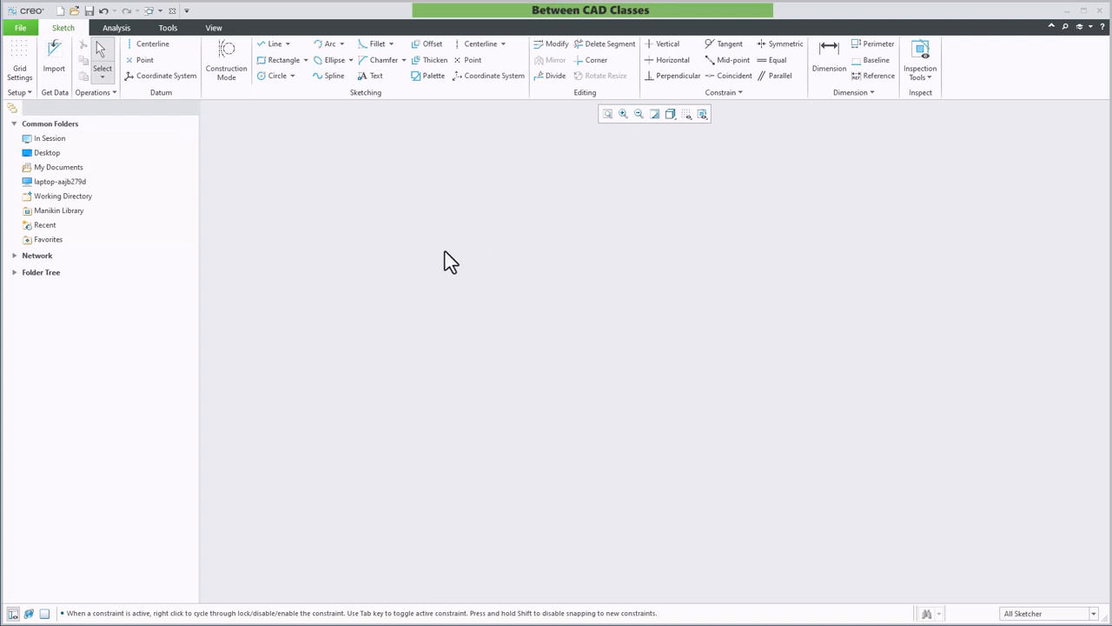
{"action": "mouse_move", "coordinate": [433, 275]}
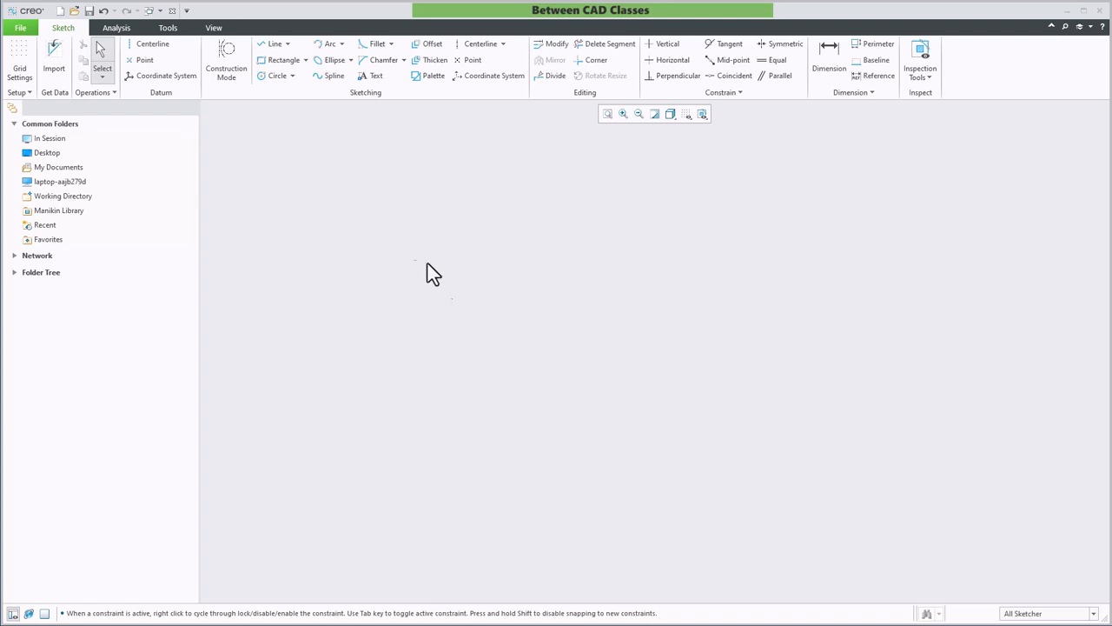
Sketch a rectangle by dragging corner to corner, leaving it about 14.25 by 7.70.
{"action": "left_click_drag", "start_coordinate": [456, 304], "coordinate": [626, 422]}
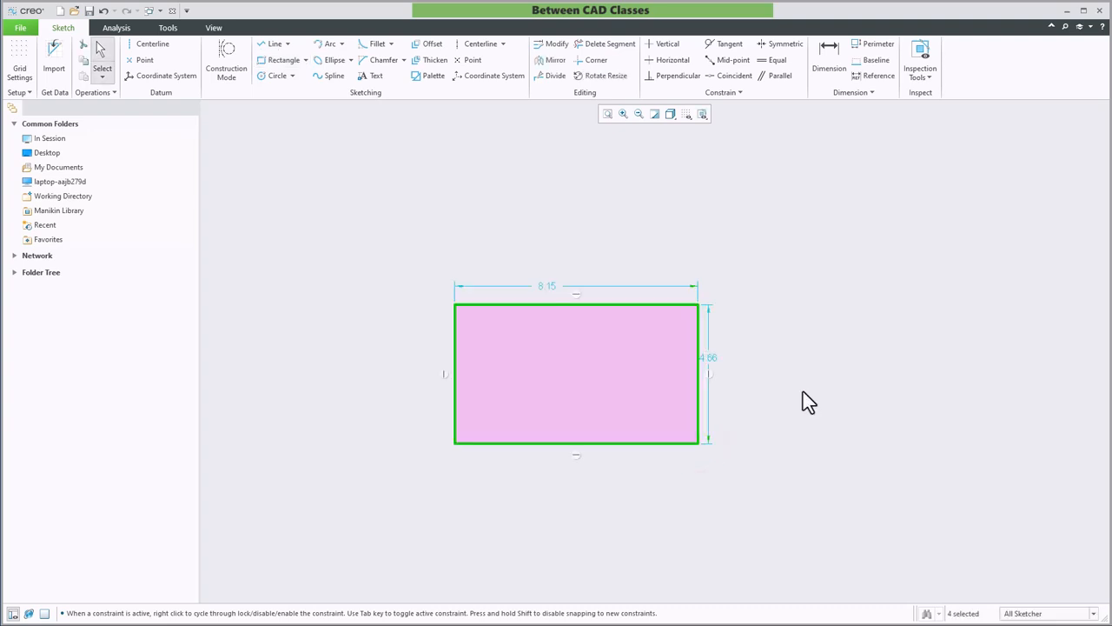
{"action": "mouse_move", "coordinate": [829, 413]}
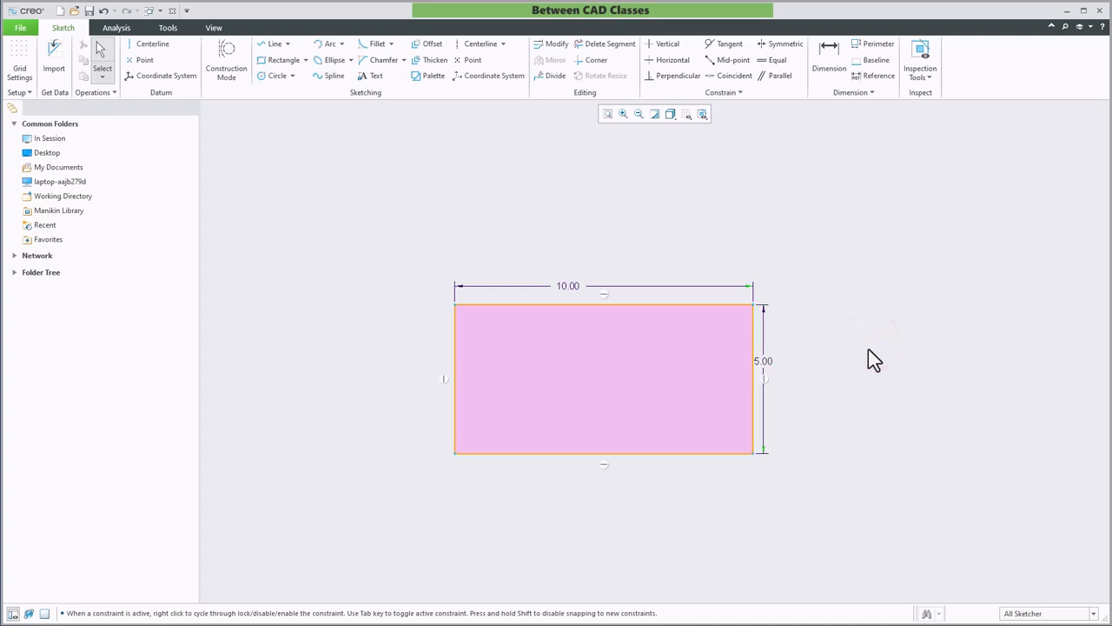
{"action": "mouse_move", "coordinate": [731, 410]}
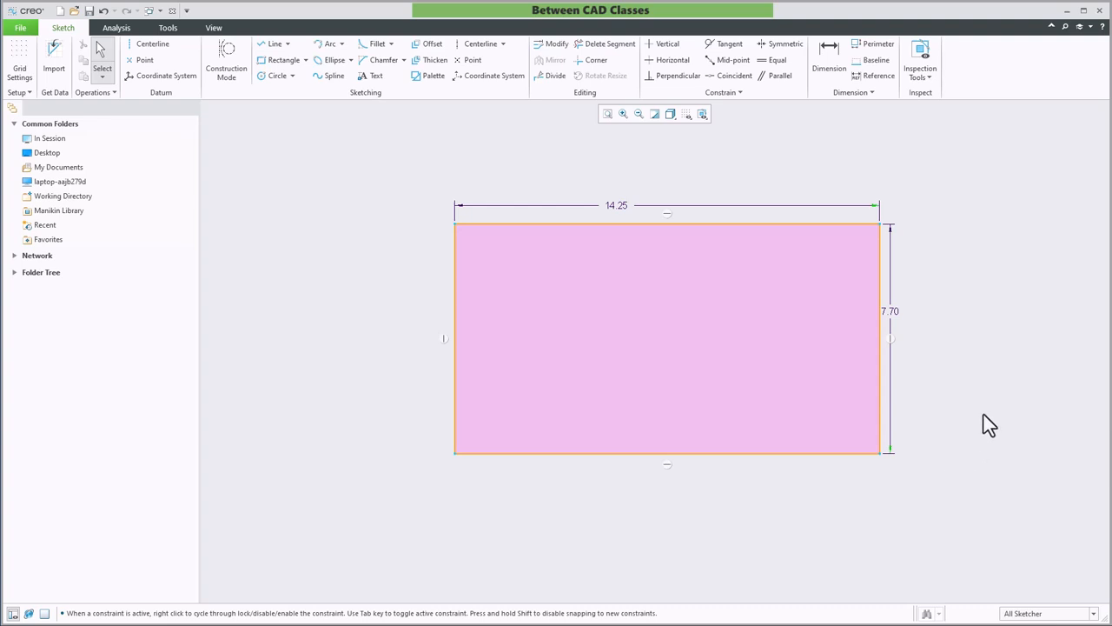
{"action": "mouse_move", "coordinate": [980, 418]}
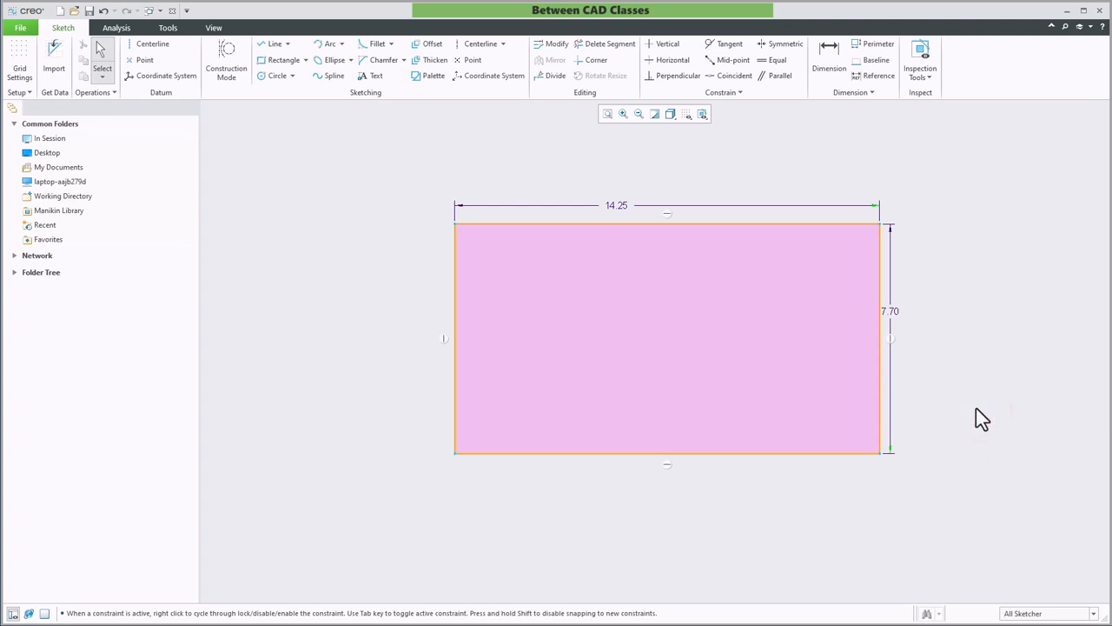
{"action": "mouse_move", "coordinate": [974, 380]}
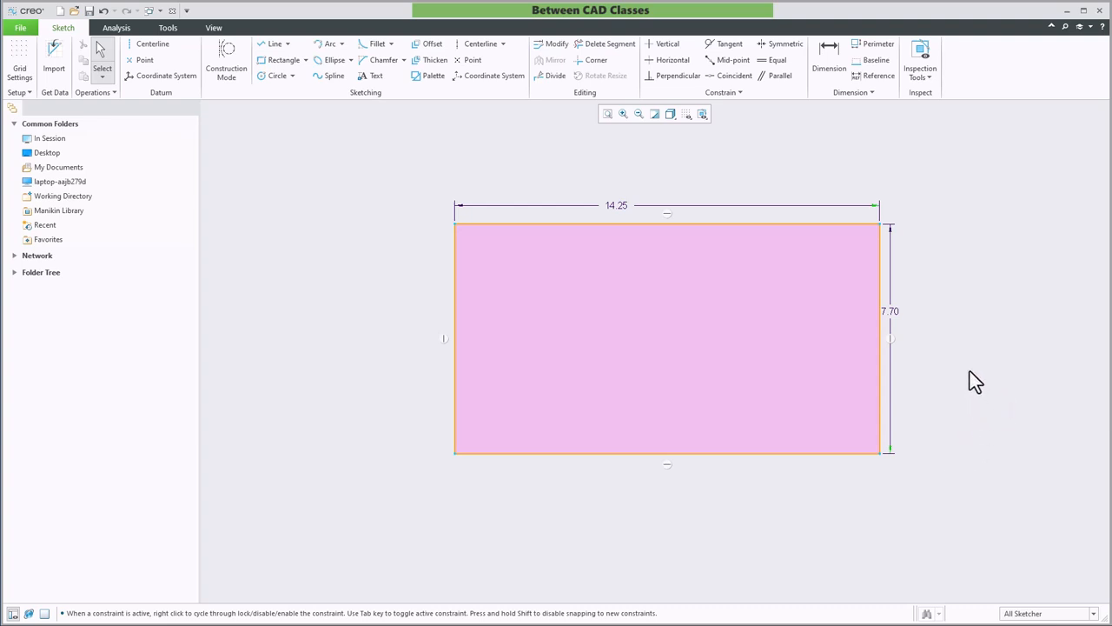
{"action": "mouse_move", "coordinate": [981, 368]}
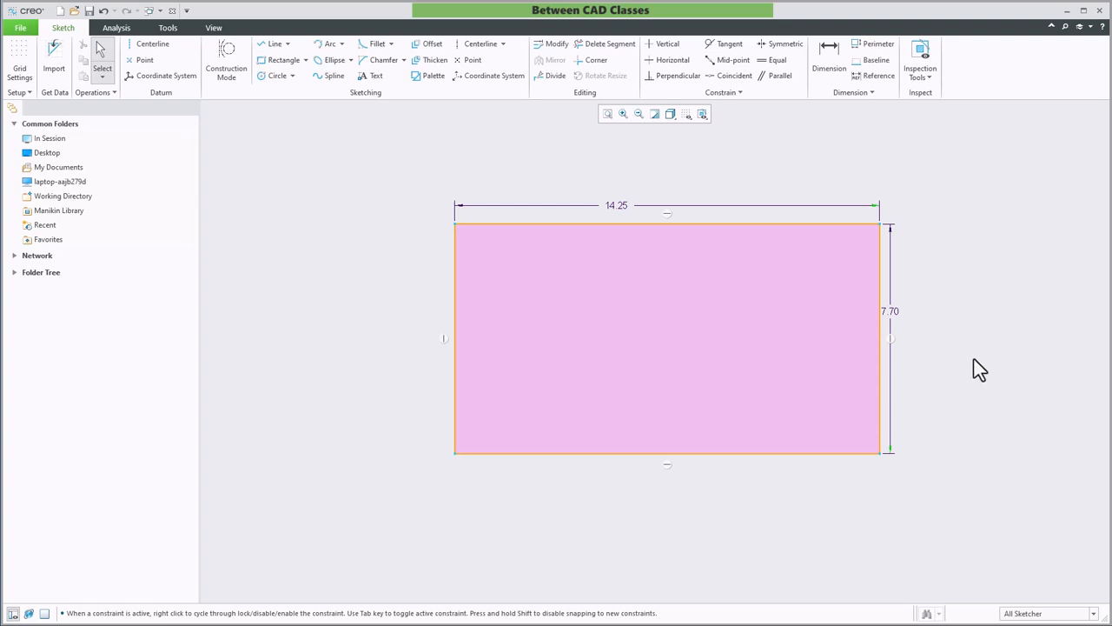
In the Sketcher options, enable 'Lock user defined dimensions'.
{"action": "left_click", "coordinate": [18, 32]}
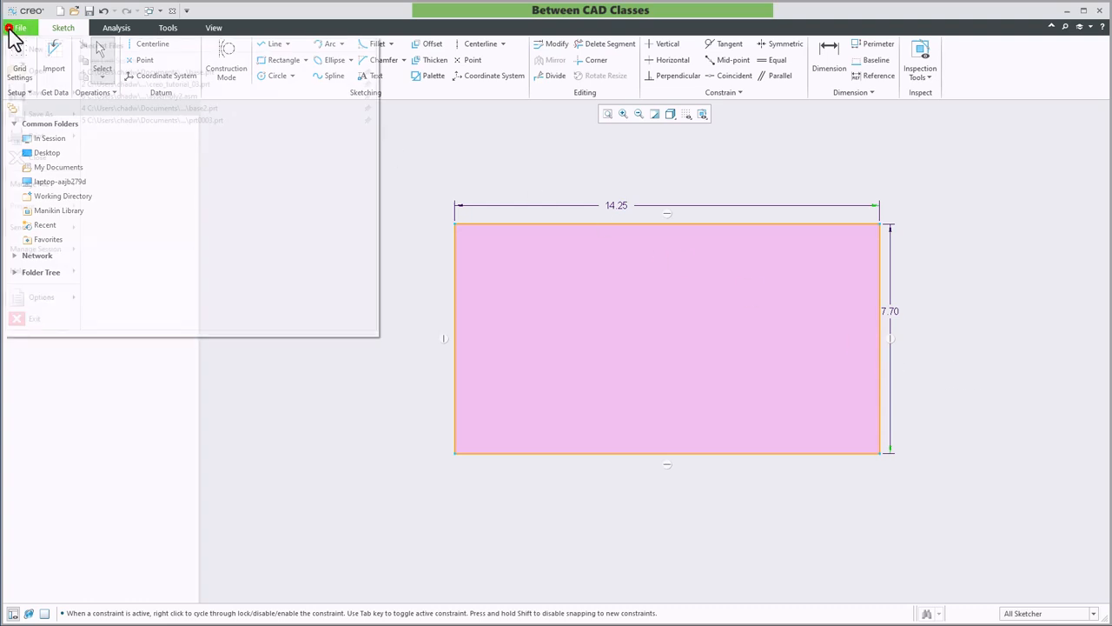
{"action": "left_click", "coordinate": [38, 296]}
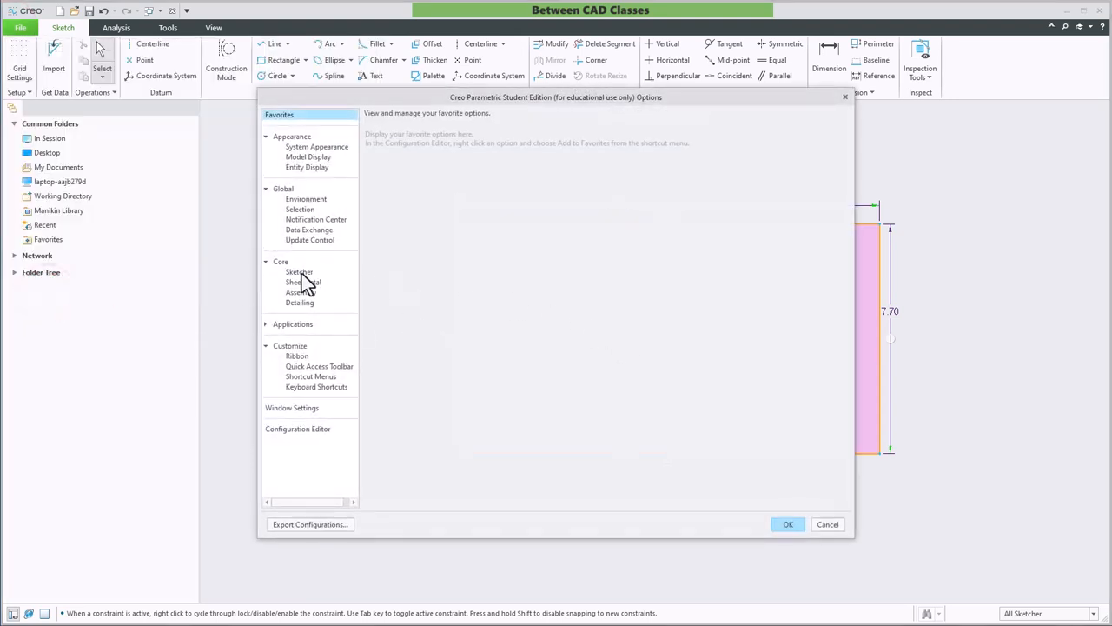
{"action": "left_click", "coordinate": [299, 271]}
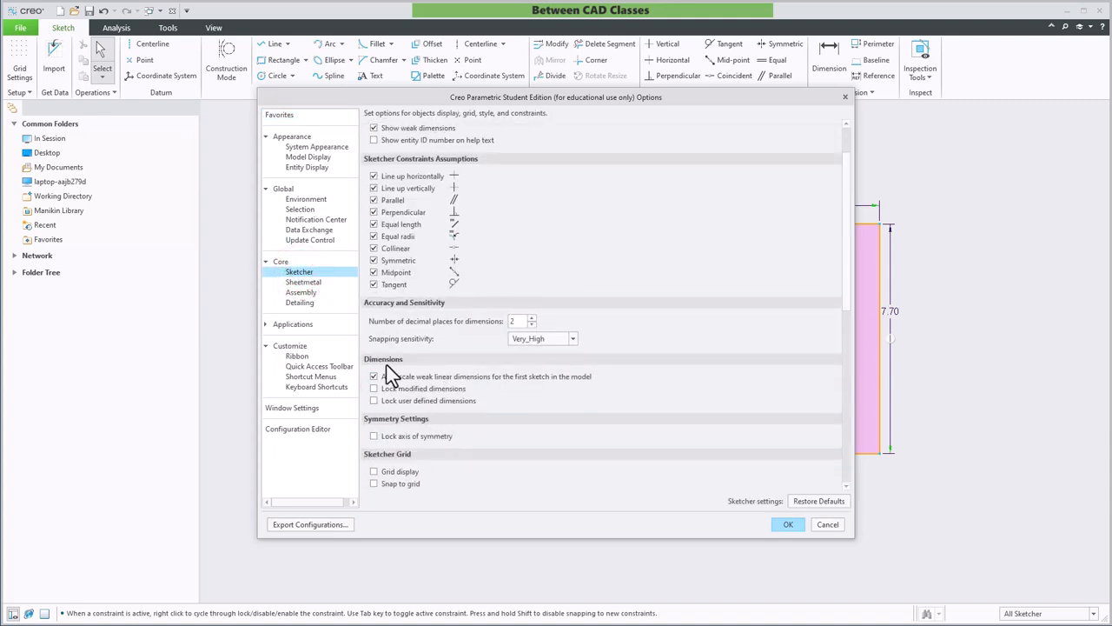
{"action": "mouse_move", "coordinate": [376, 390]}
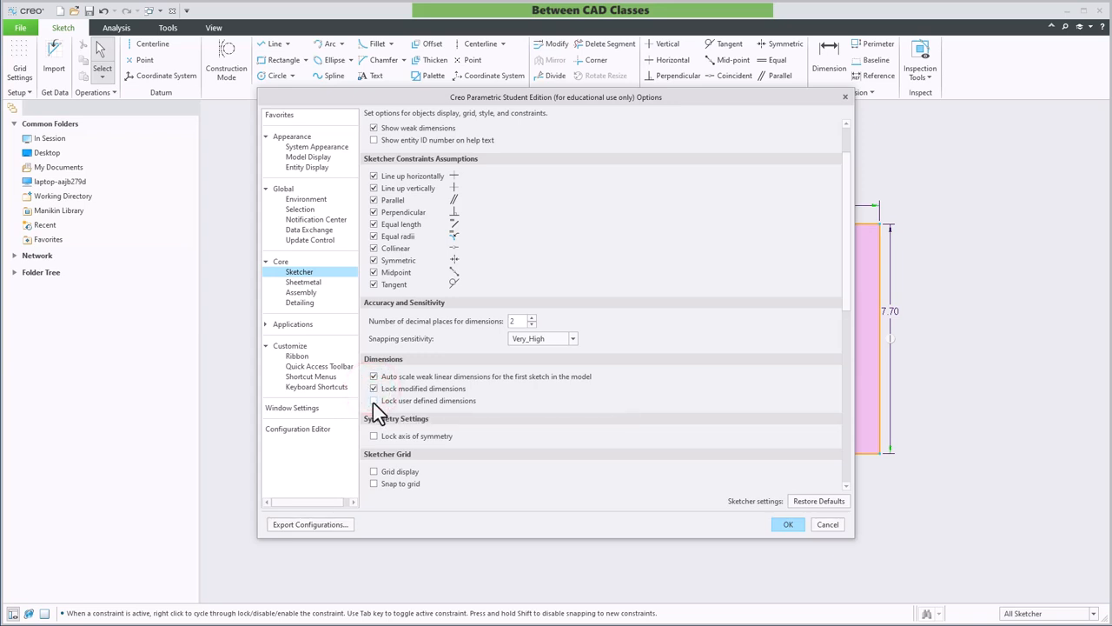
{"action": "left_click", "coordinate": [372, 400]}
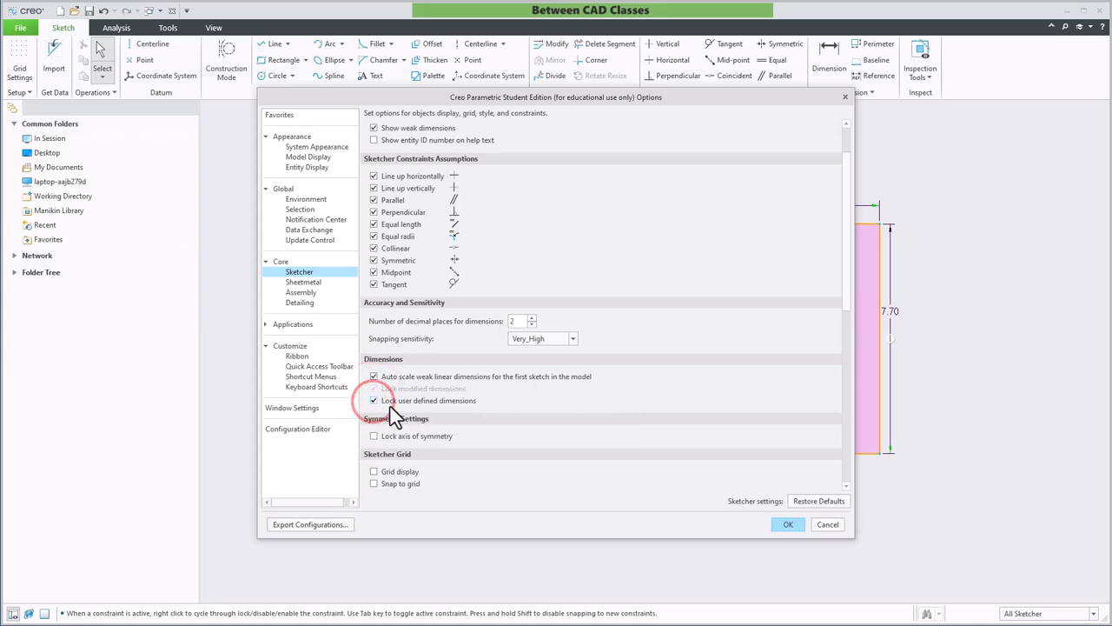
Apply the options and save them to the config.pro configuration file.
{"action": "left_click", "coordinate": [789, 525]}
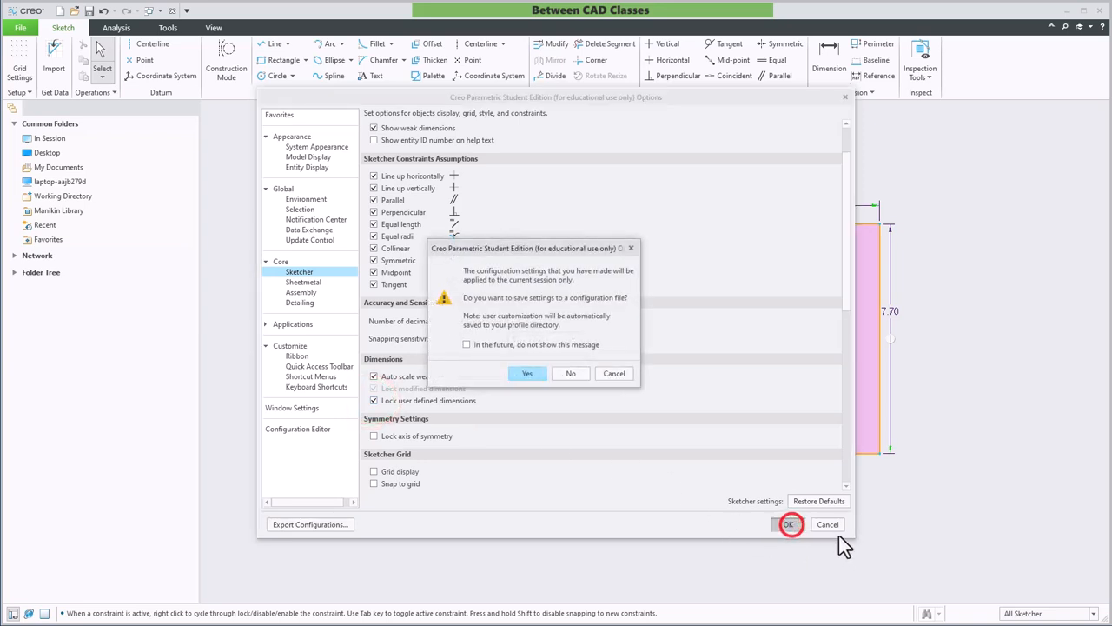
{"action": "left_click", "coordinate": [529, 372]}
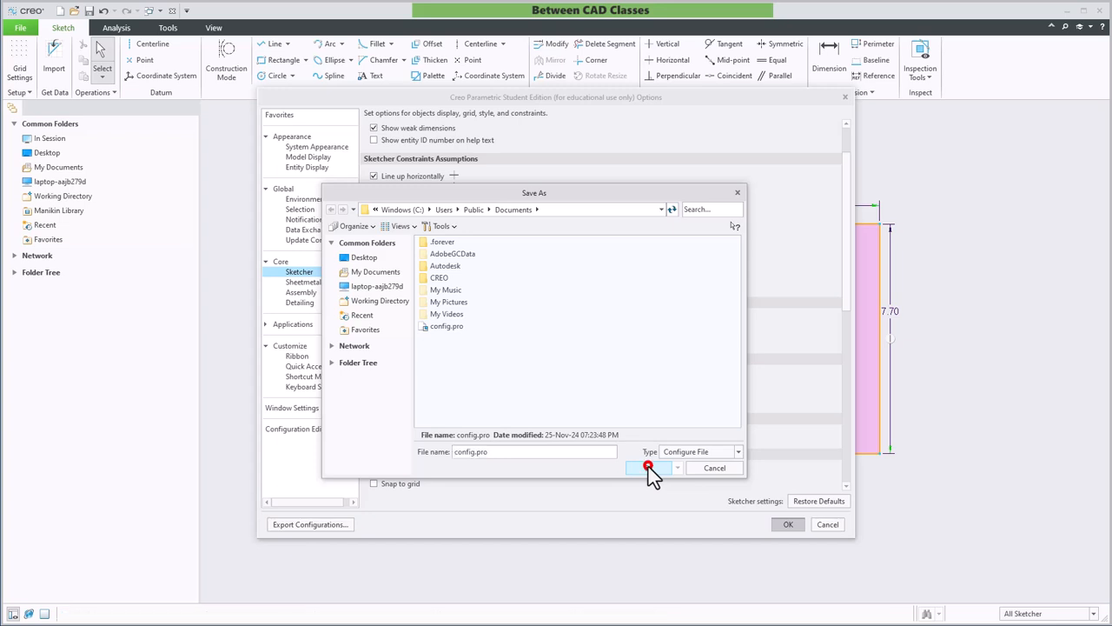
{"action": "left_click", "coordinate": [647, 468]}
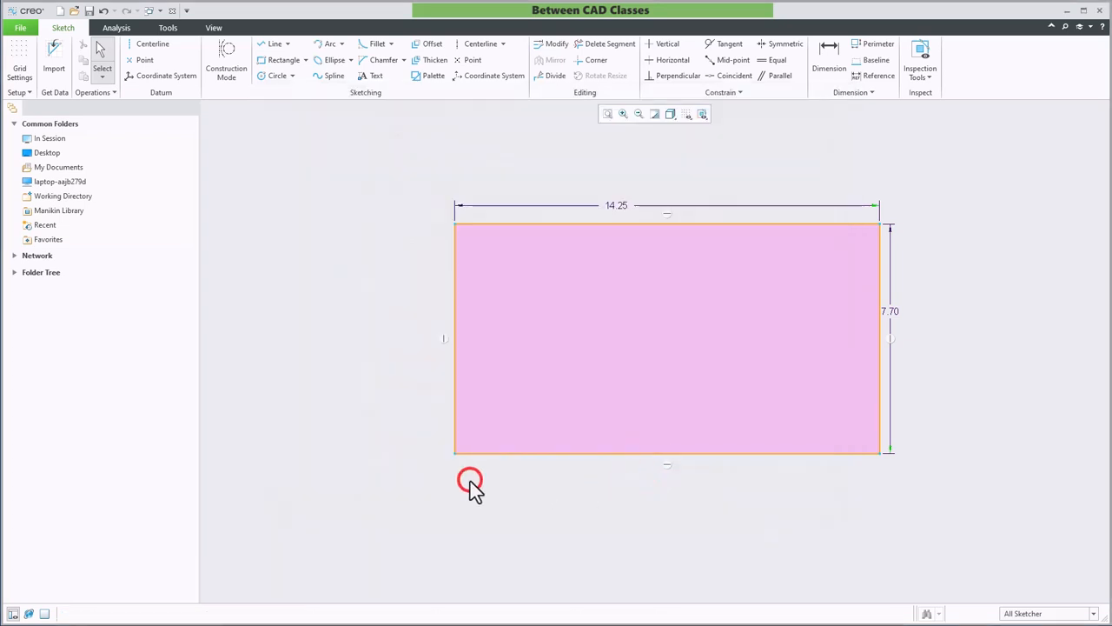
{"action": "mouse_move", "coordinate": [442, 393]}
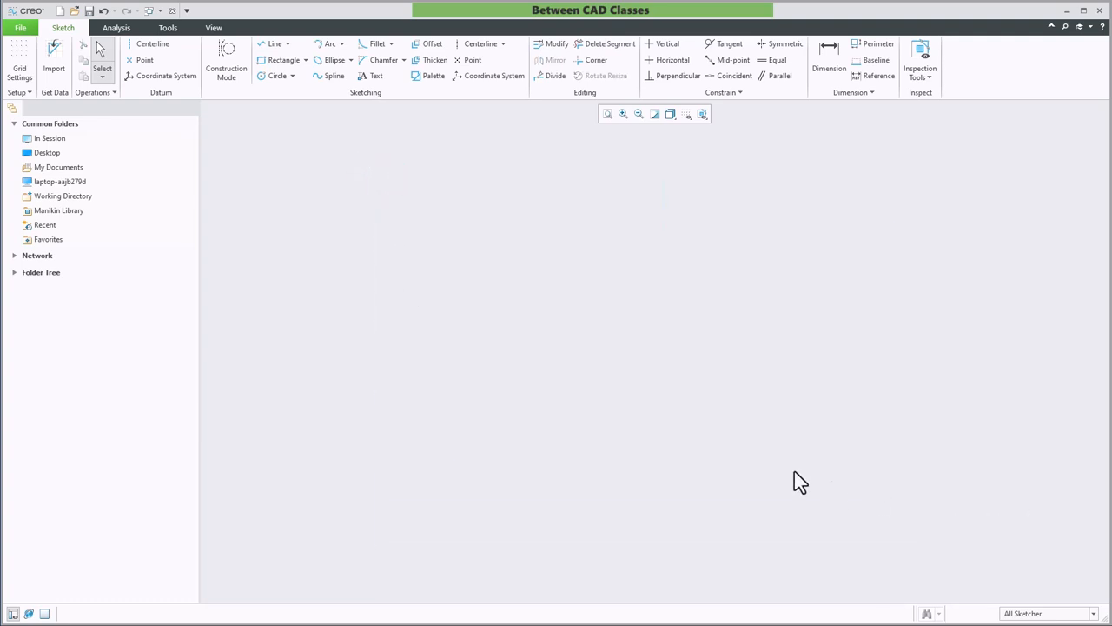
Sketch a new rectangle, set its width dimension to 10.00 and move it below the rectangle.
{"action": "left_click", "coordinate": [281, 59]}
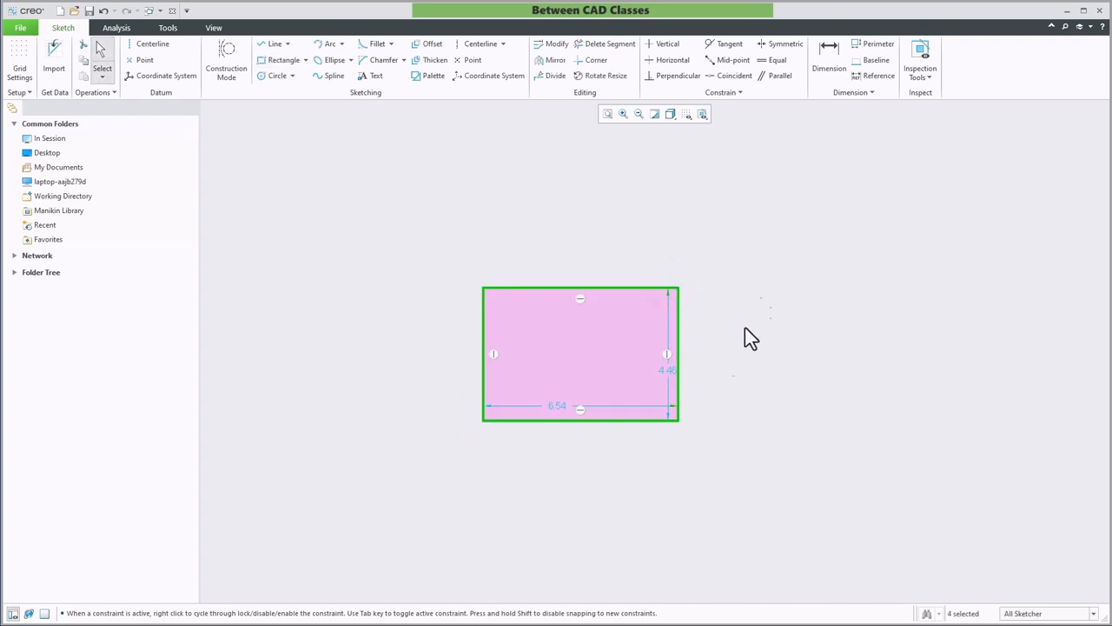
{"action": "double_click", "coordinate": [558, 406]}
{"action": "type", "text": "10"}
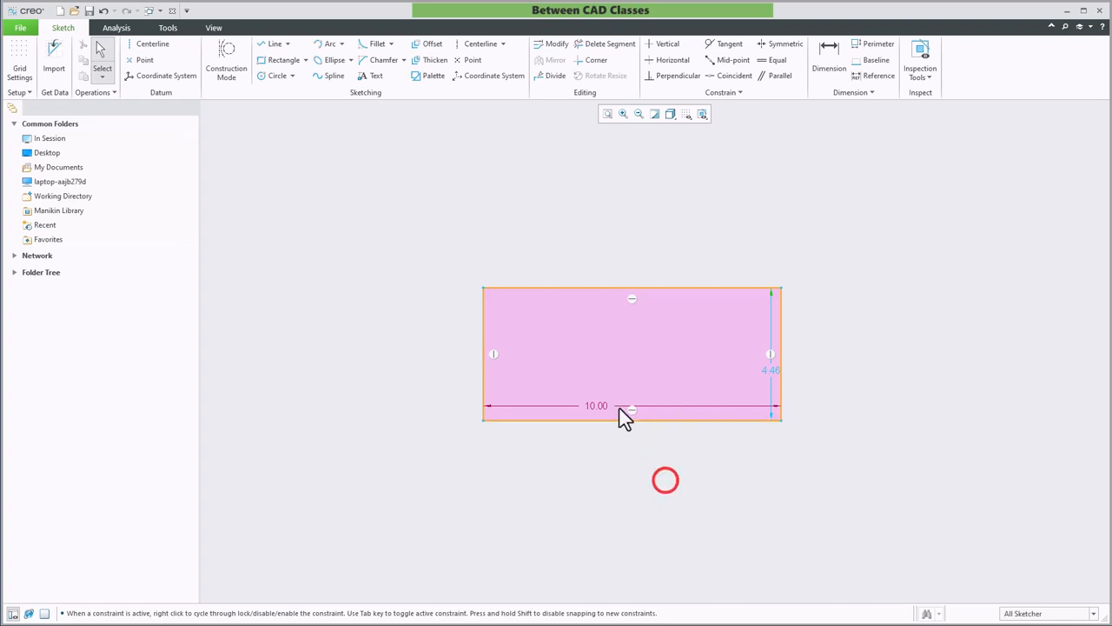
{"action": "left_click_drag", "start_coordinate": [597, 406], "coordinate": [606, 461]}
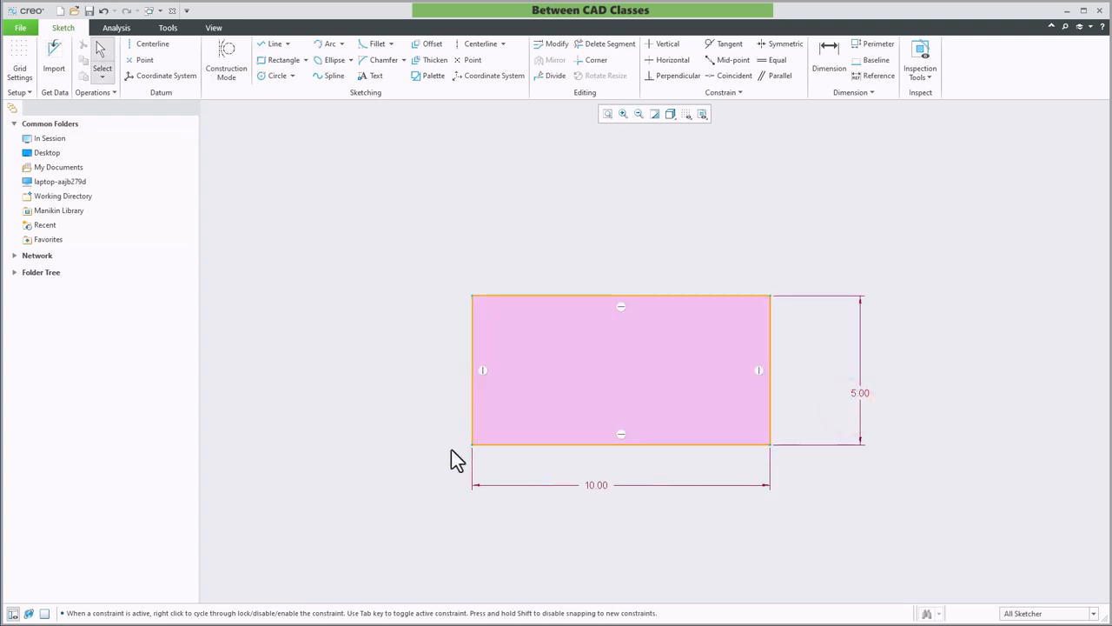
{"action": "mouse_move", "coordinate": [647, 233]}
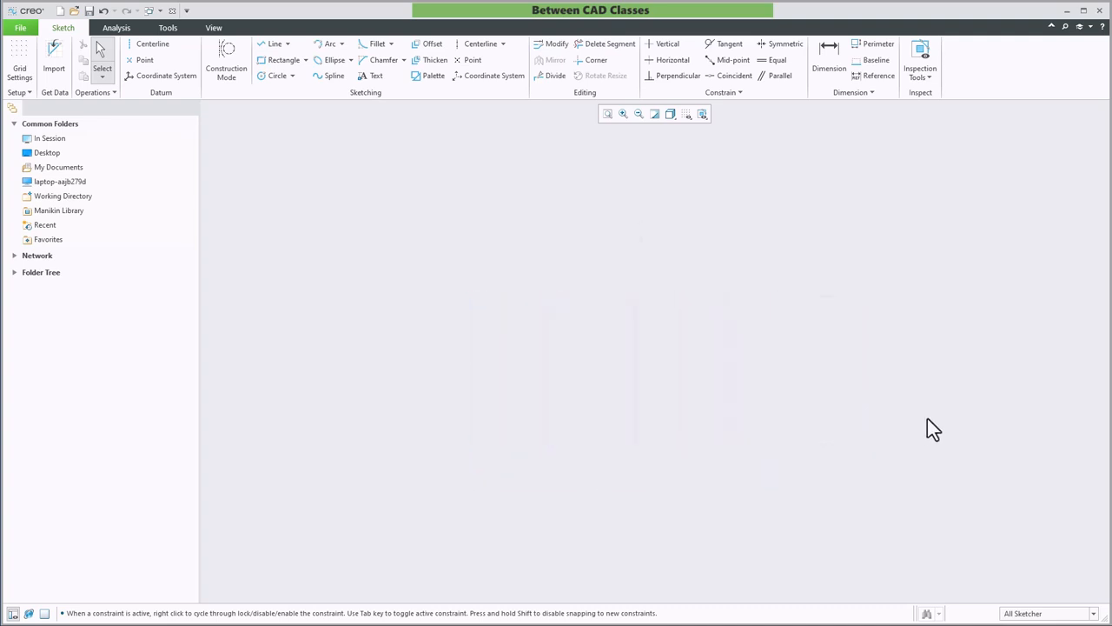
Draw a circle and replace its 10.00 diameter dimension with a radius reading R 5.13.
{"action": "left_click", "coordinate": [276, 77]}
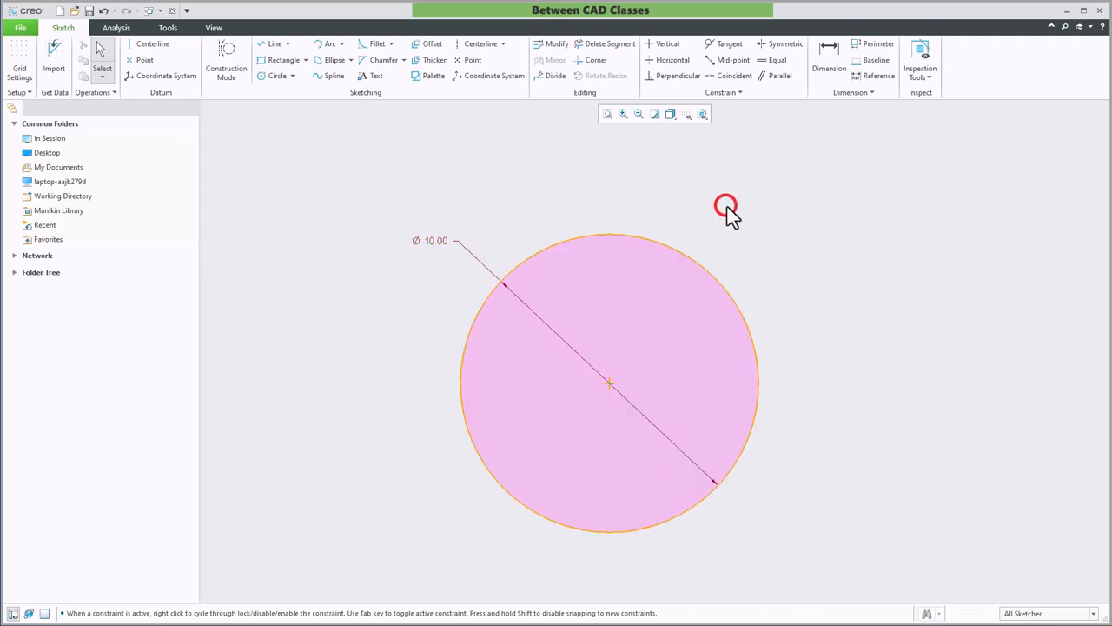
{"action": "mouse_move", "coordinate": [584, 205]}
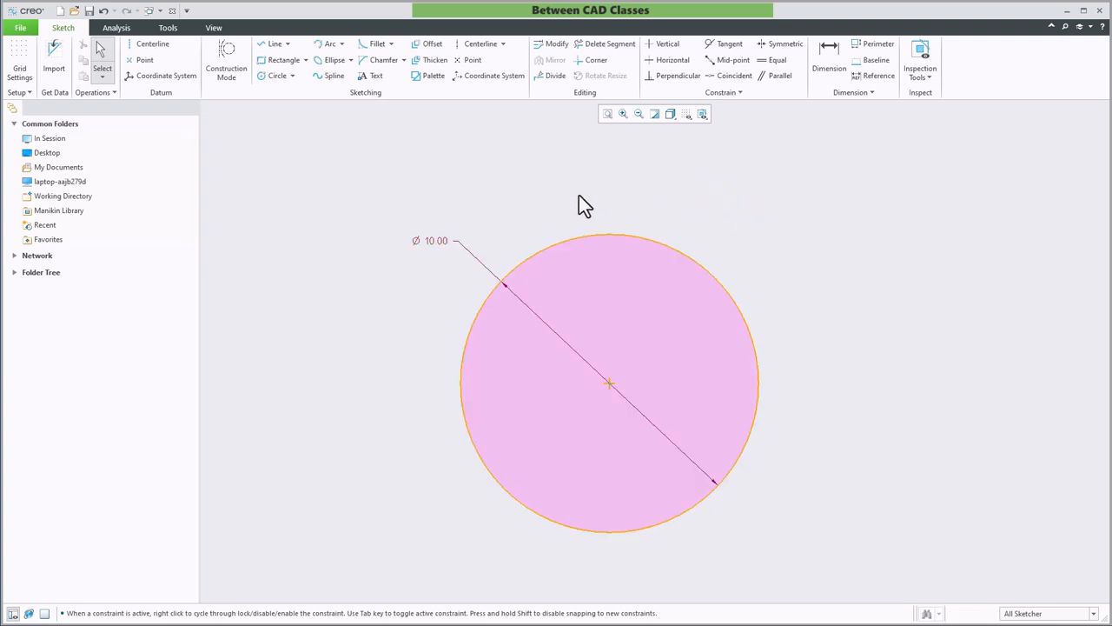
{"action": "mouse_move", "coordinate": [960, 337]}
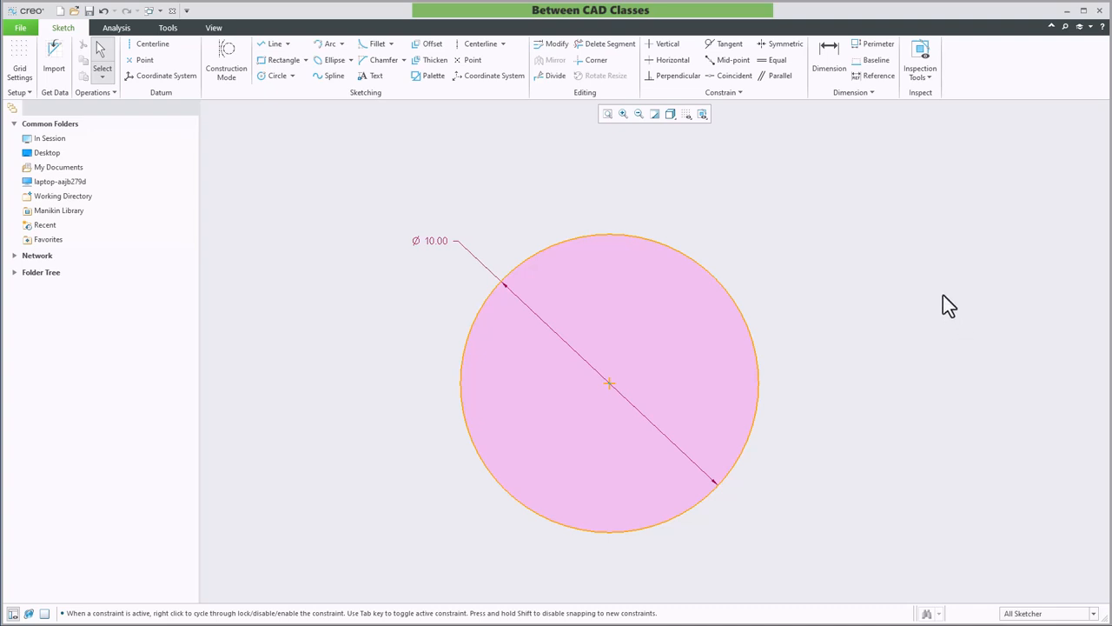
{"action": "mouse_move", "coordinate": [909, 278]}
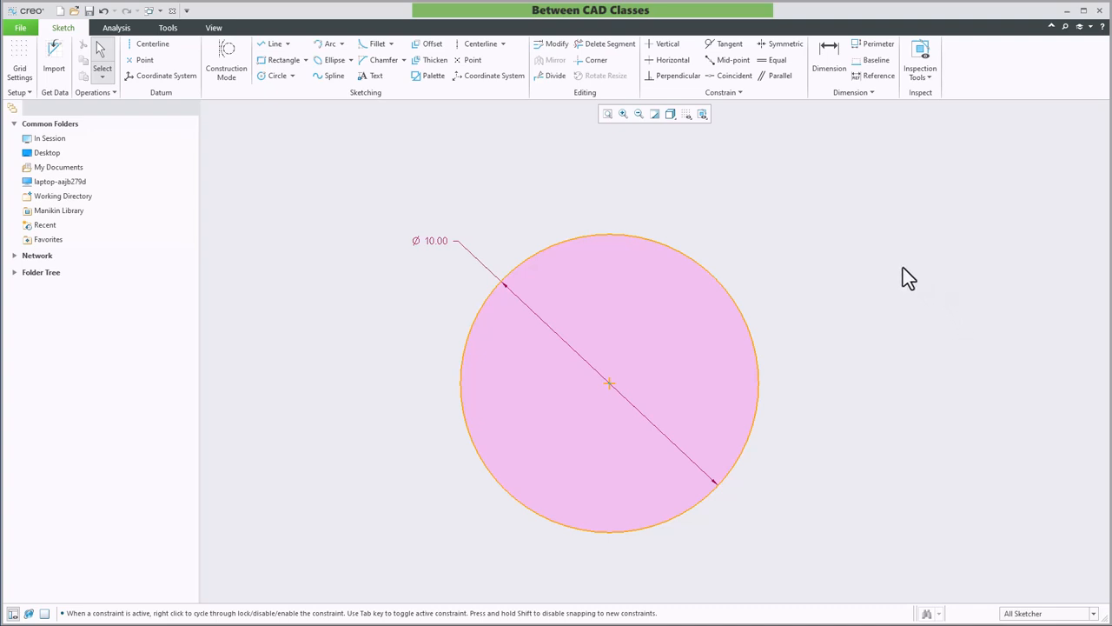
{"action": "mouse_move", "coordinate": [923, 239]}
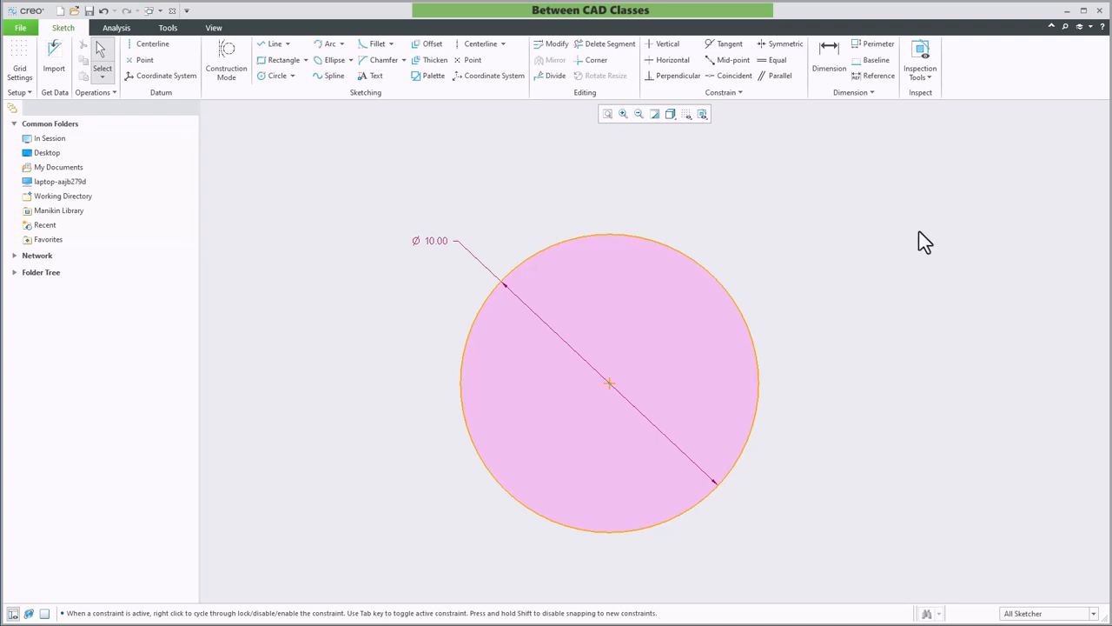
{"action": "mouse_move", "coordinate": [849, 216]}
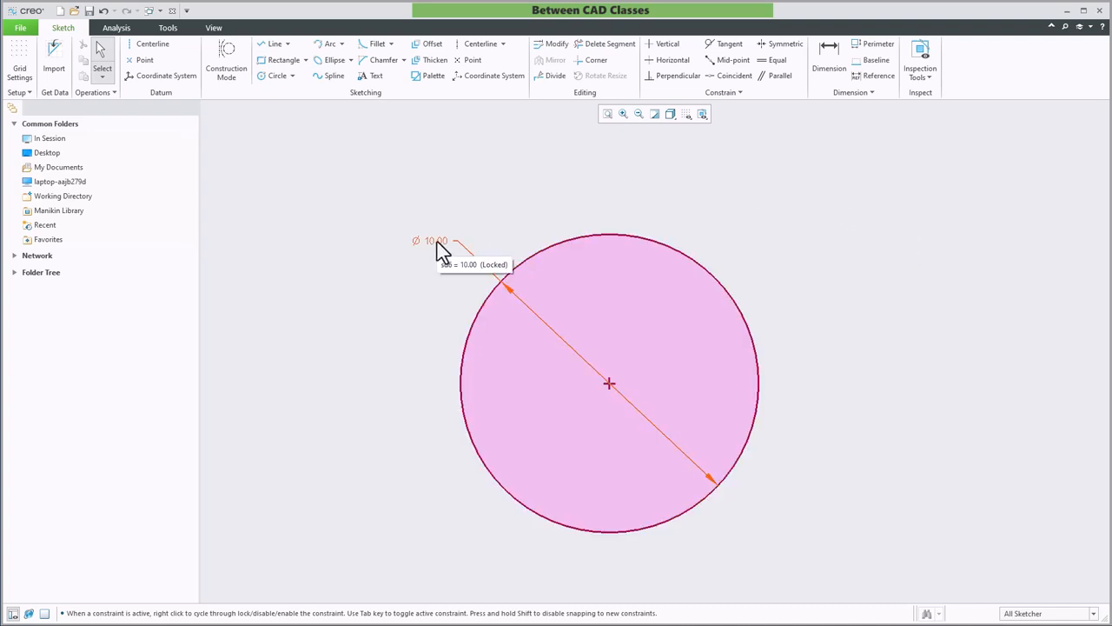
{"action": "left_click", "coordinate": [428, 240]}
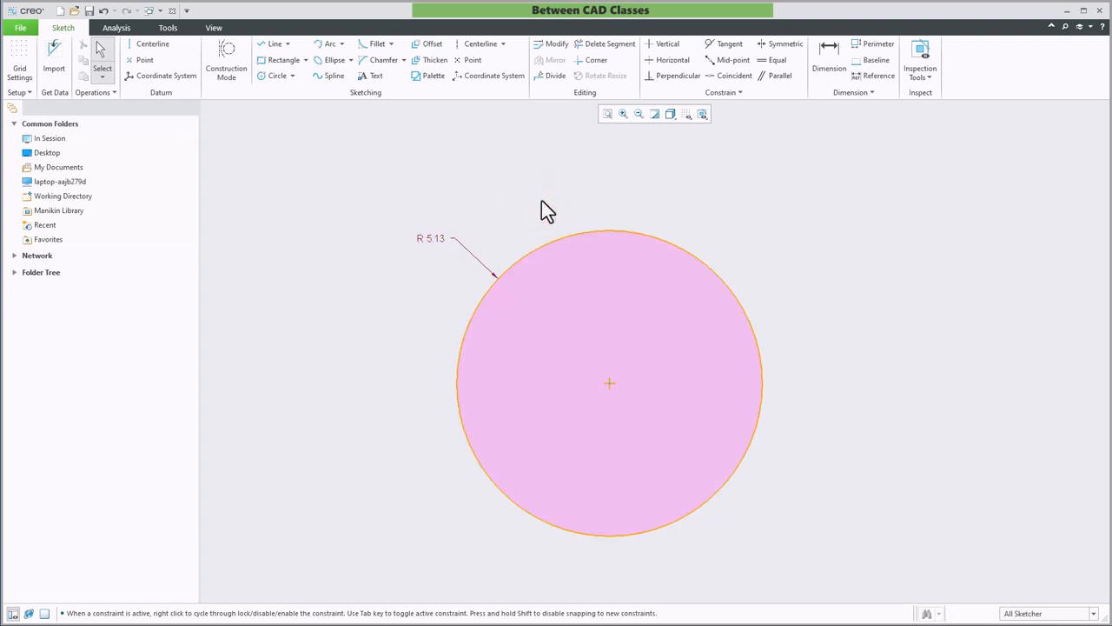
{"action": "mouse_move", "coordinate": [935, 275]}
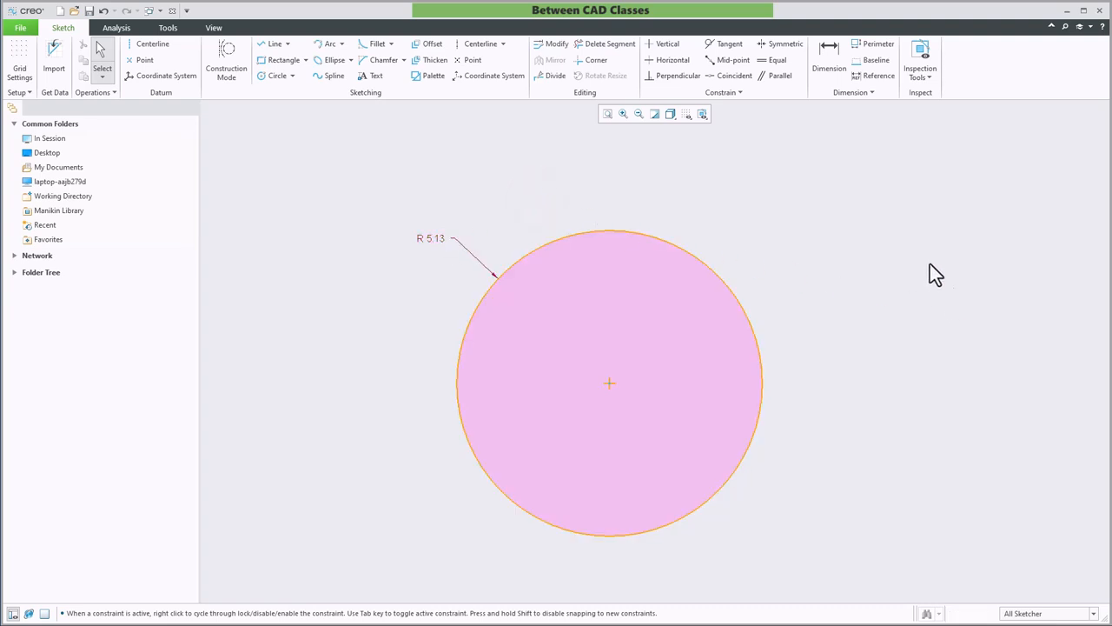
{"action": "mouse_move", "coordinate": [868, 215]}
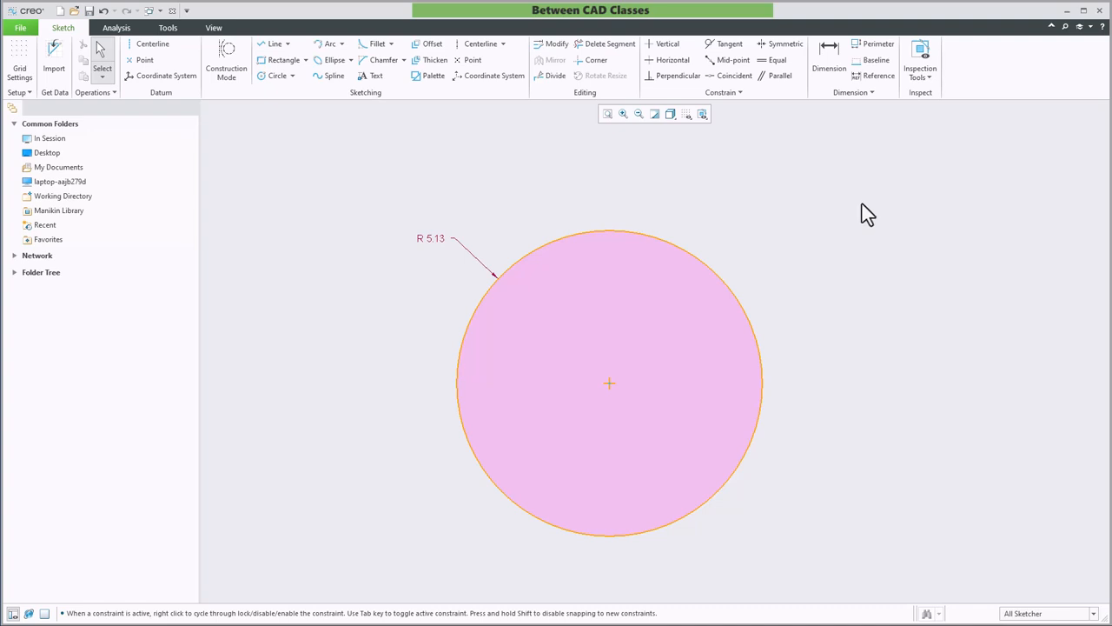
{"action": "mouse_move", "coordinate": [525, 234]}
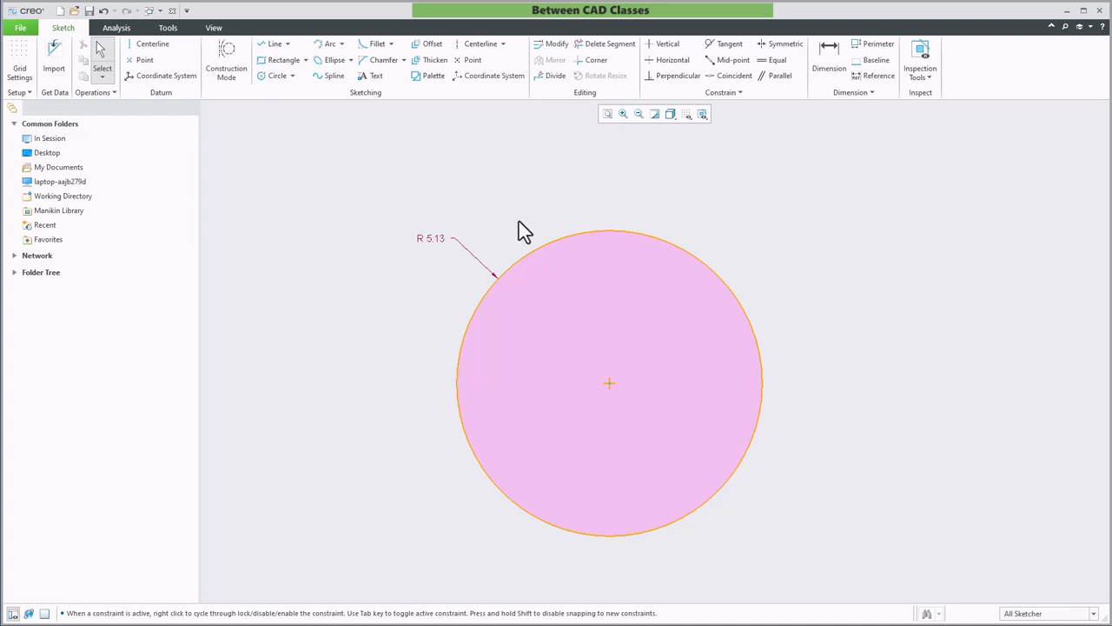
{"action": "mouse_move", "coordinate": [163, 122]}
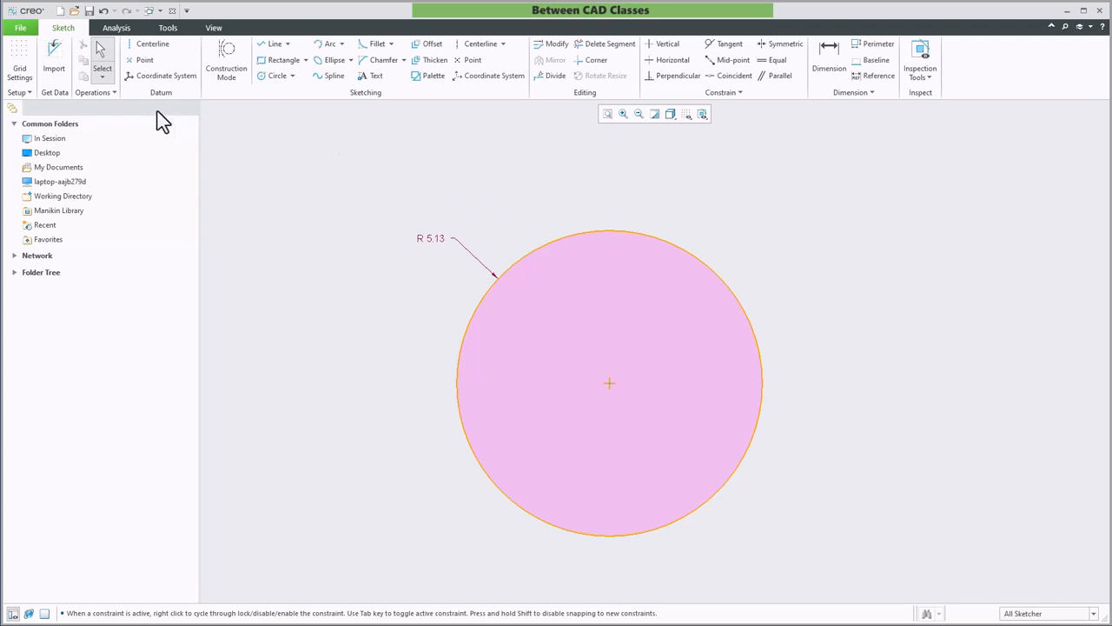
Change the Sketcher decimal places for dimensions and save the options to config.pro.
{"action": "left_click", "coordinate": [21, 35]}
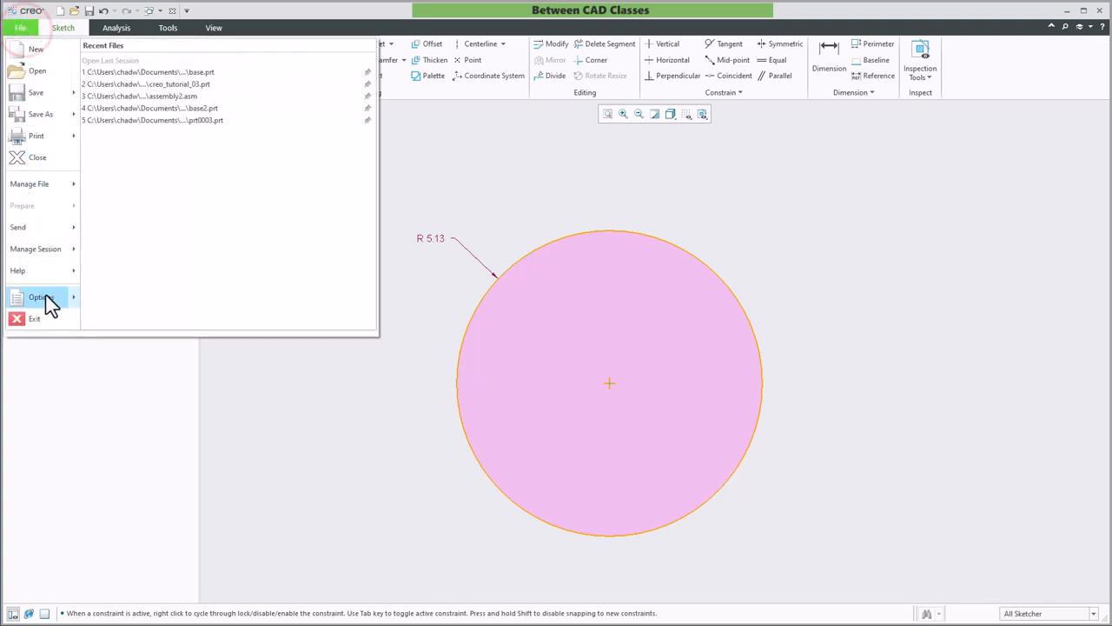
{"action": "left_click", "coordinate": [37, 297]}
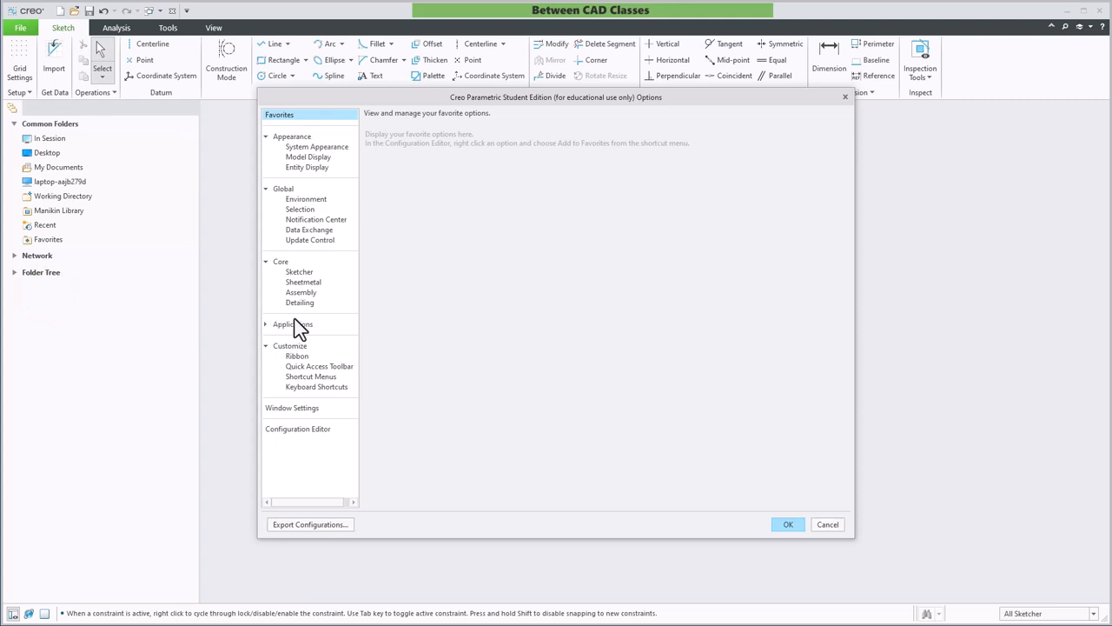
{"action": "left_click", "coordinate": [299, 271]}
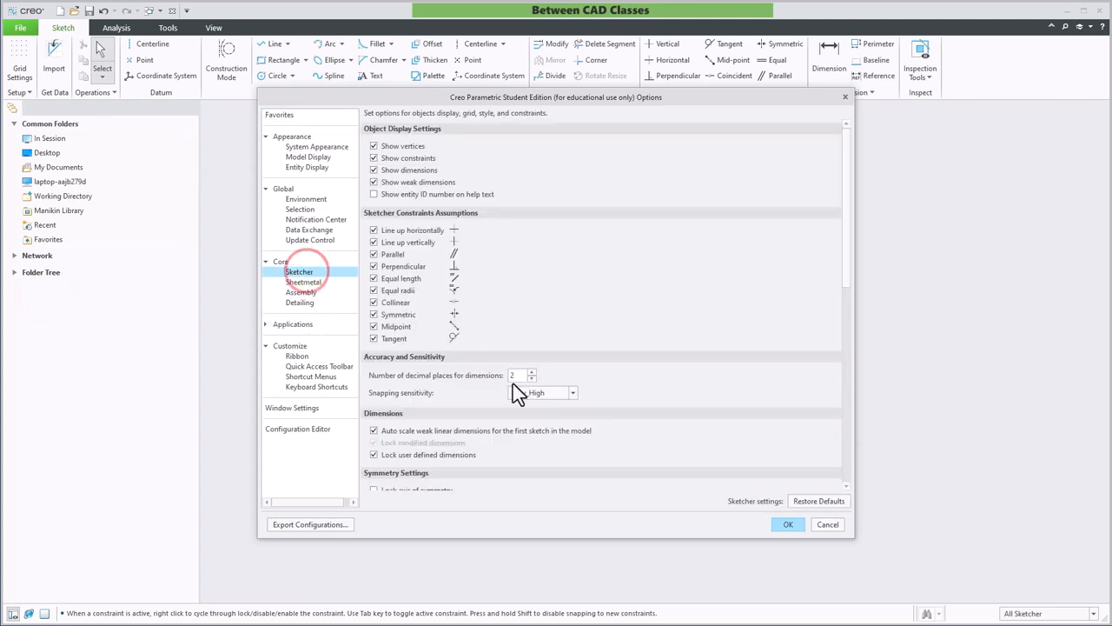
{"action": "left_click", "coordinate": [571, 393]}
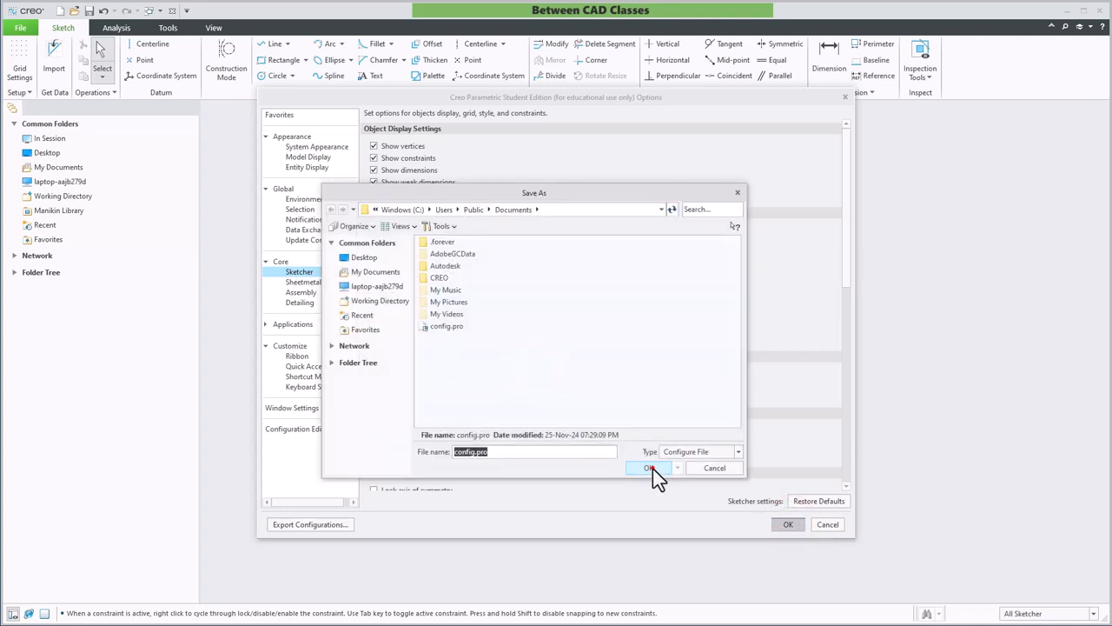
{"action": "left_click", "coordinate": [650, 467]}
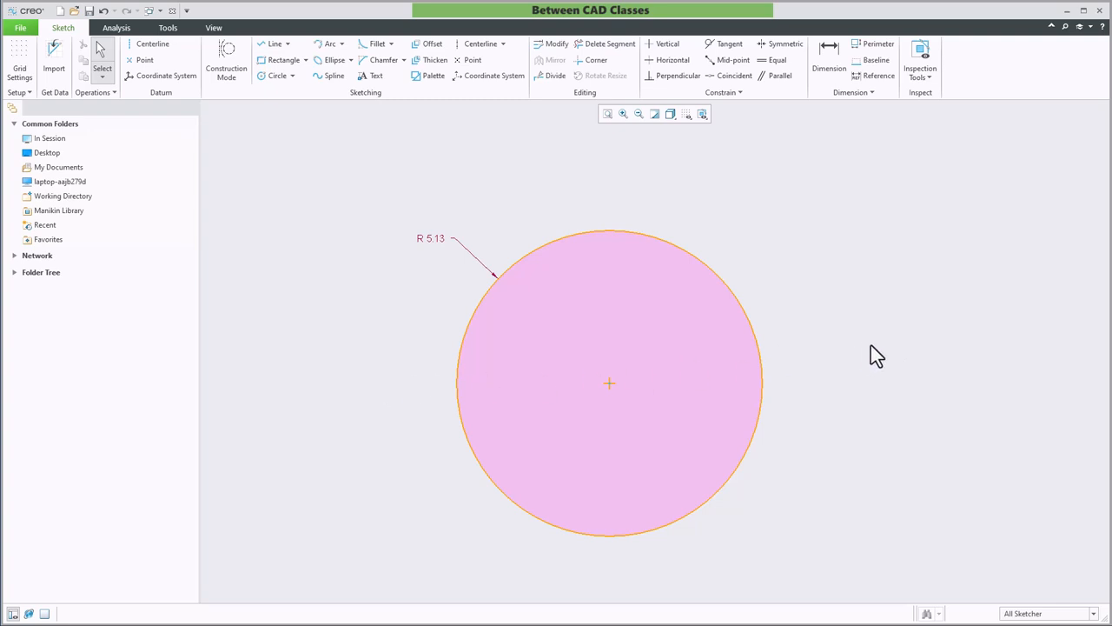
{"action": "mouse_move", "coordinate": [879, 355]}
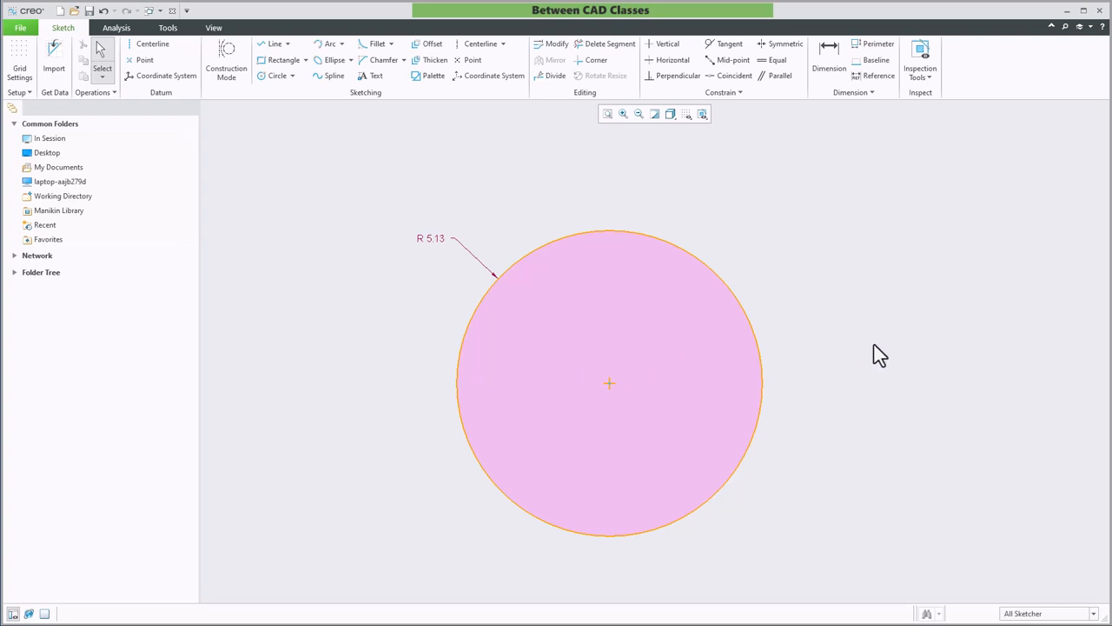
{"action": "mouse_move", "coordinate": [876, 295]}
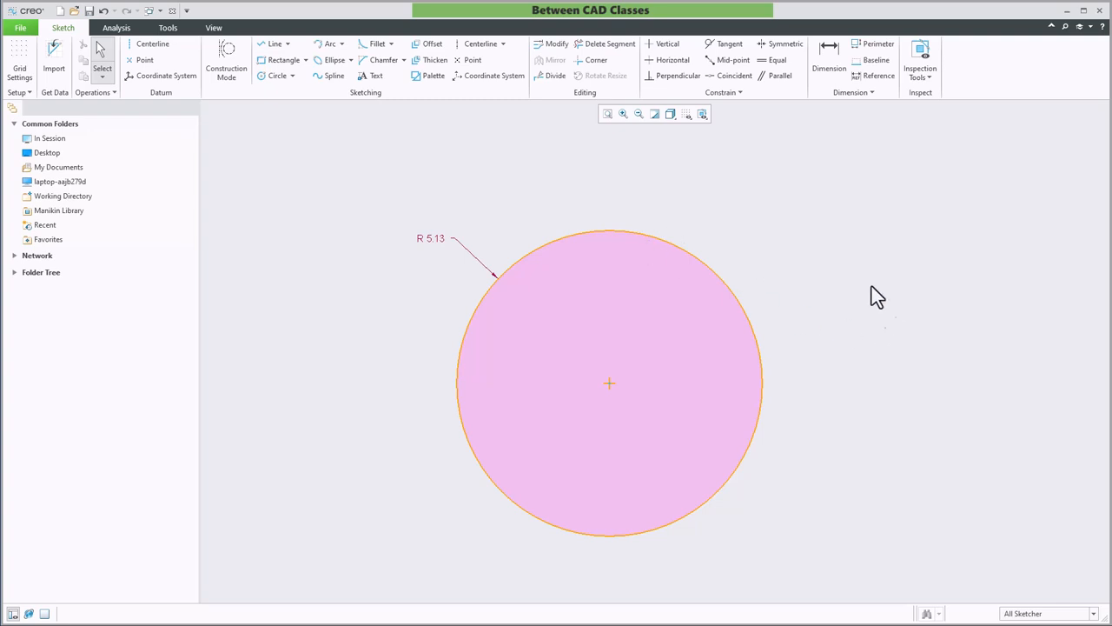
Turn off Round Display Value on the radius so it reads R 5.125.
{"action": "left_click", "coordinate": [434, 238]}
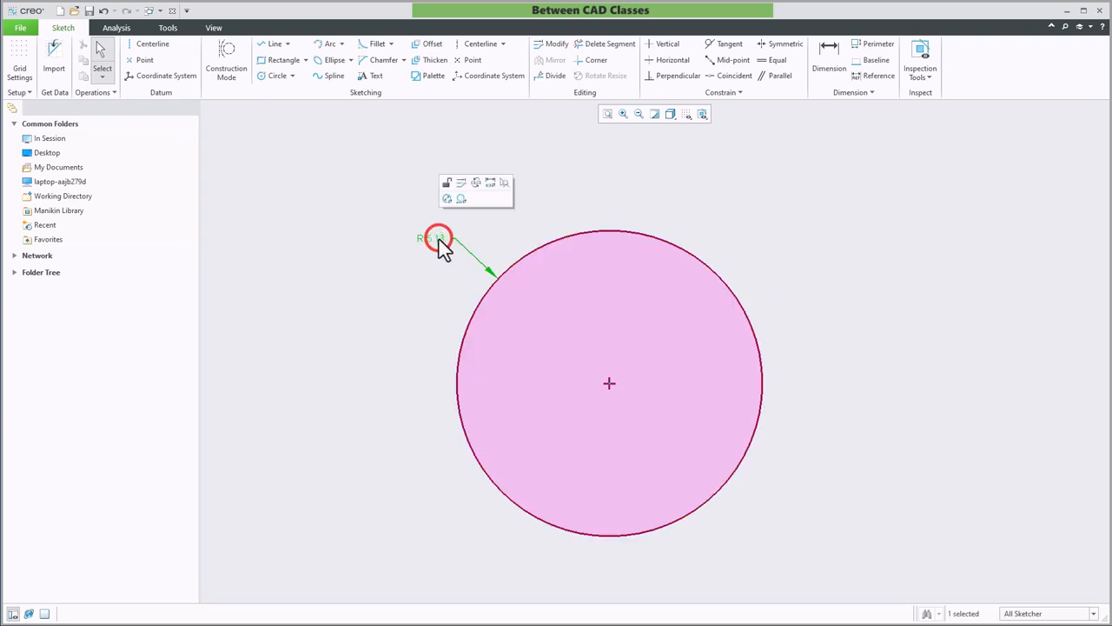
{"action": "right_click", "coordinate": [435, 243]}
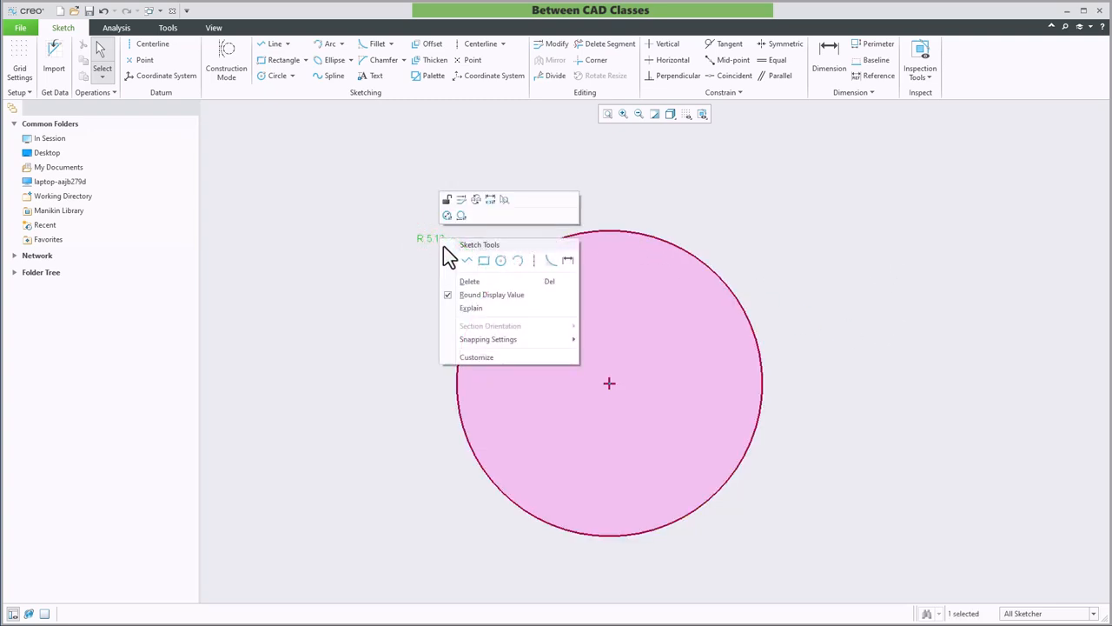
{"action": "mouse_move", "coordinate": [483, 296]}
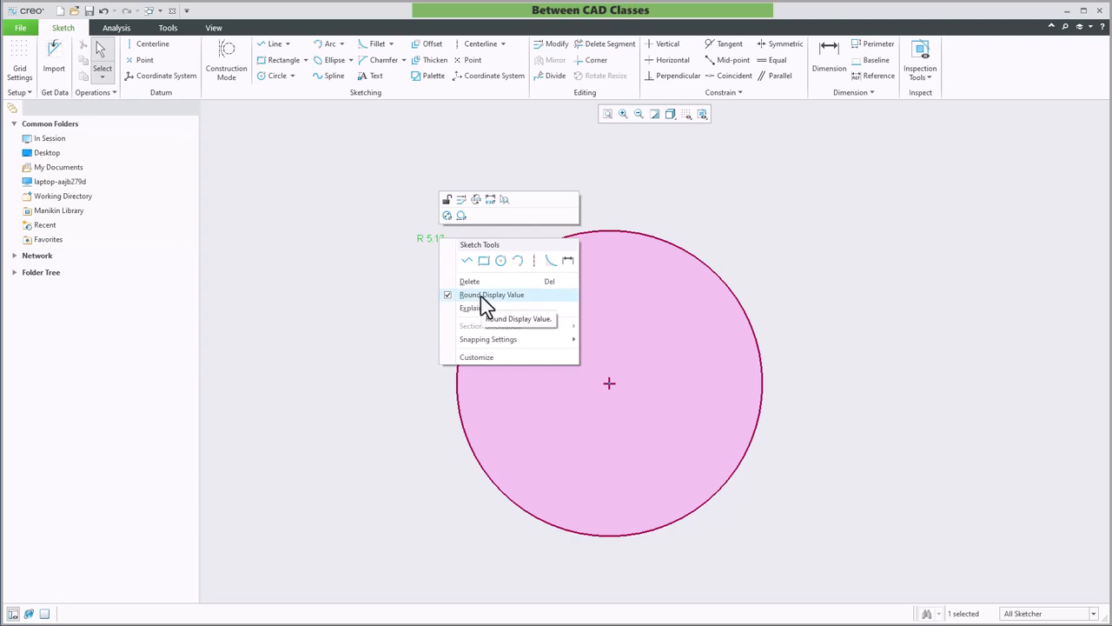
{"action": "left_click", "coordinate": [490, 295]}
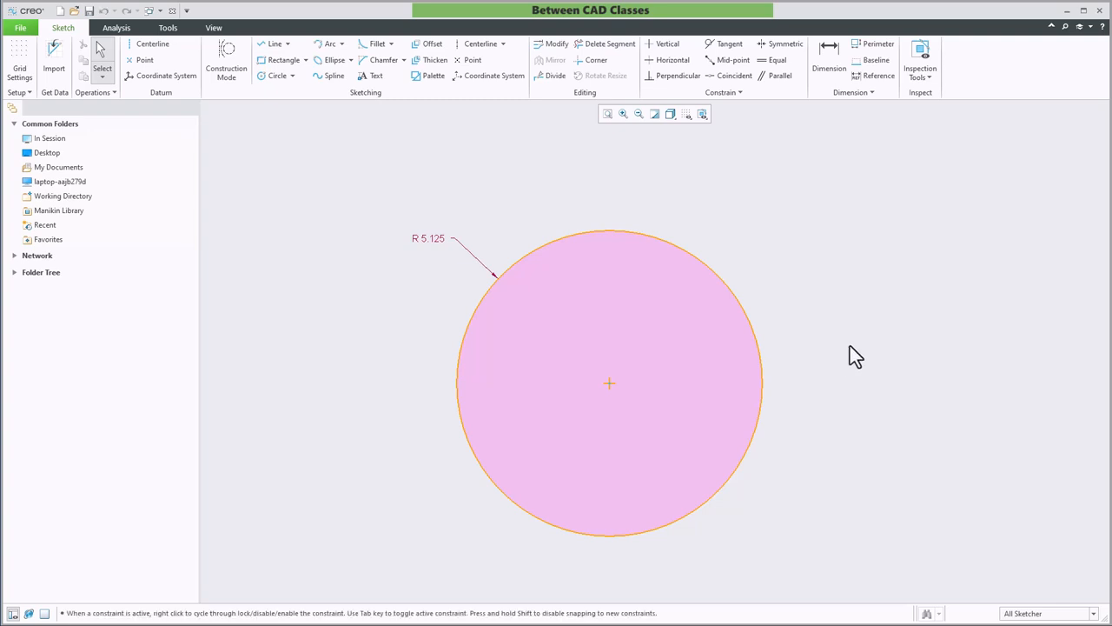
{"action": "mouse_move", "coordinate": [872, 343]}
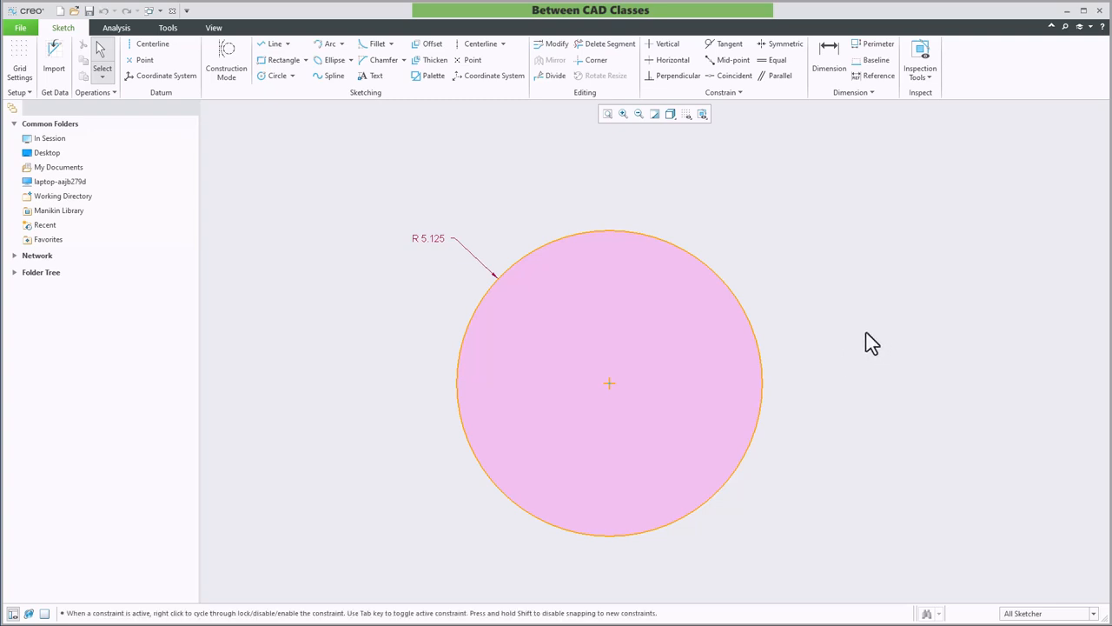
{"action": "mouse_move", "coordinate": [566, 186]}
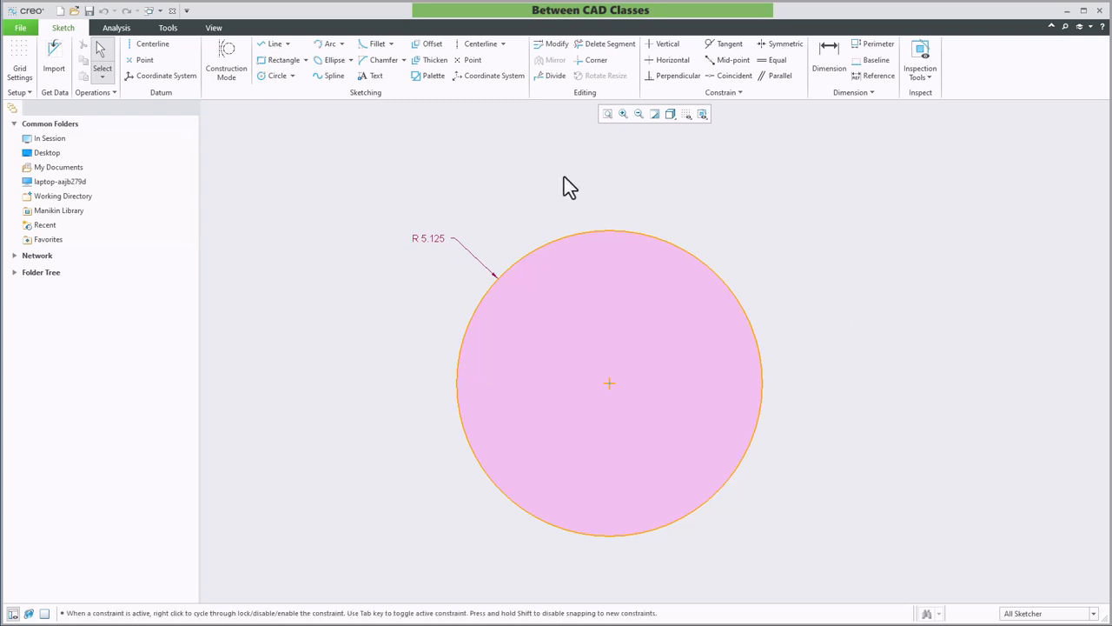
{"action": "mouse_move", "coordinate": [157, 86]}
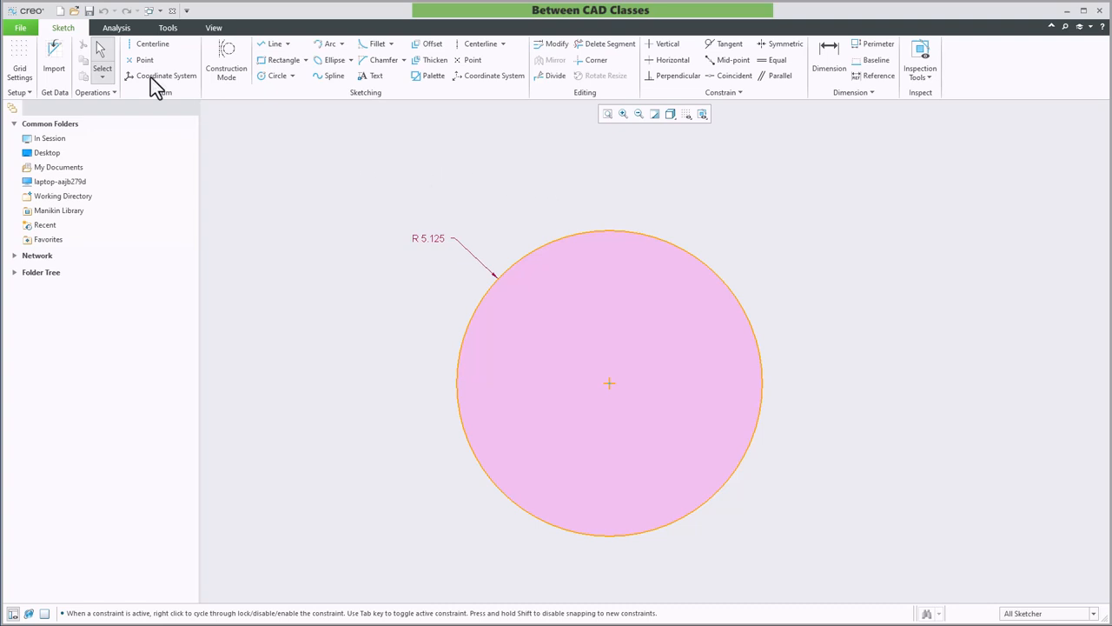
Create a new sketch file with the default name and draw a circle in it.
{"action": "left_click", "coordinate": [59, 10]}
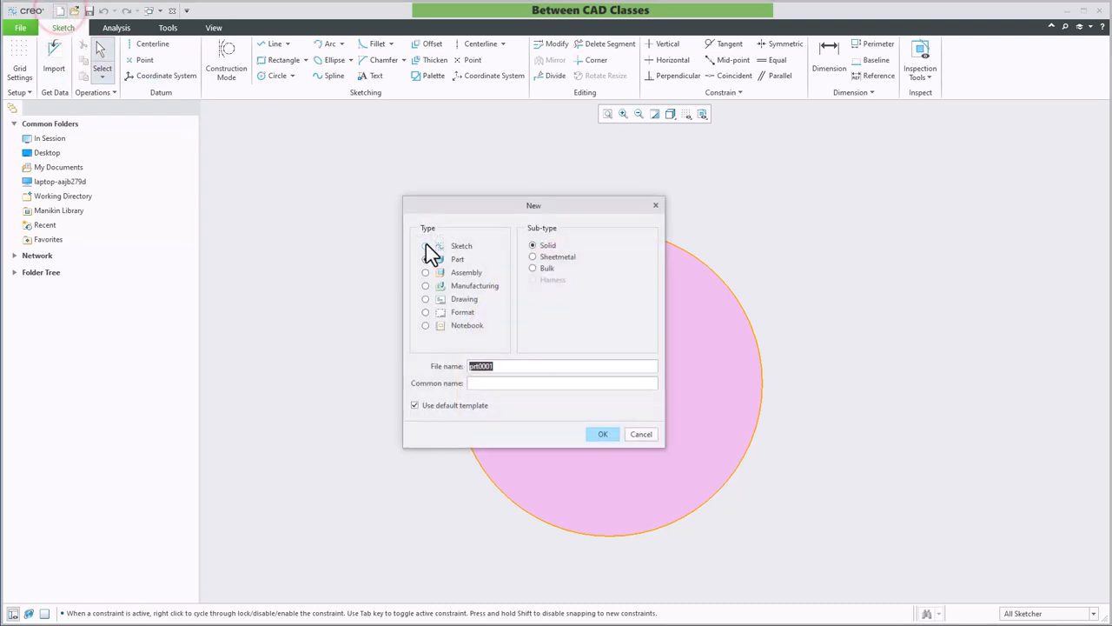
{"action": "left_click", "coordinate": [603, 434]}
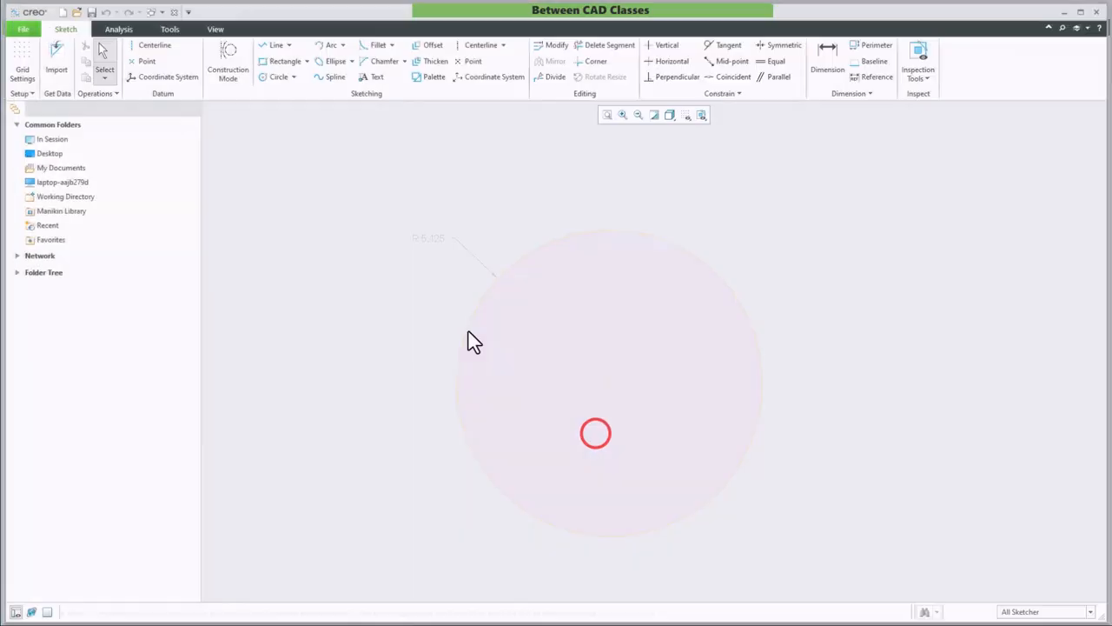
{"action": "left_click", "coordinate": [275, 77]}
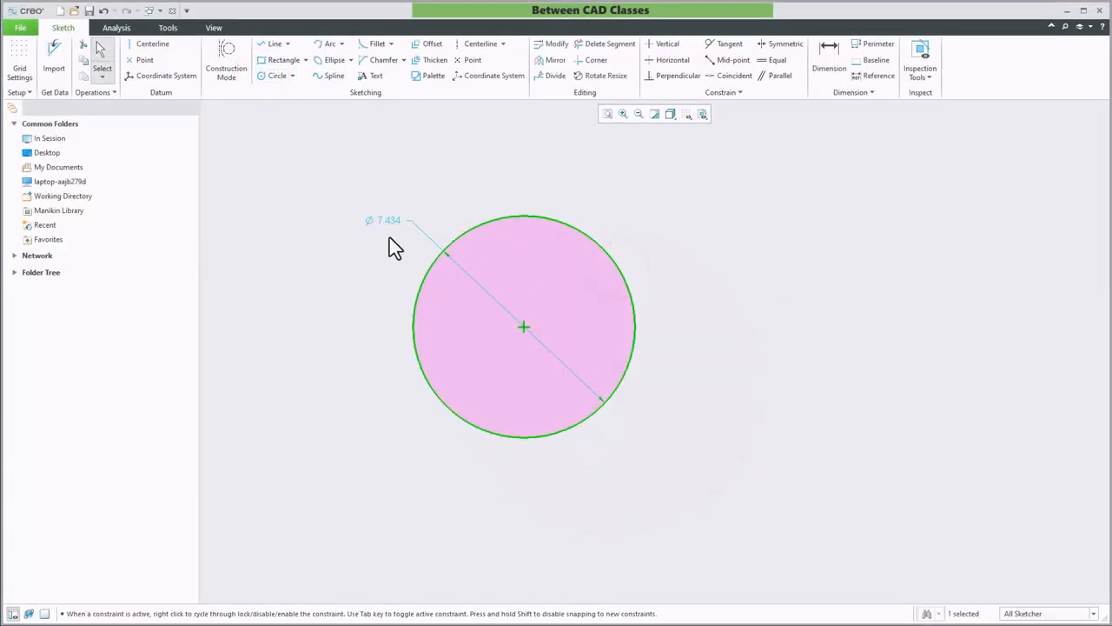
{"action": "mouse_move", "coordinate": [886, 502]}
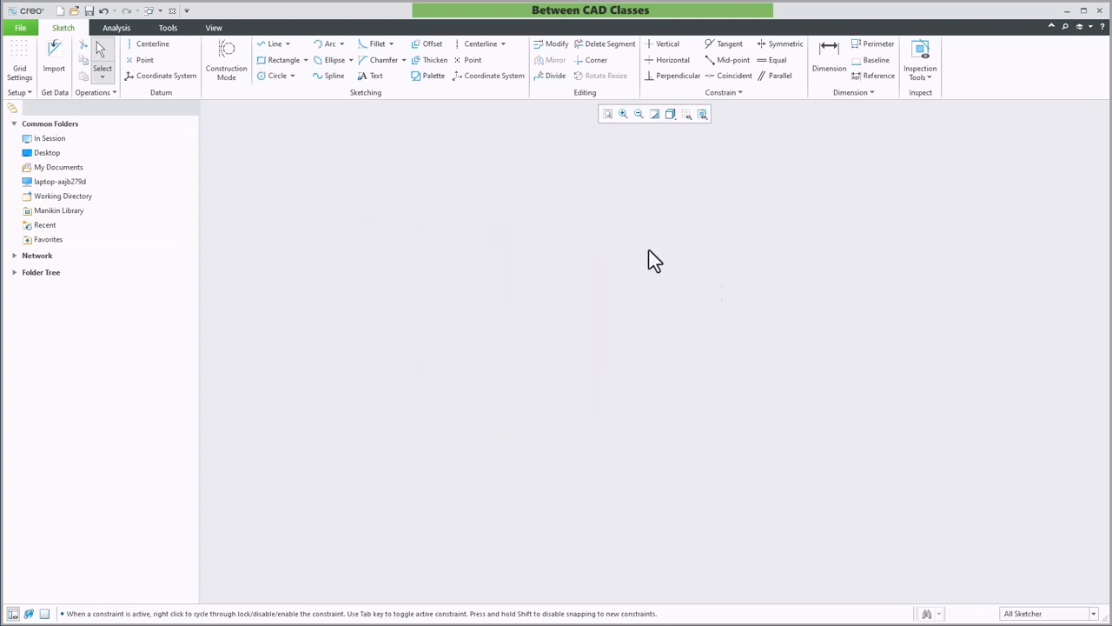
Draw a right triangle with the Line tool and set its base length to 5.000.
{"action": "left_click", "coordinate": [271, 43]}
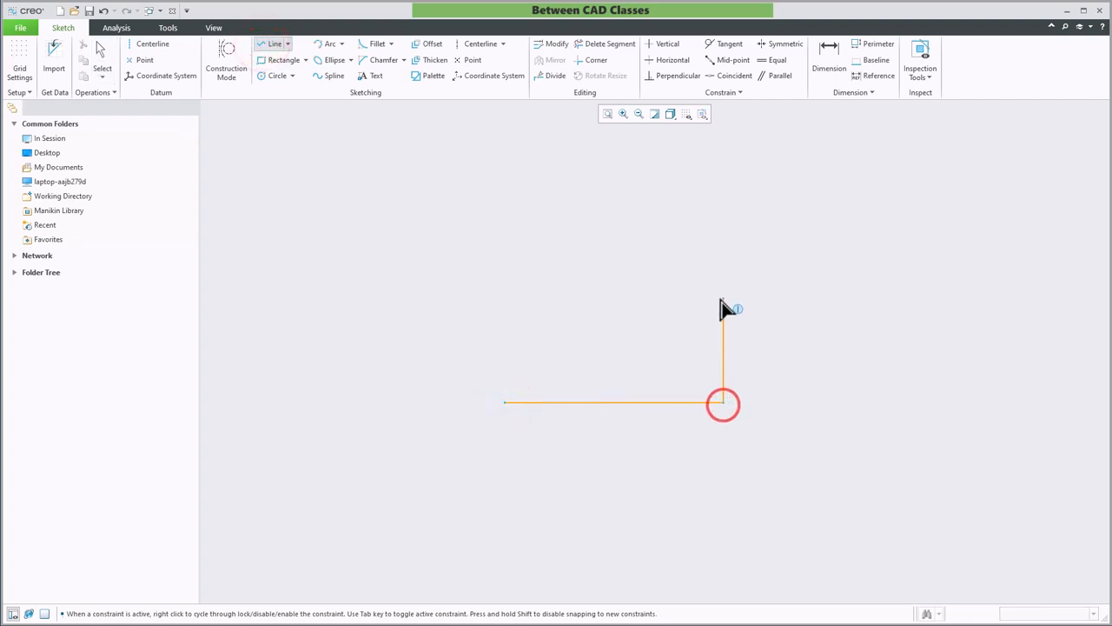
{"action": "left_click", "coordinate": [508, 400]}
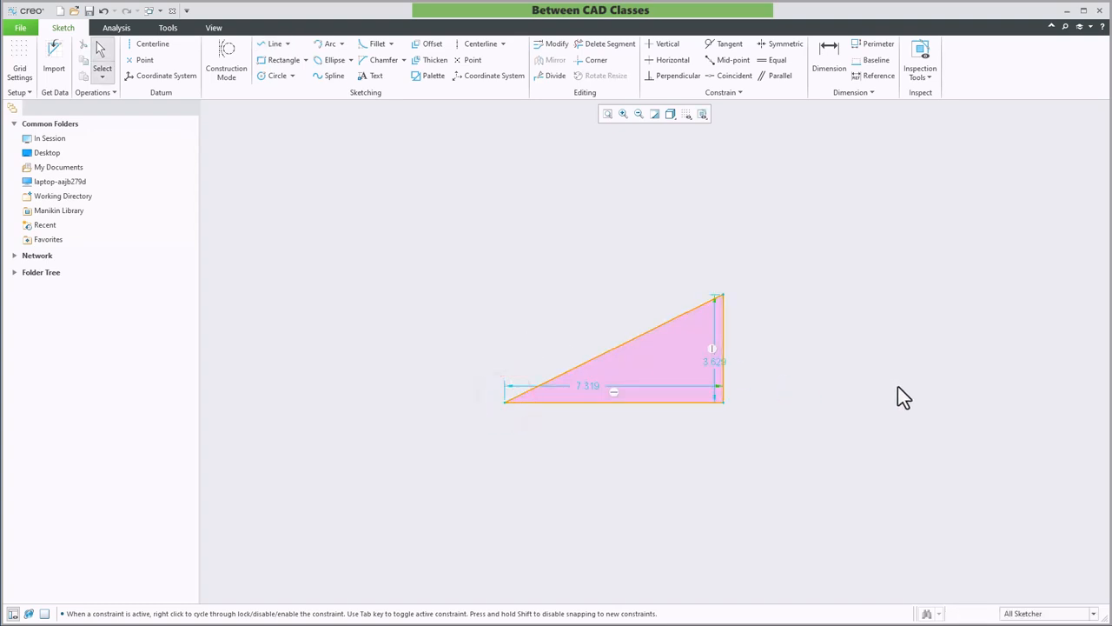
{"action": "mouse_move", "coordinate": [772, 459]}
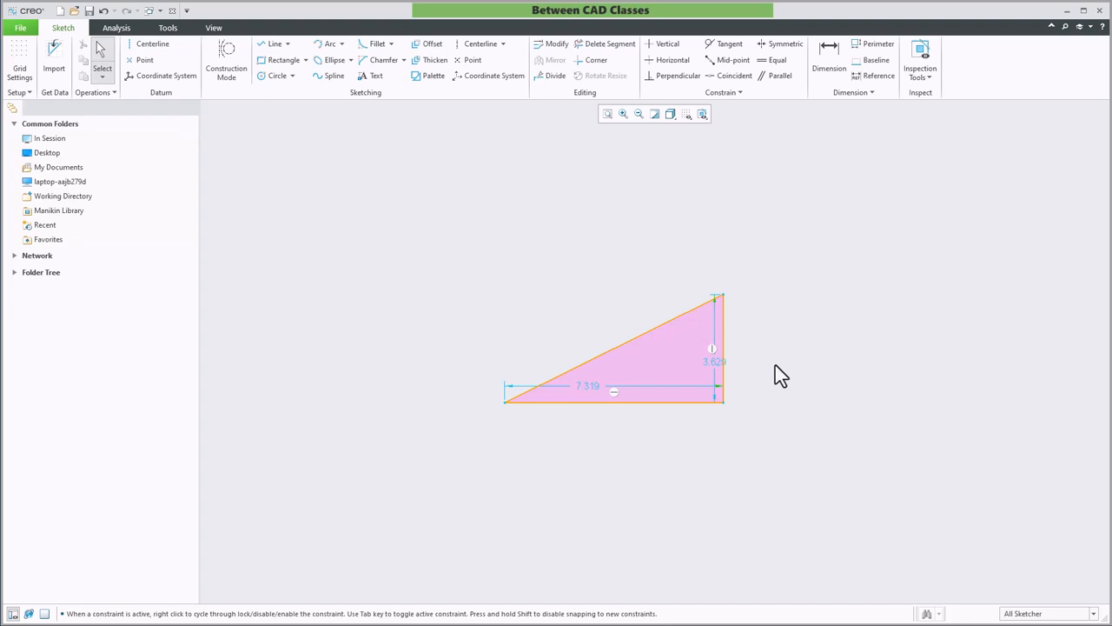
{"action": "mouse_move", "coordinate": [780, 373]}
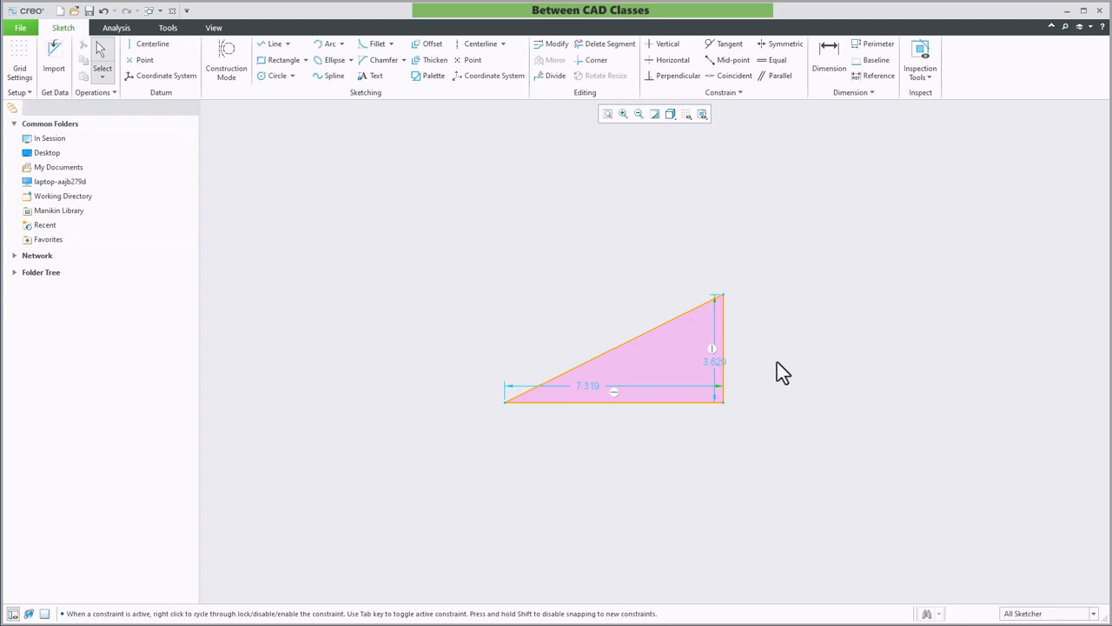
{"action": "mouse_move", "coordinate": [844, 429]}
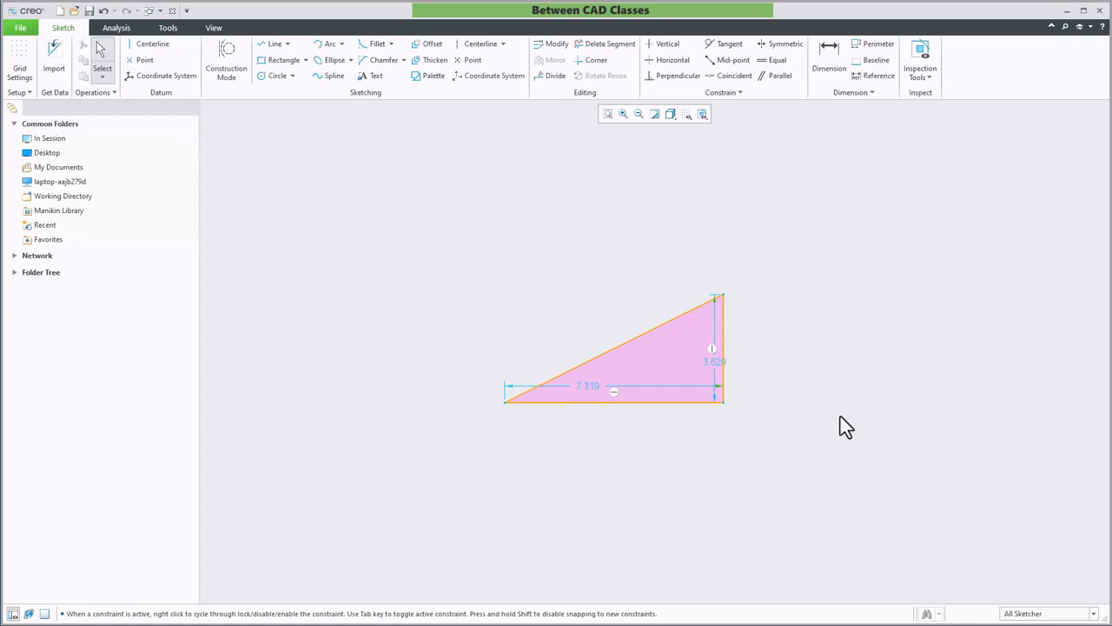
{"action": "mouse_move", "coordinate": [525, 441]}
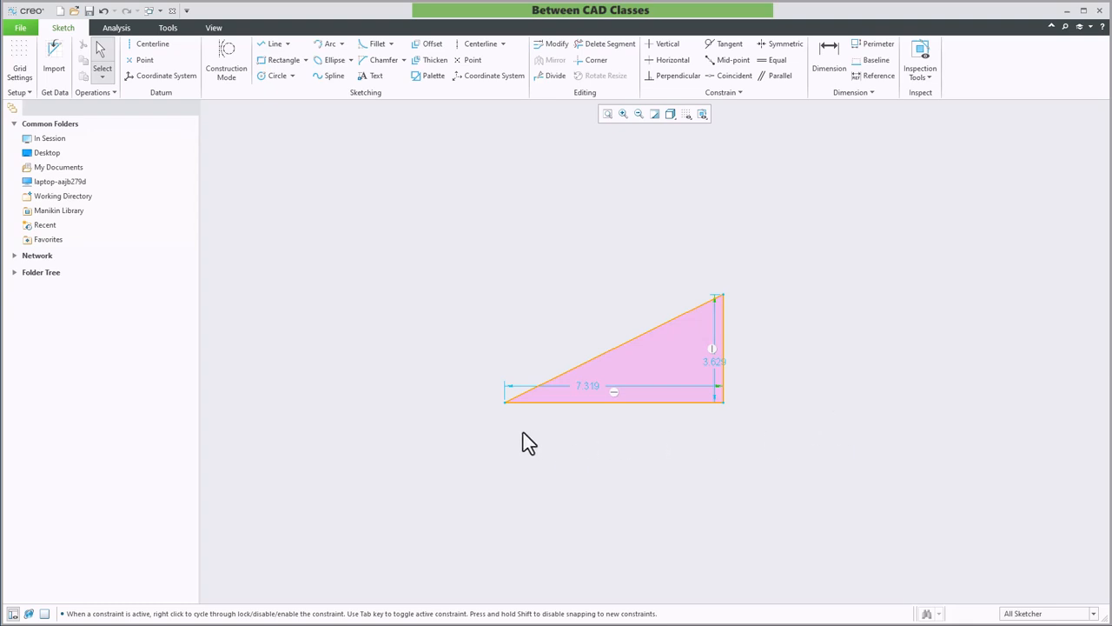
{"action": "mouse_move", "coordinate": [716, 431]}
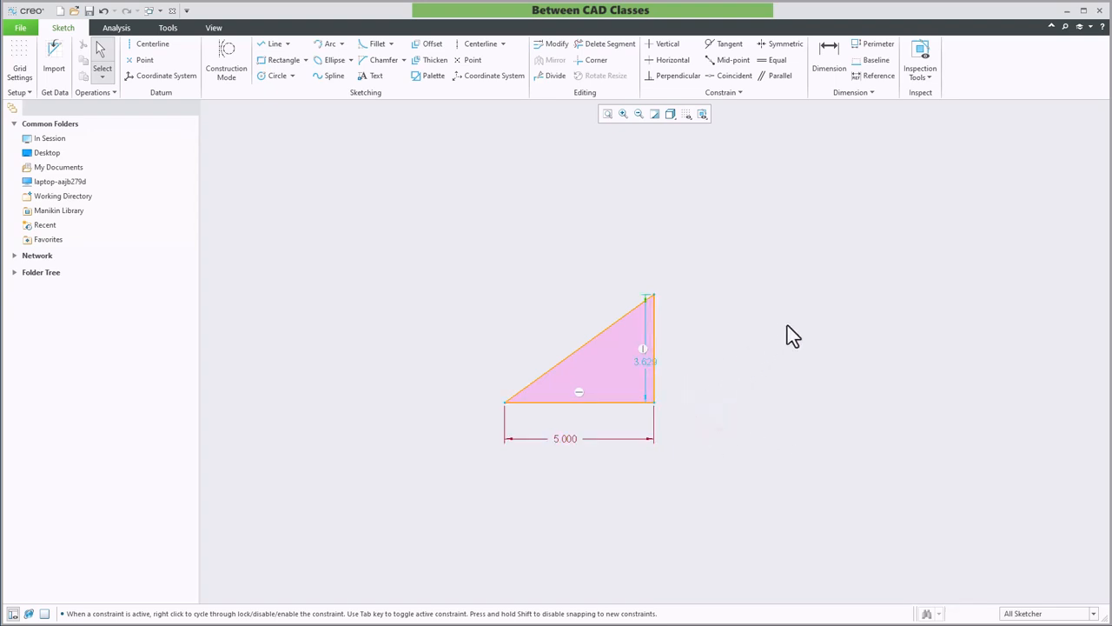
{"action": "mouse_move", "coordinate": [811, 337]}
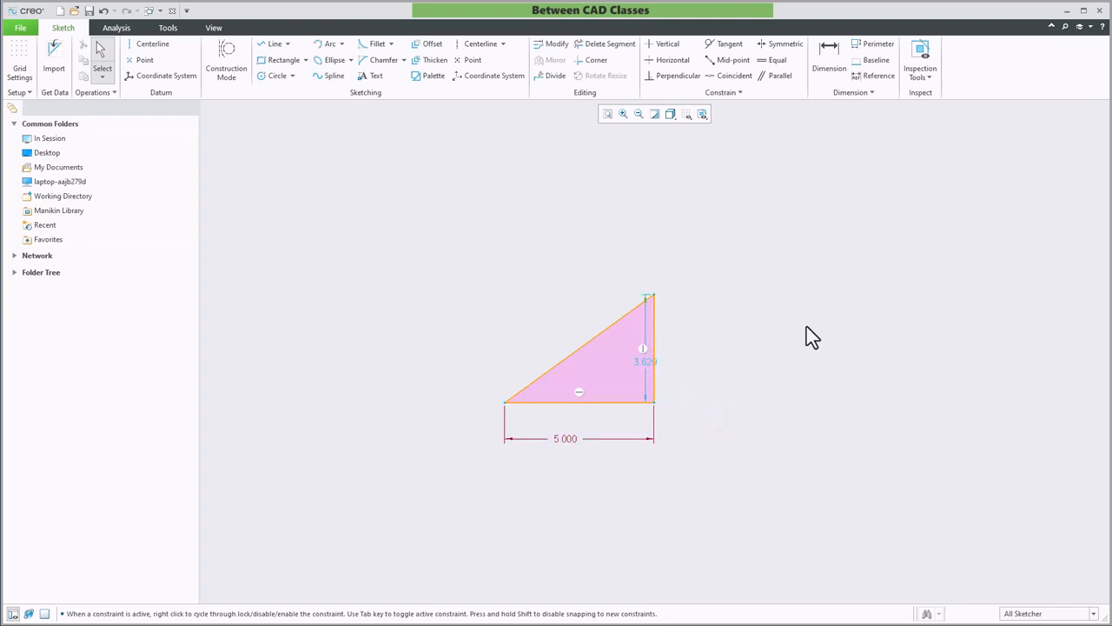
{"action": "mouse_move", "coordinate": [871, 79]}
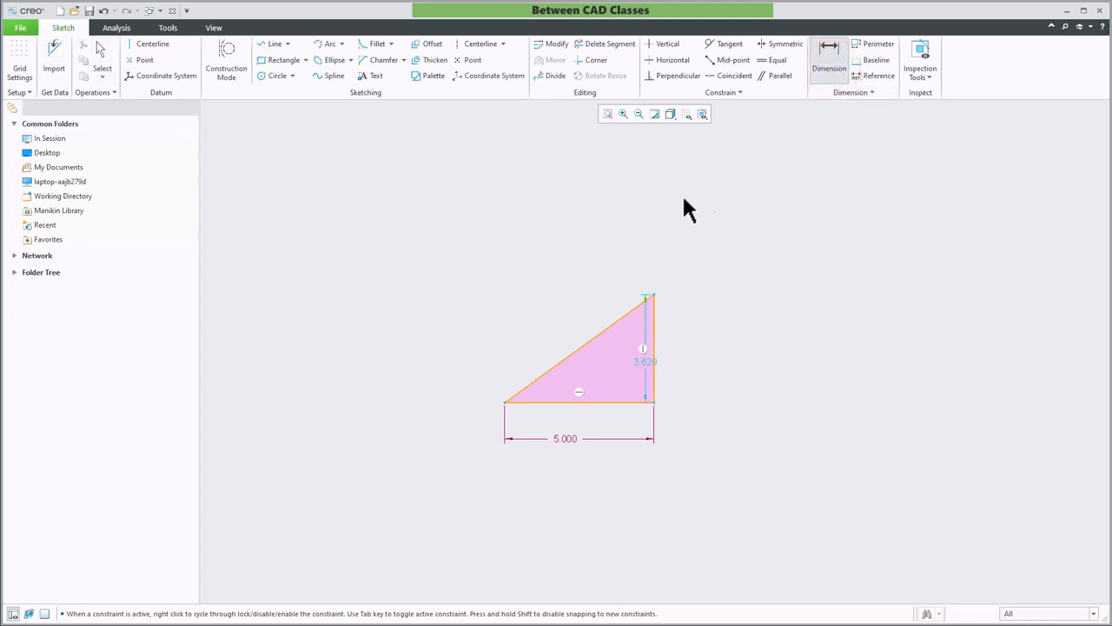
{"action": "mouse_move", "coordinate": [513, 311]}
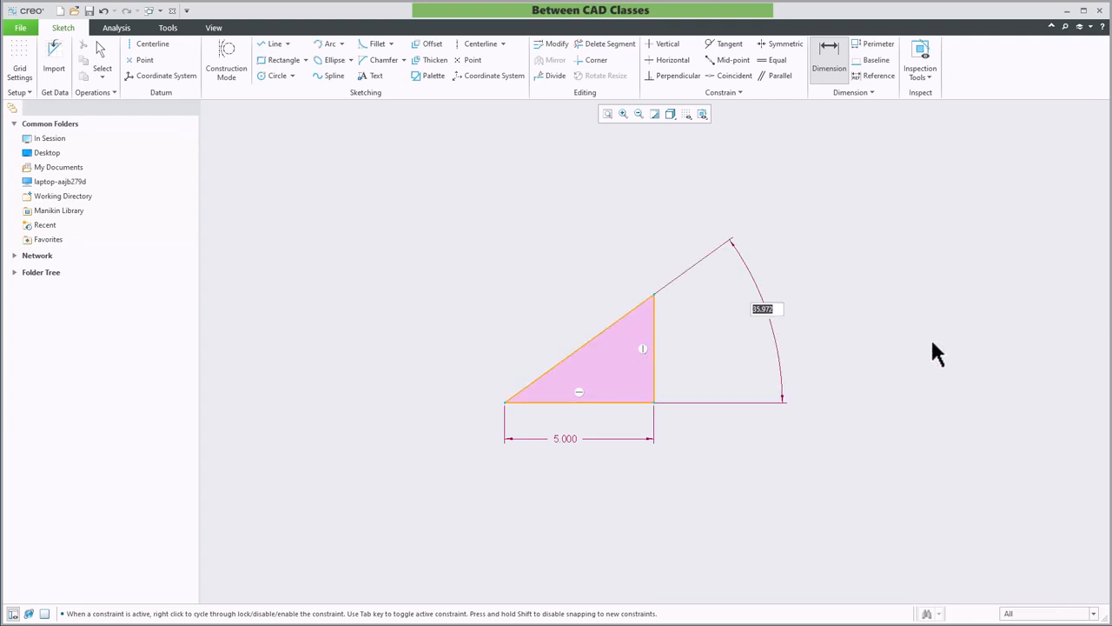
Add a 30.000° angular dimension between the hypotenuse and the base.
{"action": "type", "text": "30.000"}
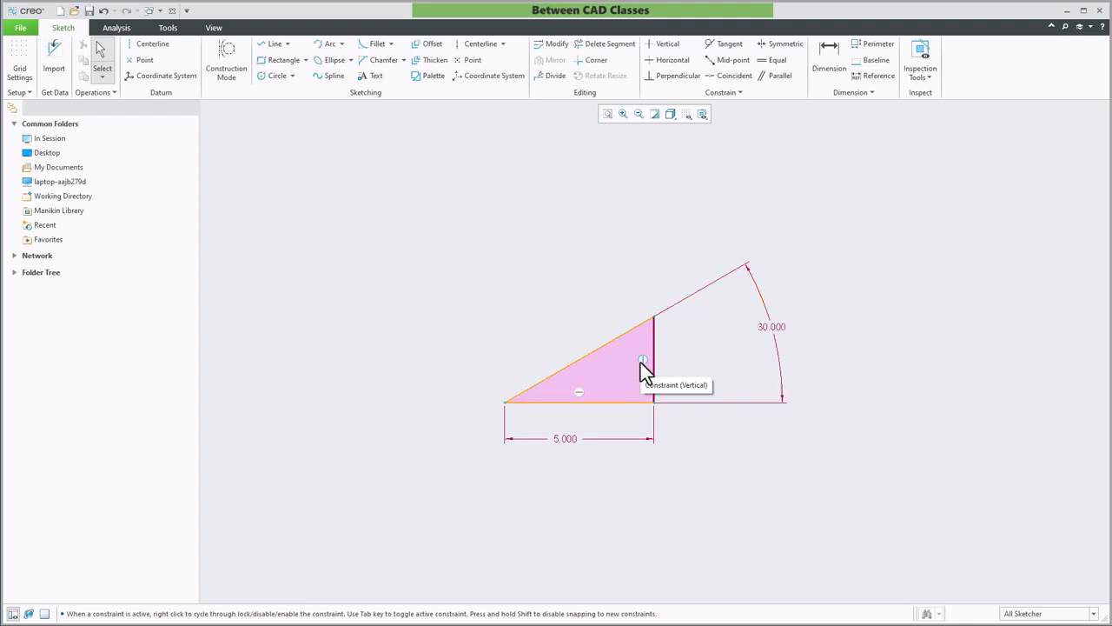
{"action": "mouse_move", "coordinate": [676, 383]}
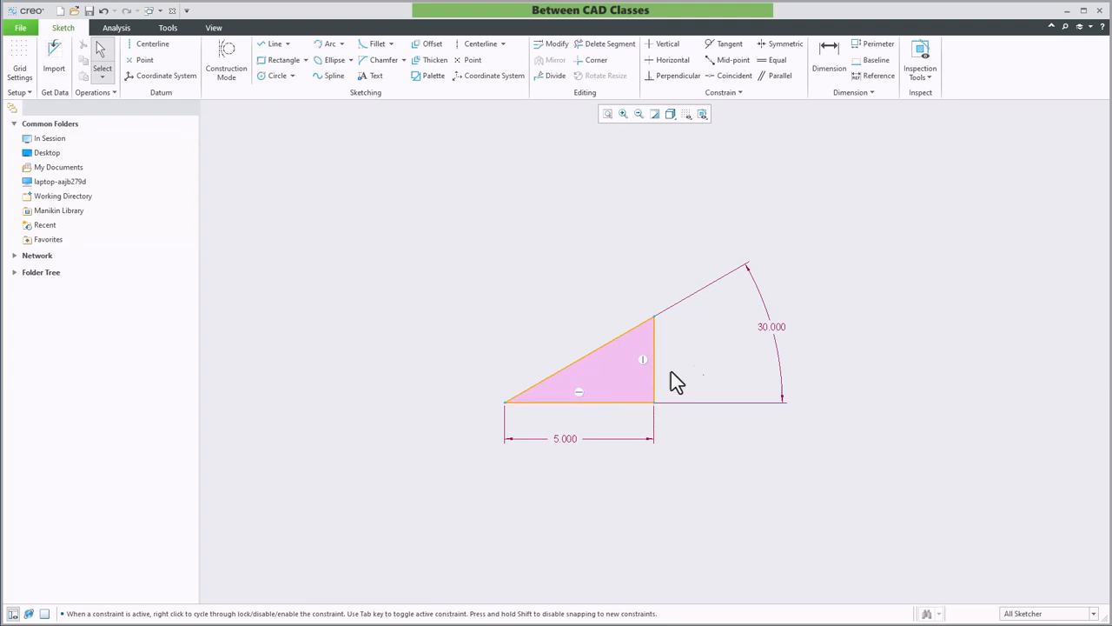
{"action": "mouse_move", "coordinate": [699, 410]}
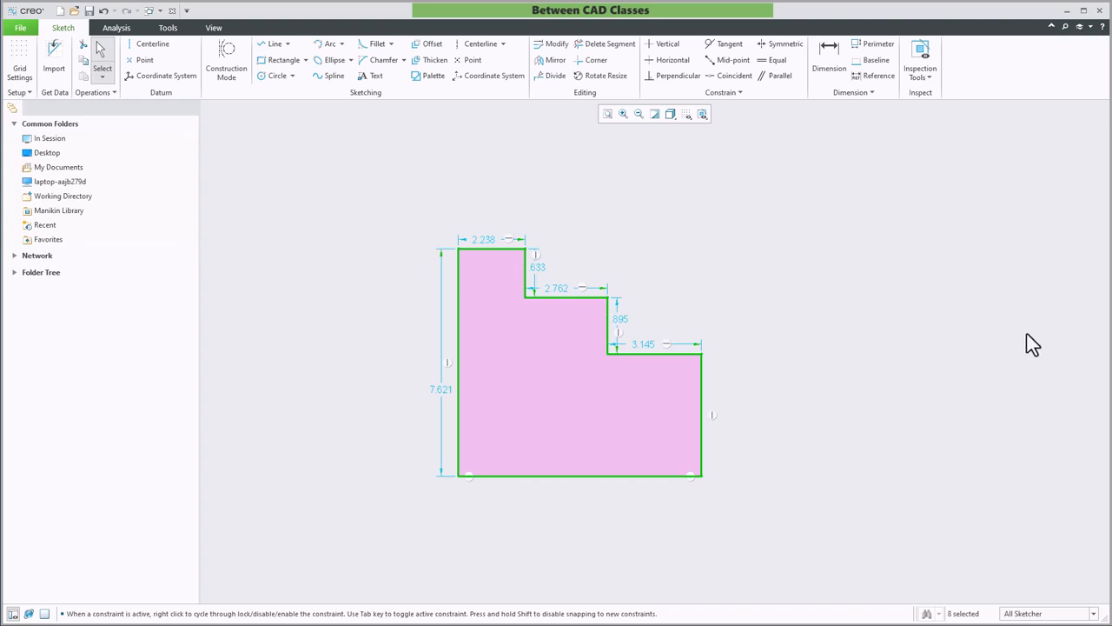
{"action": "mouse_move", "coordinate": [647, 344]}
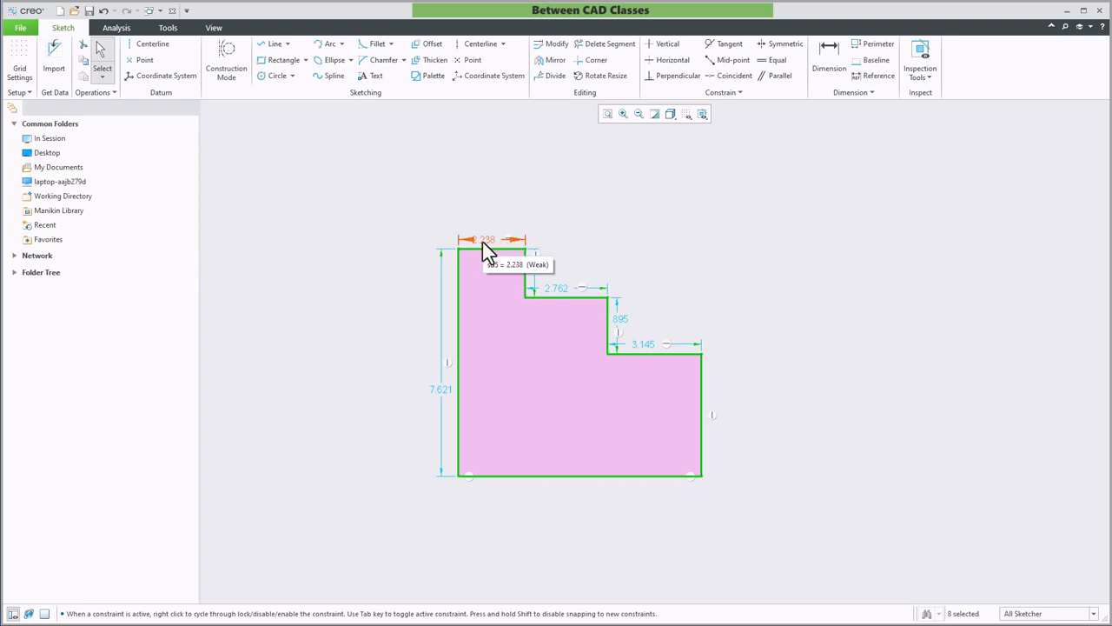
Set the top-left step width to 2.000 and add a 4.000 width dimension.
{"action": "double_click", "coordinate": [487, 238]}
{"action": "type", "text": "2.000"}
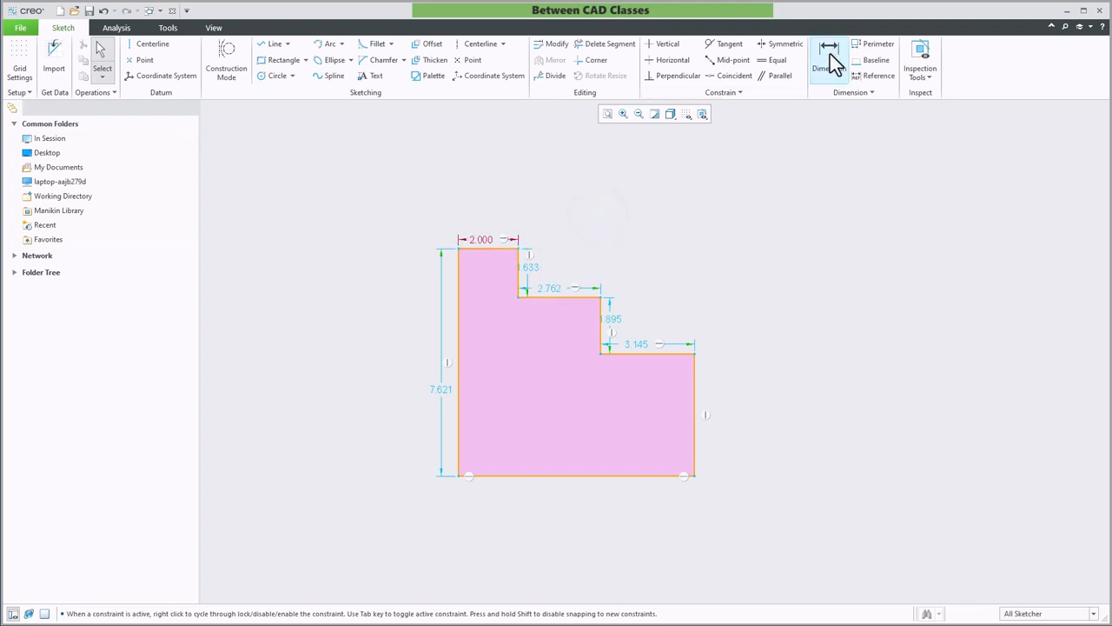
{"action": "left_click", "coordinate": [829, 52]}
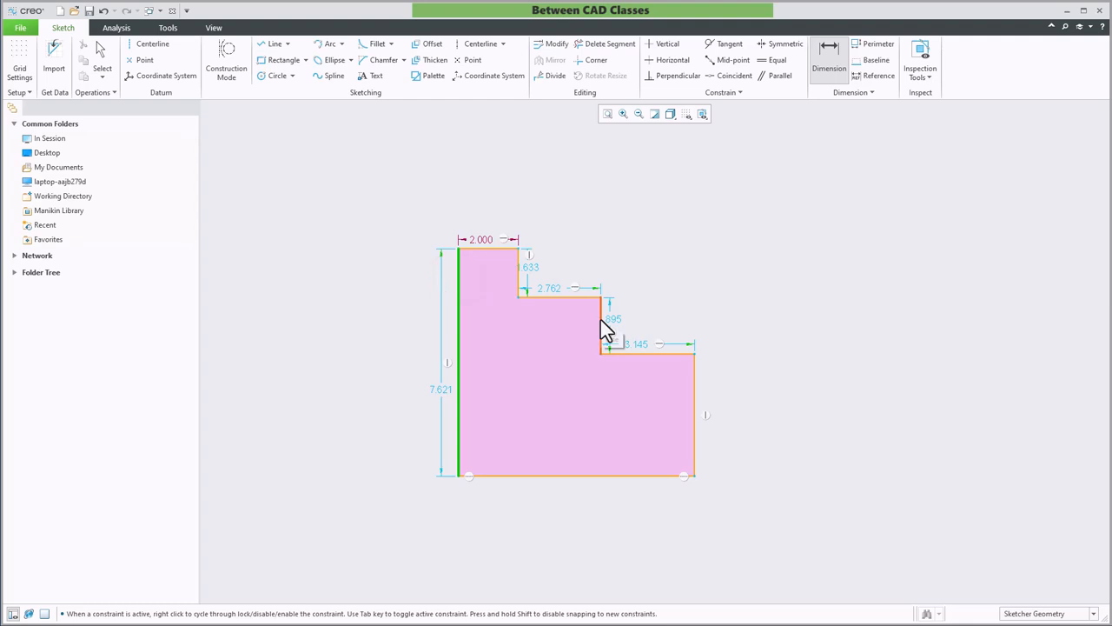
{"action": "mouse_move", "coordinate": [530, 191]}
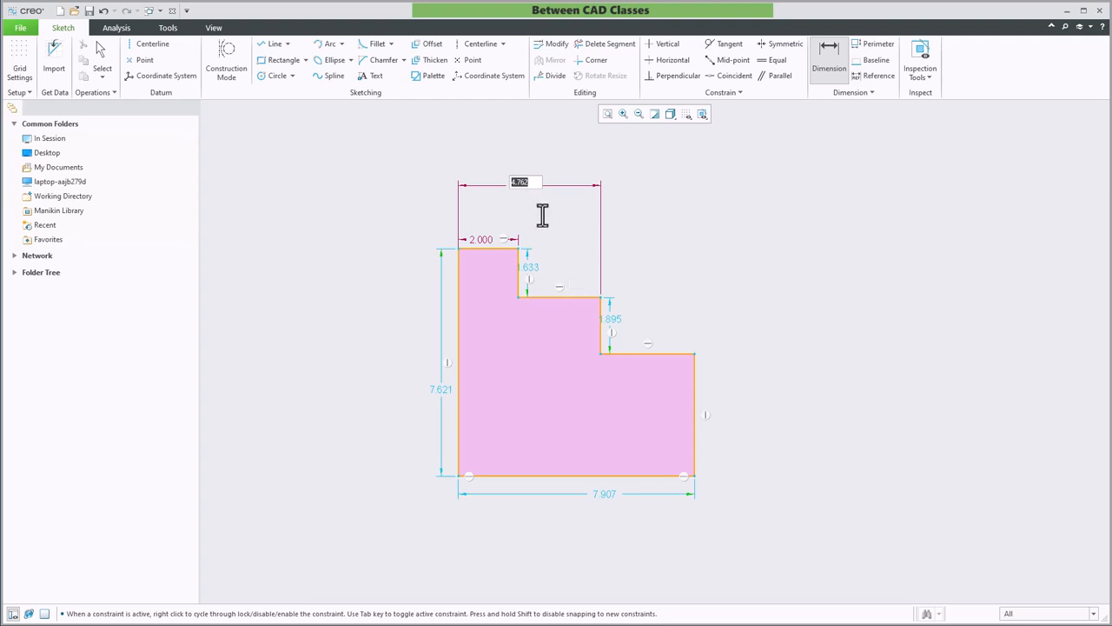
{"action": "type", "text": "4.000"}
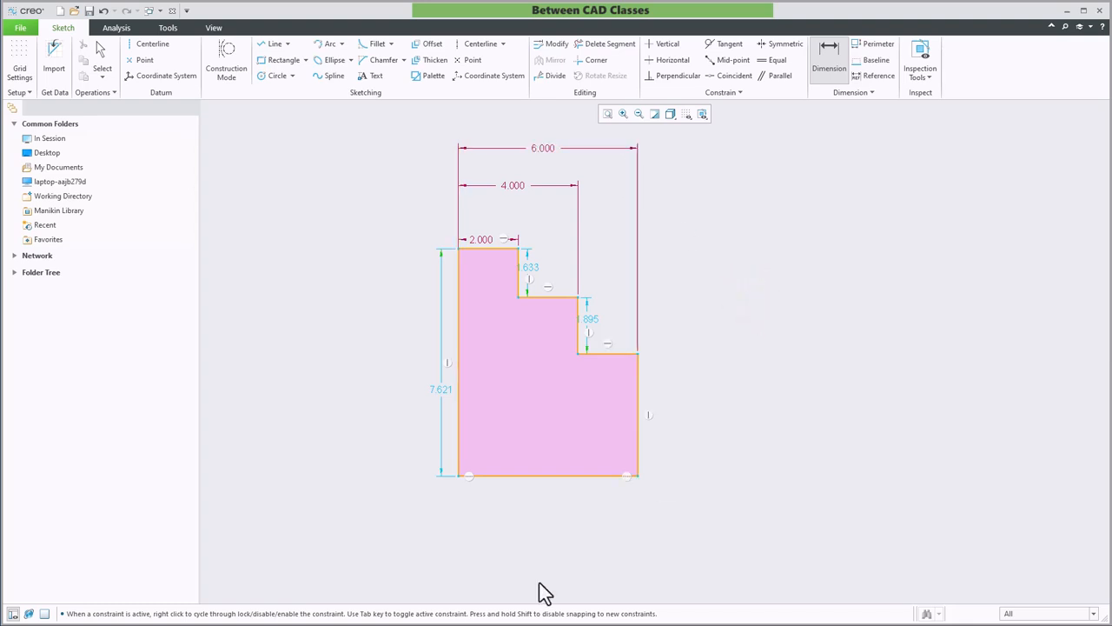
{"action": "mouse_move", "coordinate": [591, 509]}
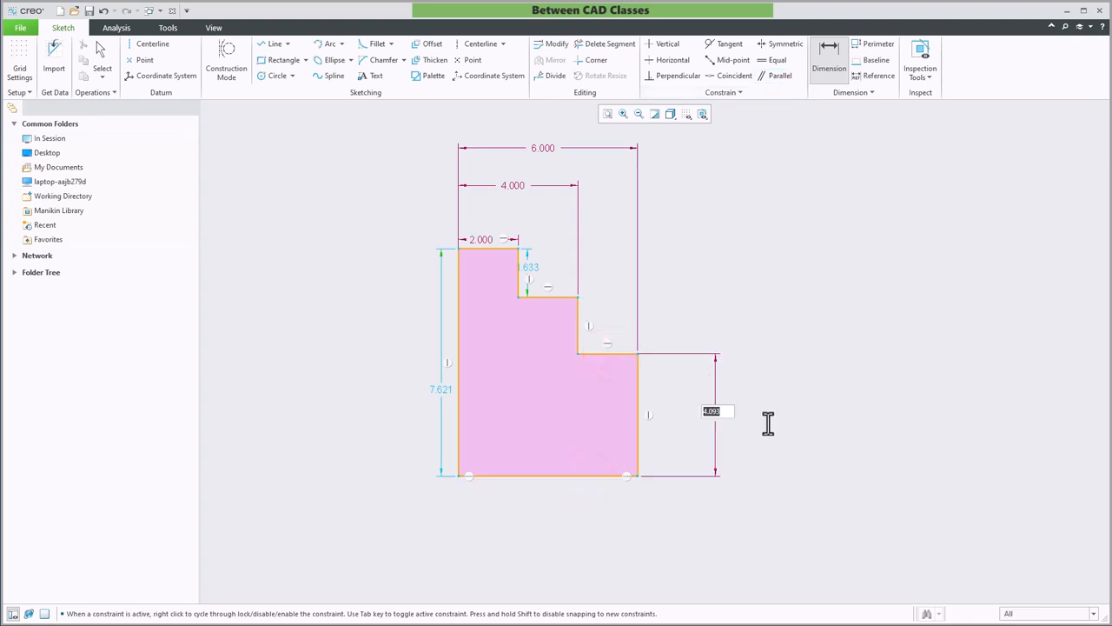
Add the right-side step height as 3.000, then edit it to 3.500.
{"action": "type", "text": "3.000"}
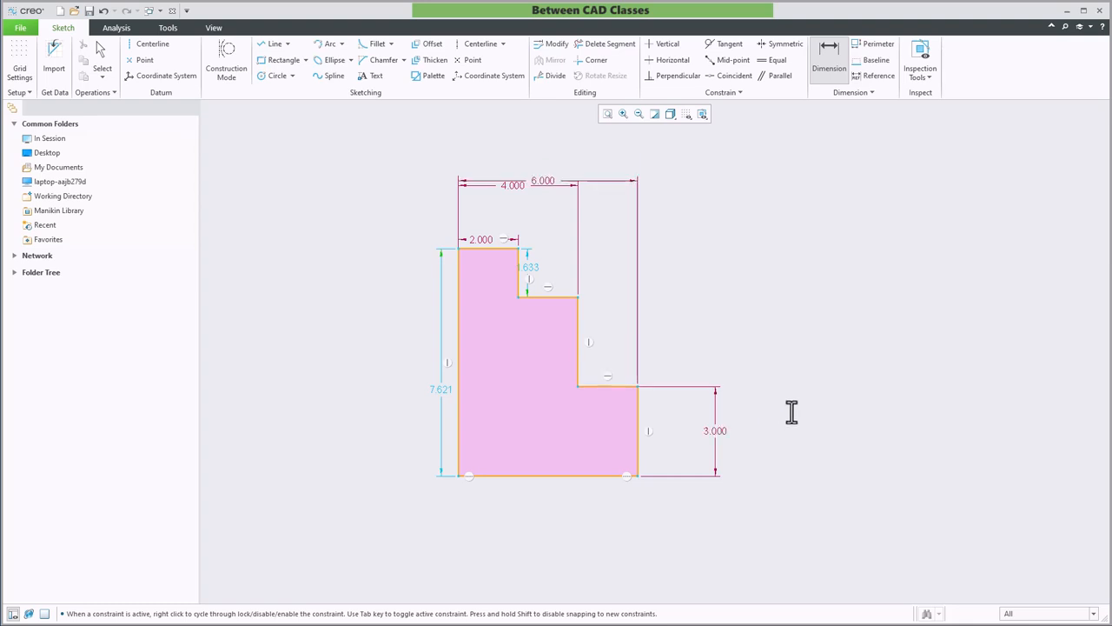
{"action": "left_click", "coordinate": [713, 431]}
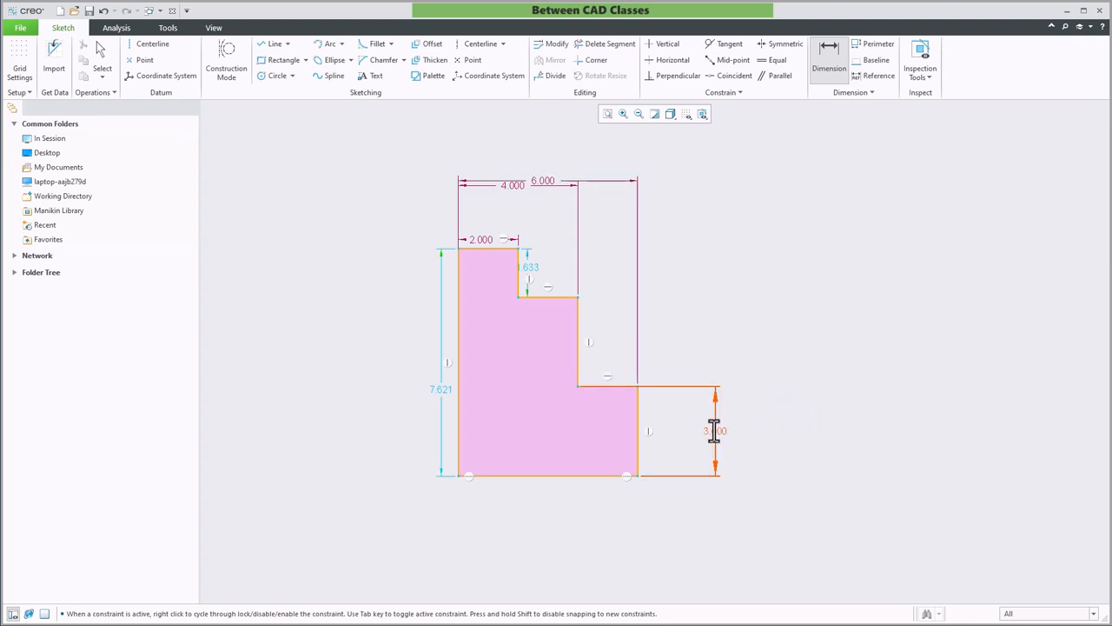
{"action": "left_click", "coordinate": [713, 431]}
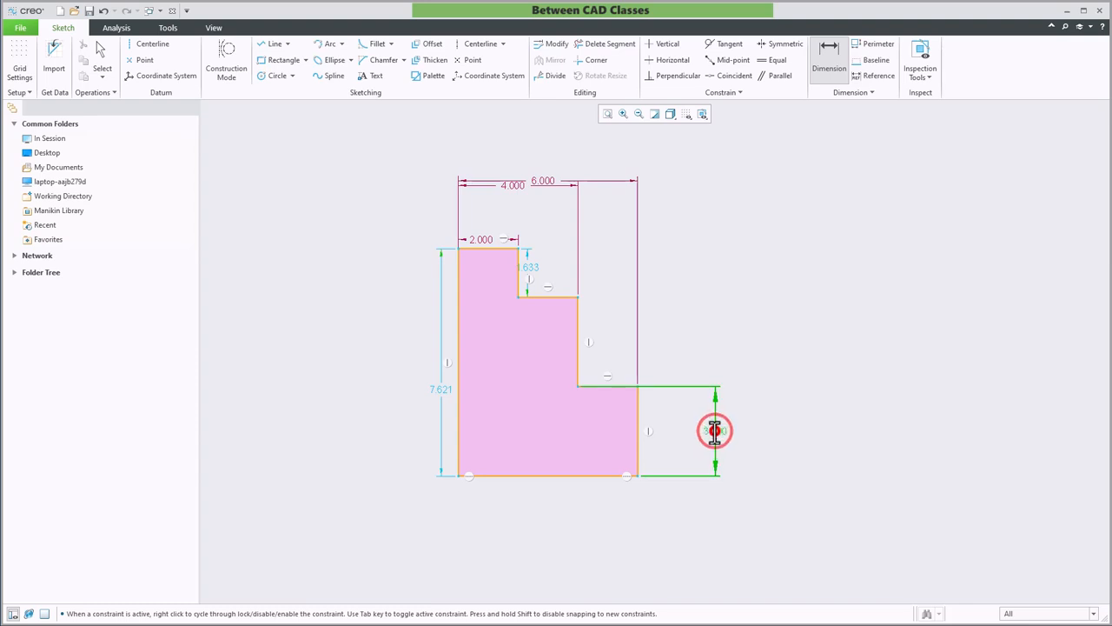
{"action": "double_click", "coordinate": [713, 429]}
{"action": "type", "text": "3.500"}
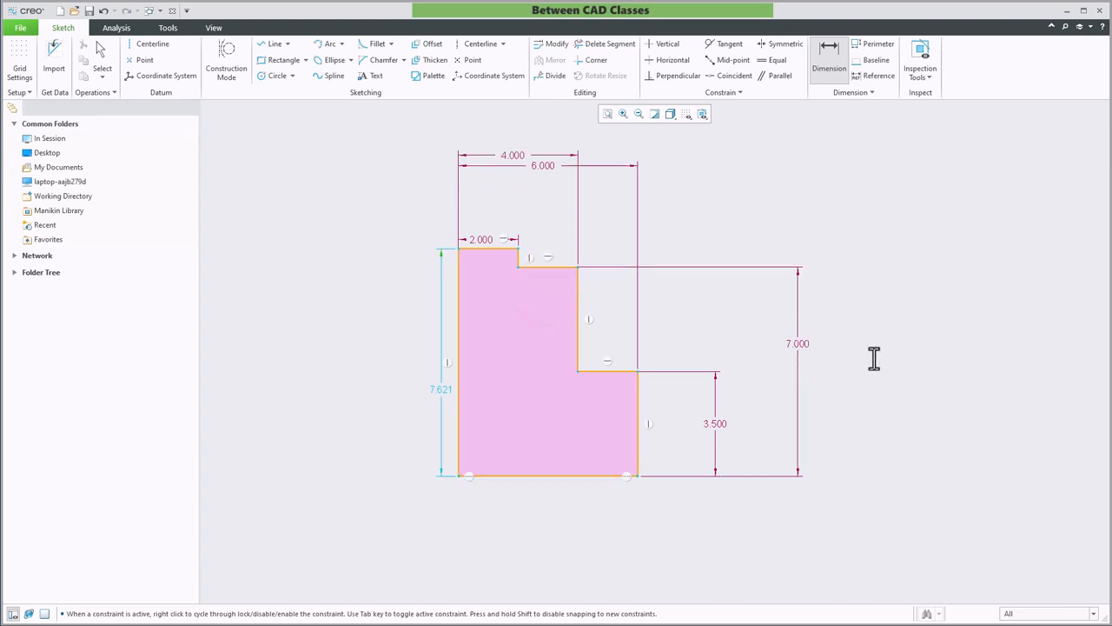
{"action": "mouse_move", "coordinate": [414, 393]}
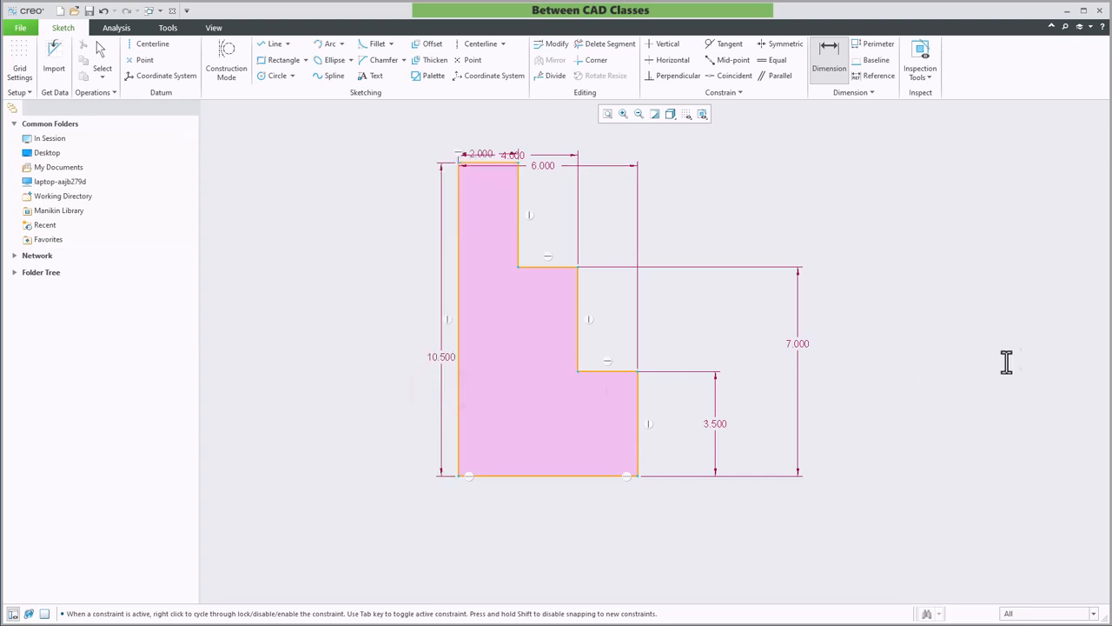
{"action": "mouse_move", "coordinate": [546, 155]}
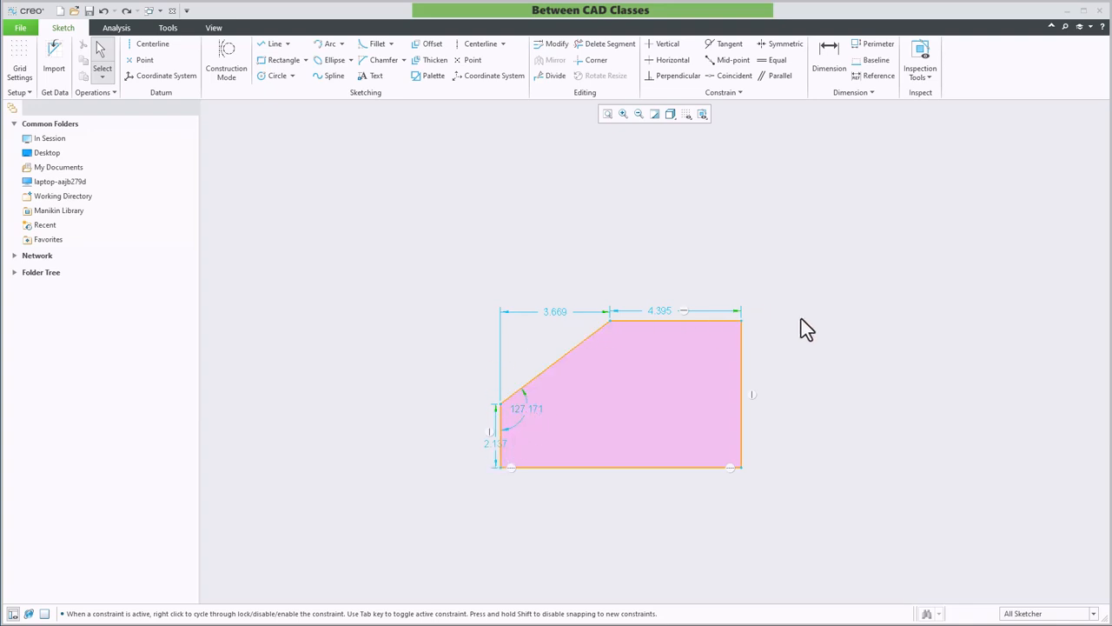
{"action": "mouse_move", "coordinate": [831, 347]}
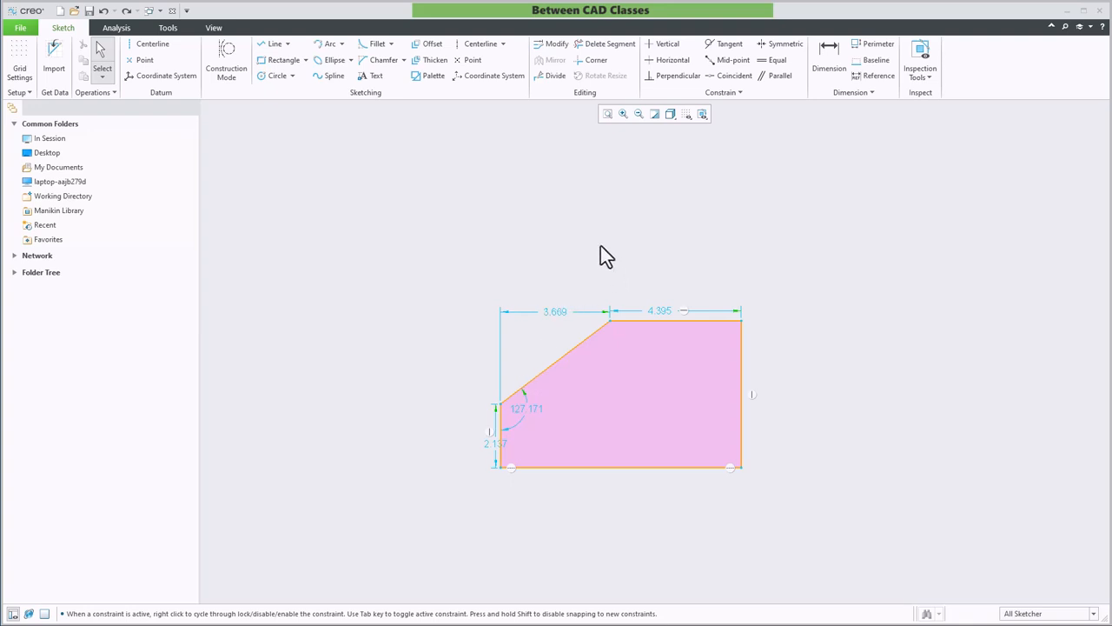
Dimension the slanted chamfer edge of the profile to 5.000.
{"action": "left_click", "coordinate": [825, 50]}
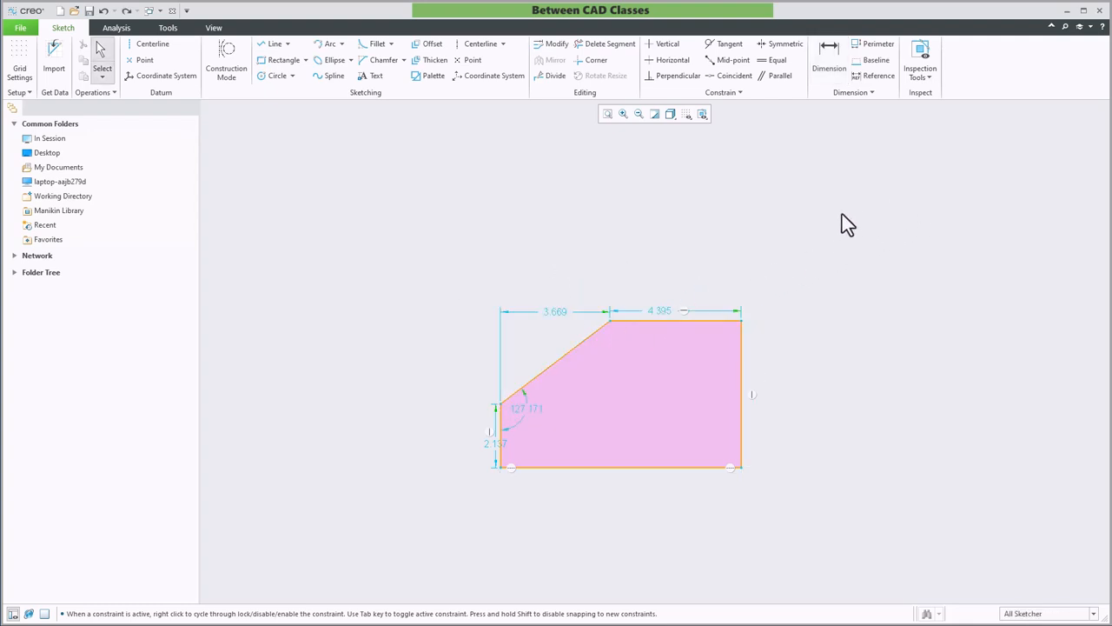
{"action": "left_click", "coordinate": [828, 54]}
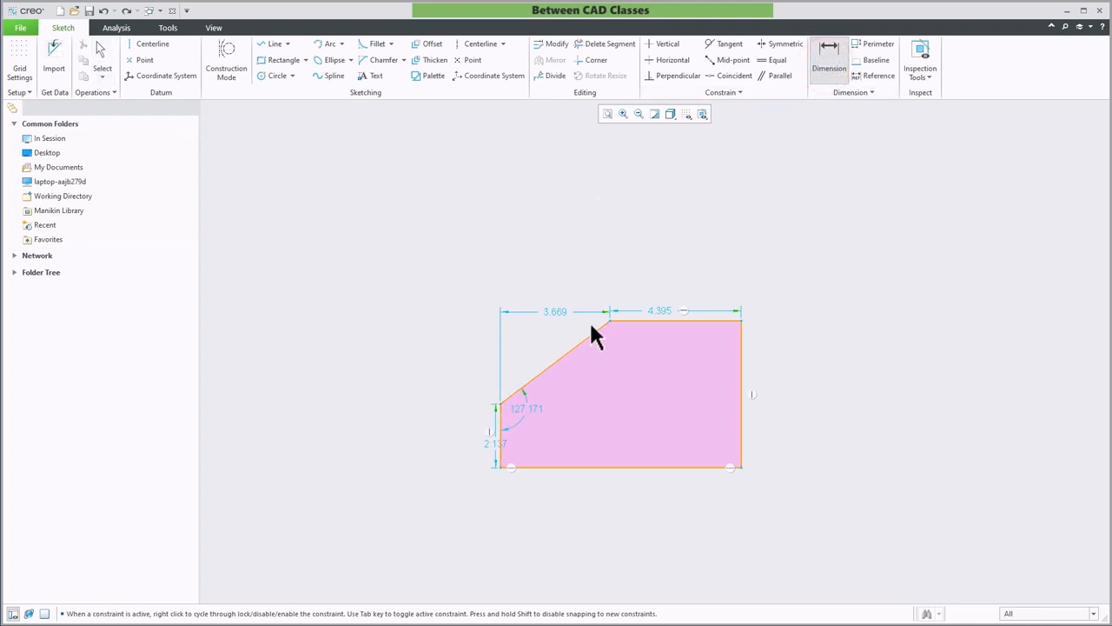
{"action": "left_click", "coordinate": [556, 358]}
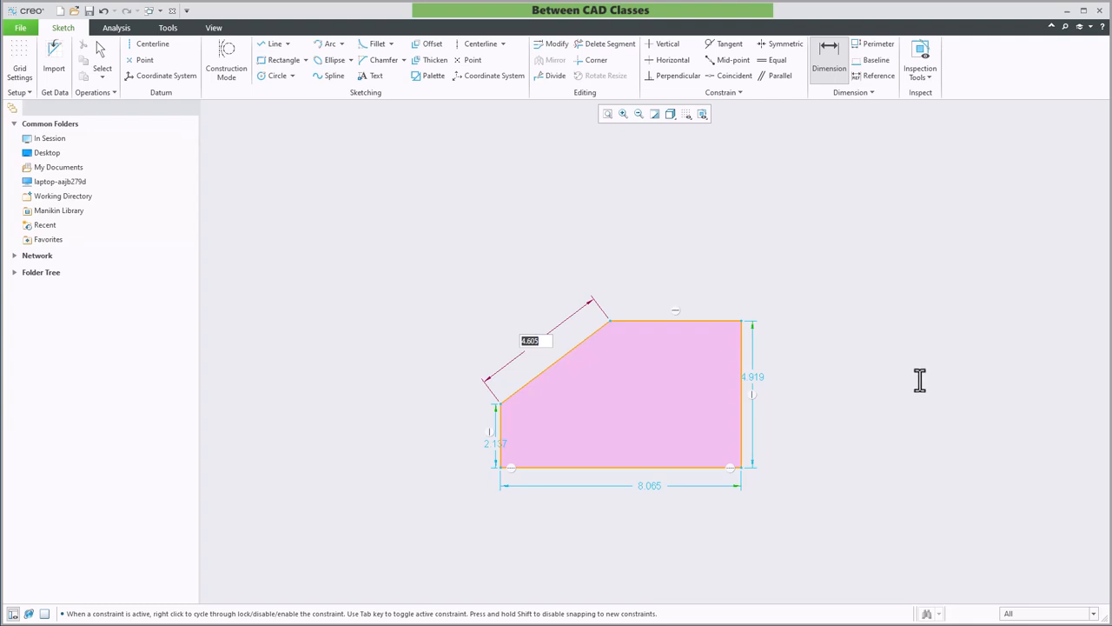
{"action": "type", "text": "5"}
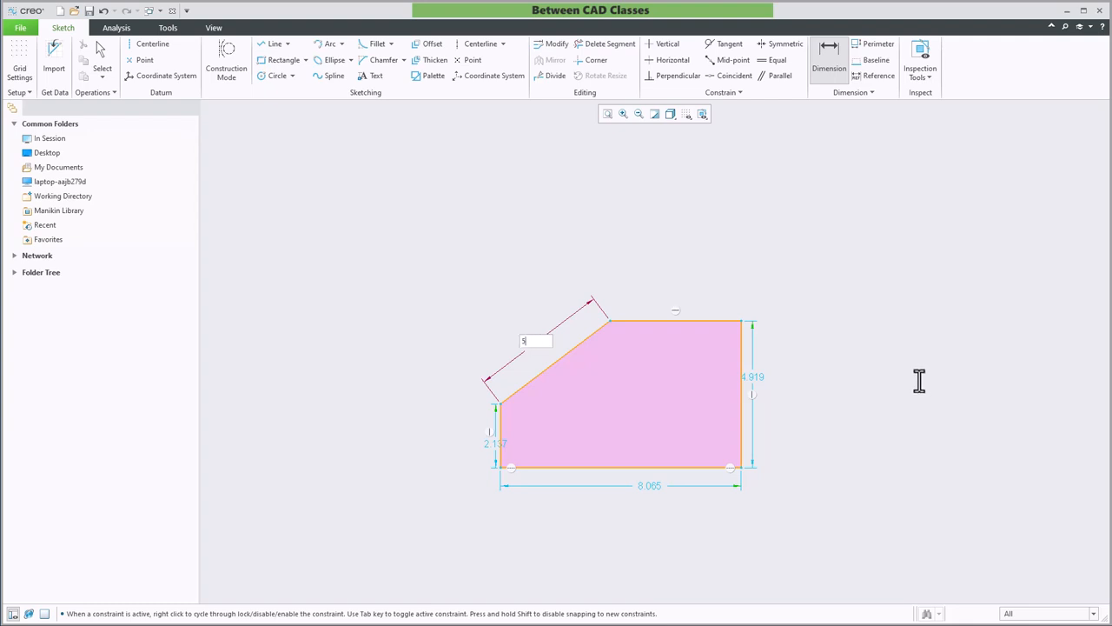
{"action": "type", "text": "5.000"}
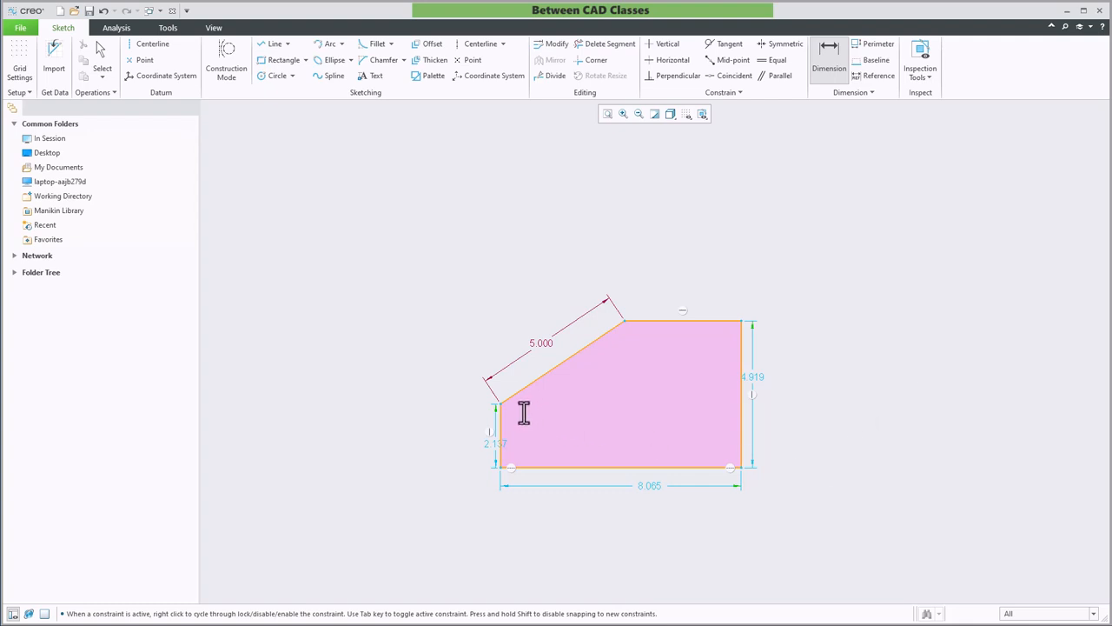
{"action": "mouse_move", "coordinate": [551, 515]}
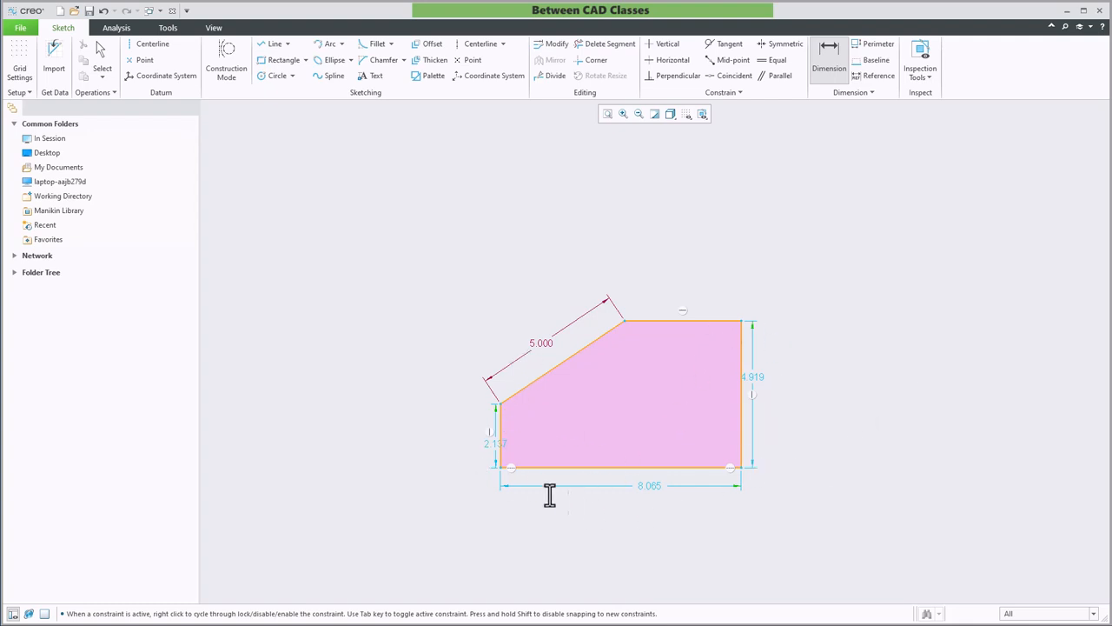
{"action": "mouse_move", "coordinate": [918, 474]}
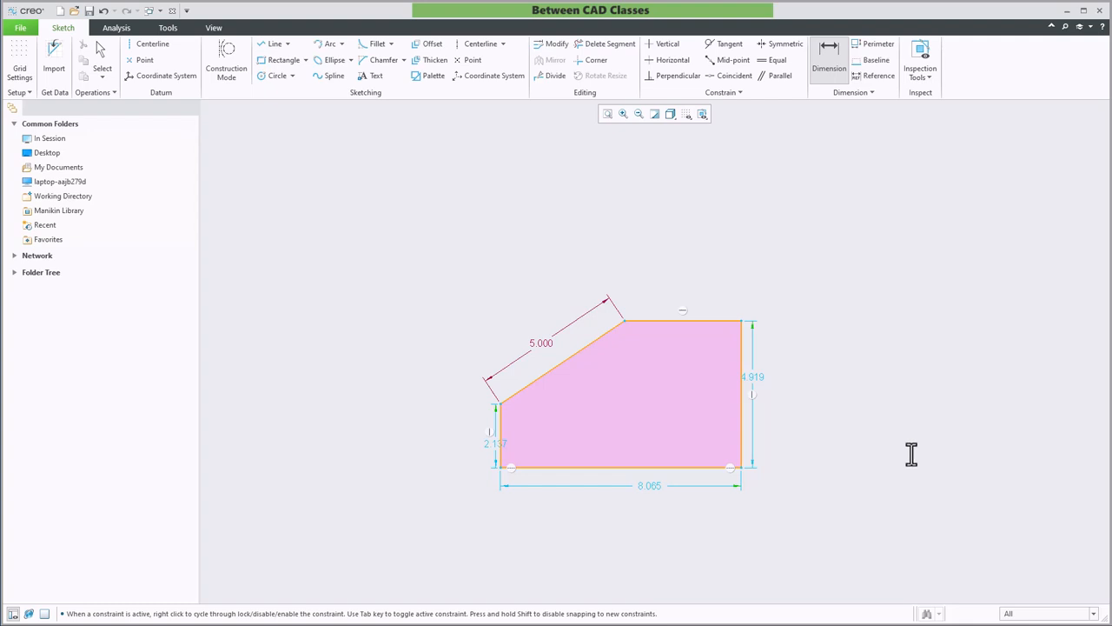
{"action": "mouse_move", "coordinate": [914, 376]}
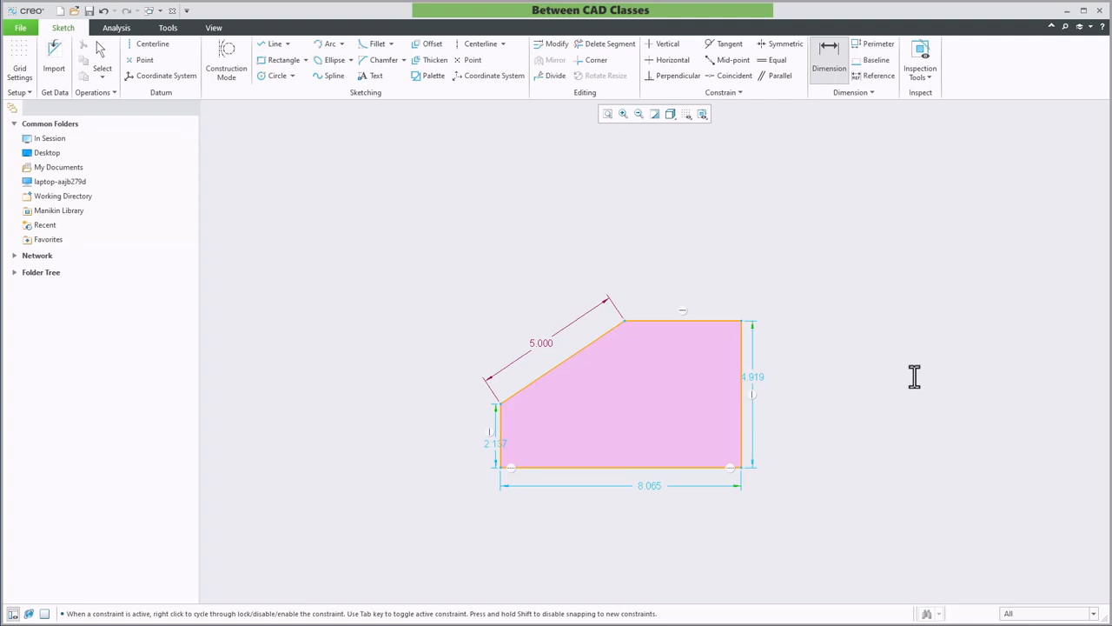
{"action": "mouse_move", "coordinate": [905, 372]}
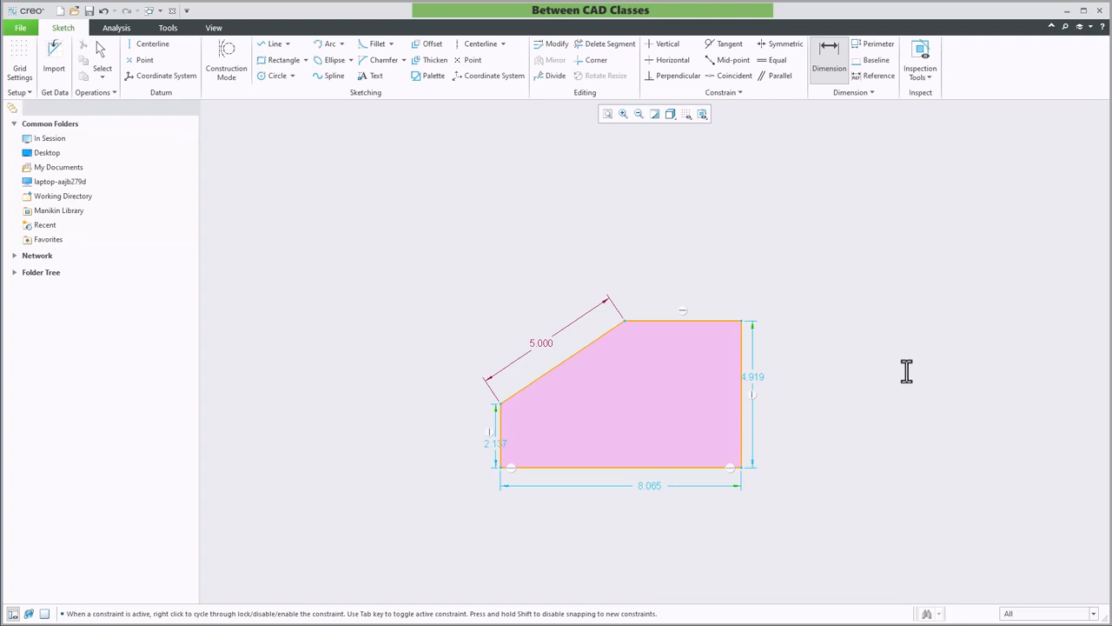
{"action": "mouse_move", "coordinate": [457, 177]}
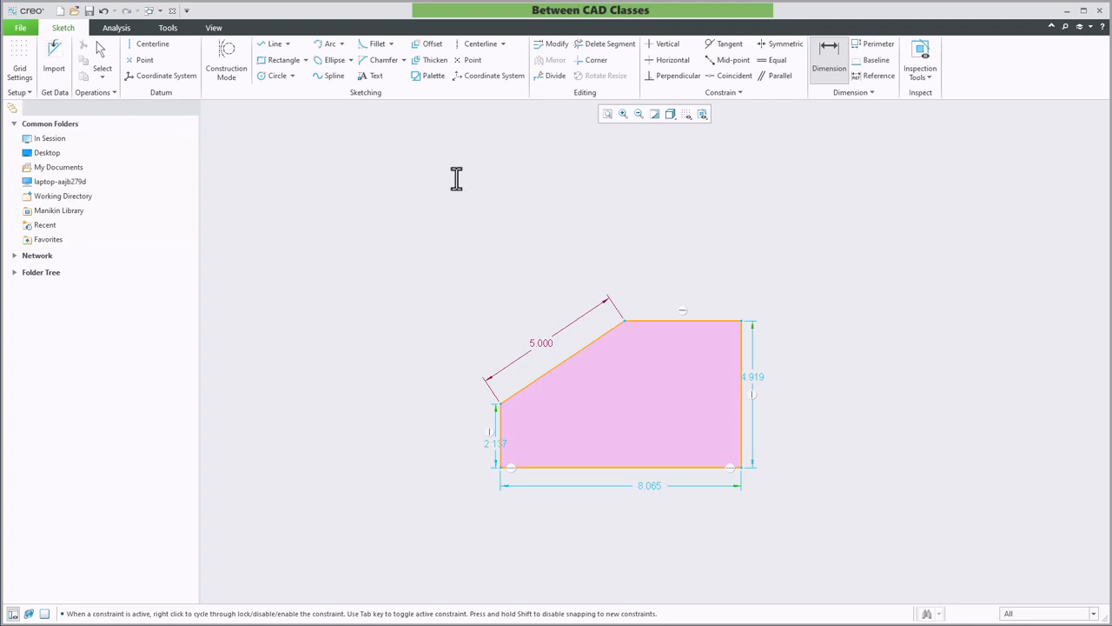
Create a new default Part/Solid and begin a sketch in it.
{"action": "left_click", "coordinate": [66, 11]}
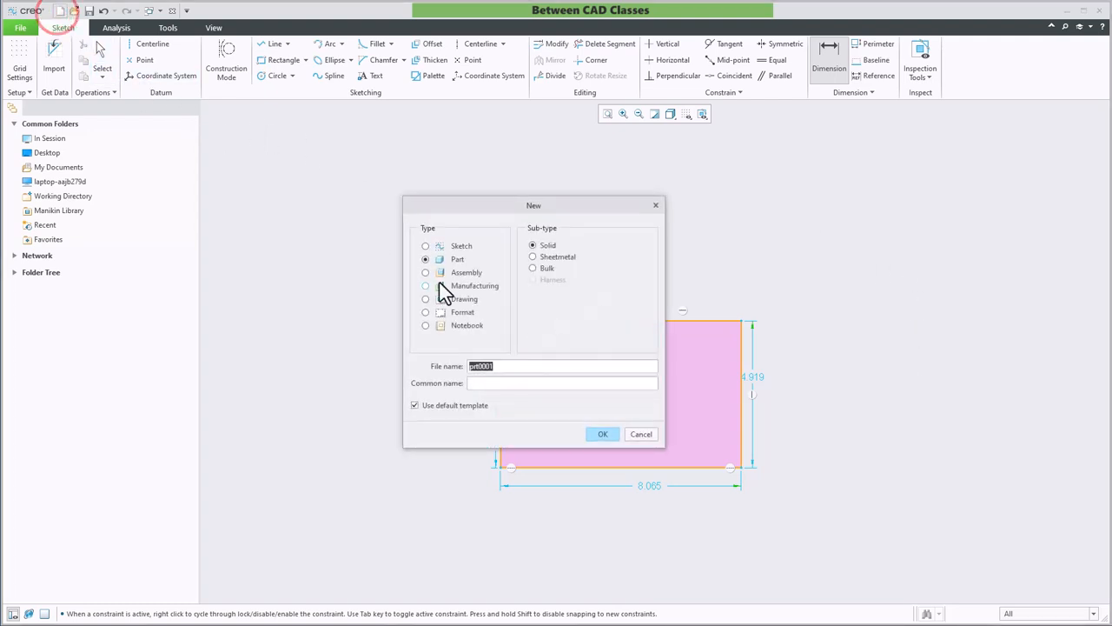
{"action": "left_click", "coordinate": [601, 435]}
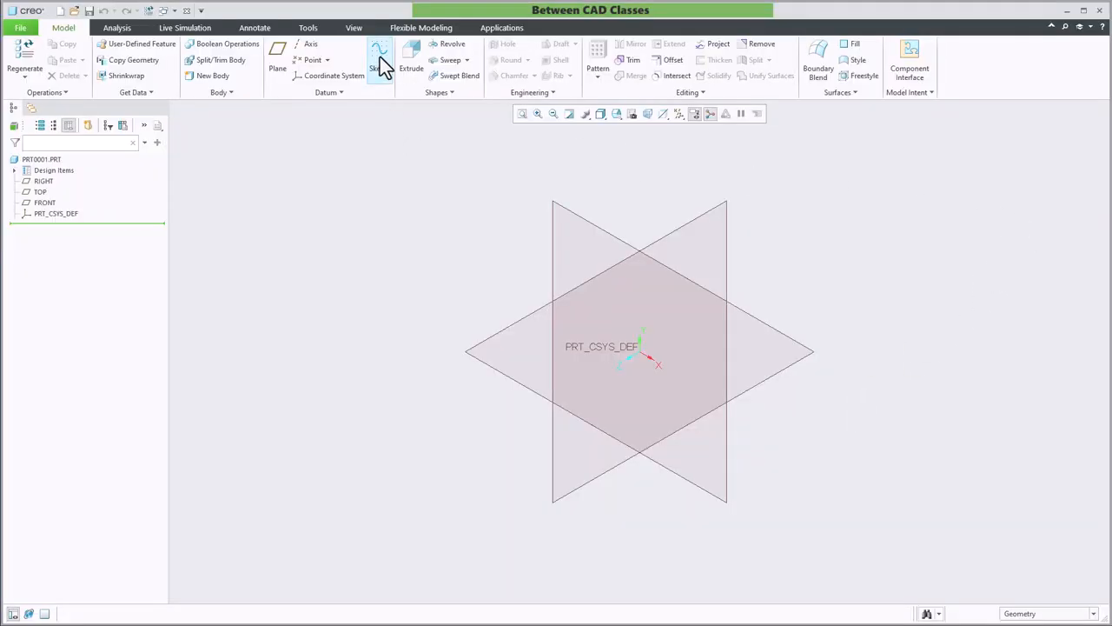
{"action": "left_click", "coordinate": [375, 54]}
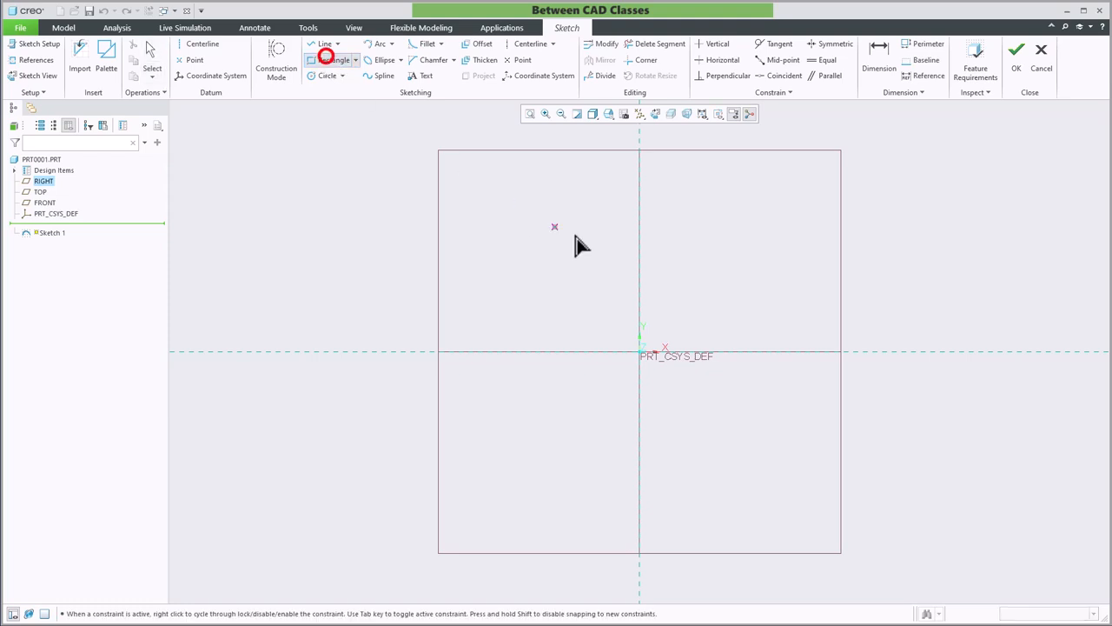
{"action": "left_click_drag", "start_coordinate": [711, 316], "coordinate": [803, 252]}
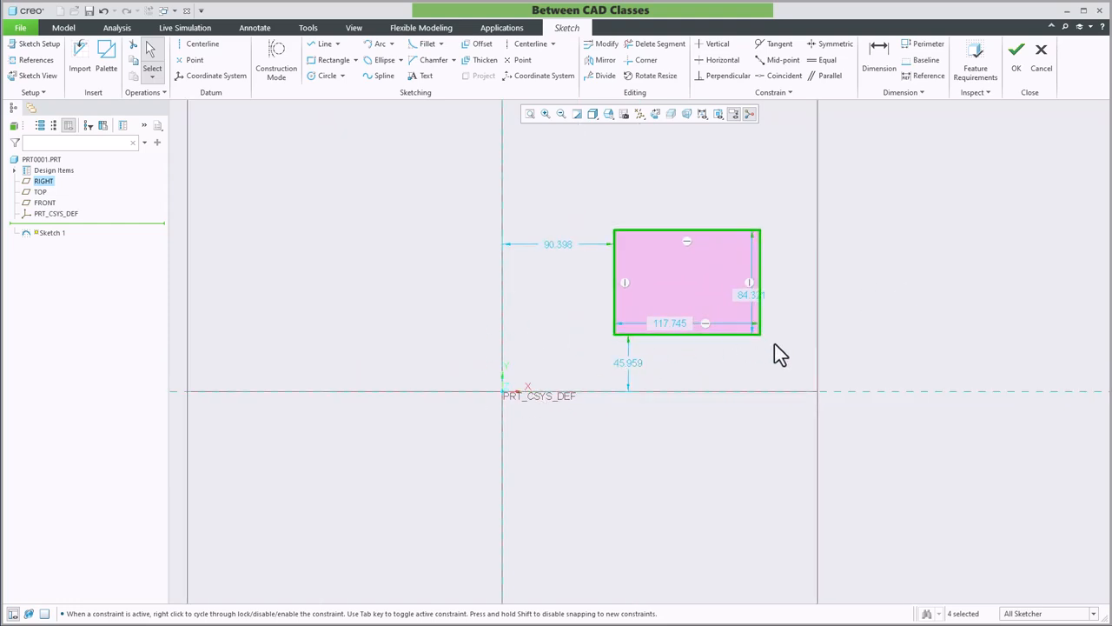
{"action": "mouse_move", "coordinate": [70, 45]}
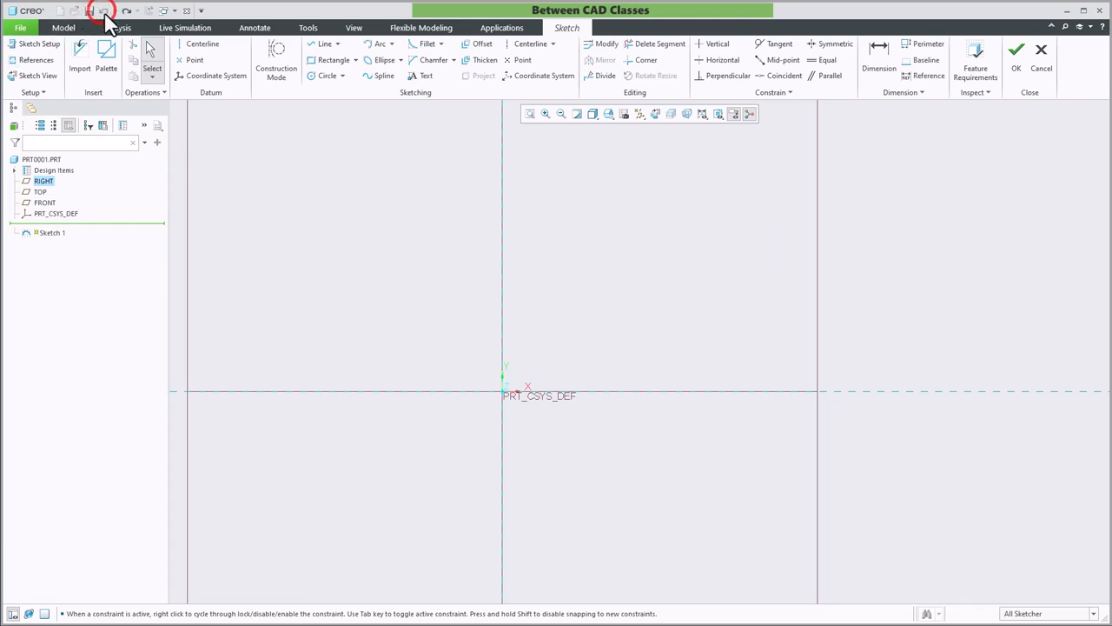
{"action": "mouse_move", "coordinate": [699, 259]}
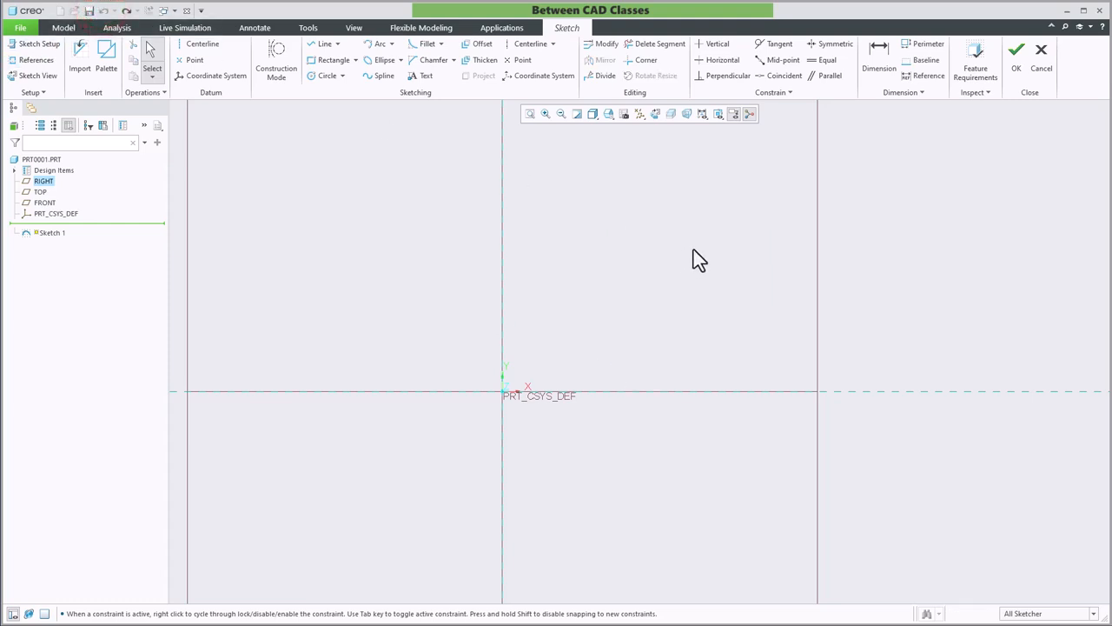
{"action": "mouse_move", "coordinate": [692, 257]}
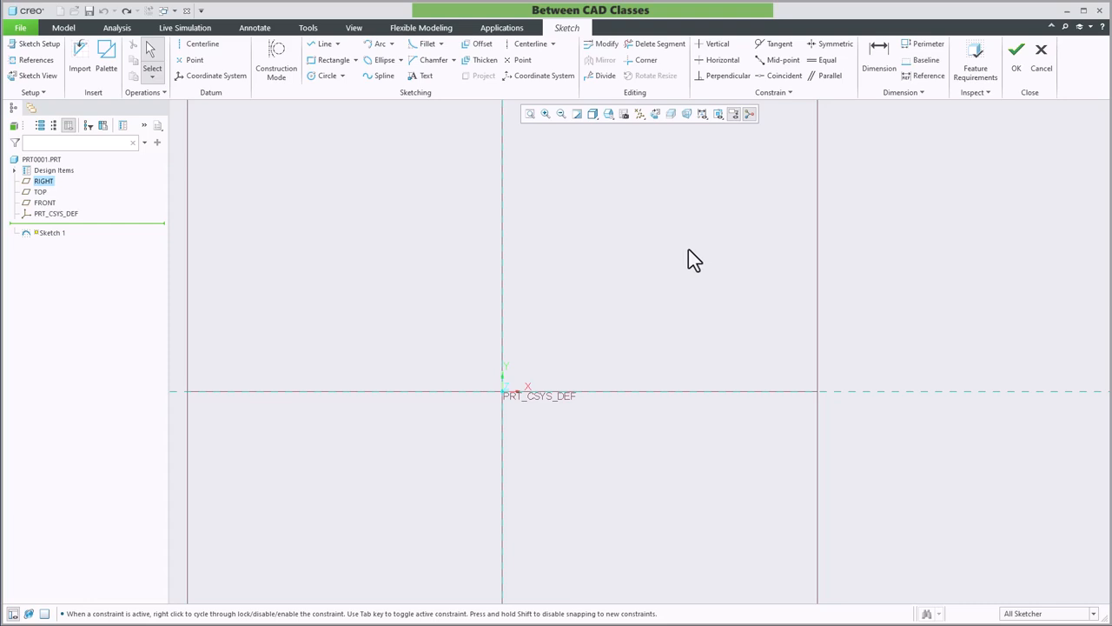
{"action": "left_click", "coordinate": [331, 59]}
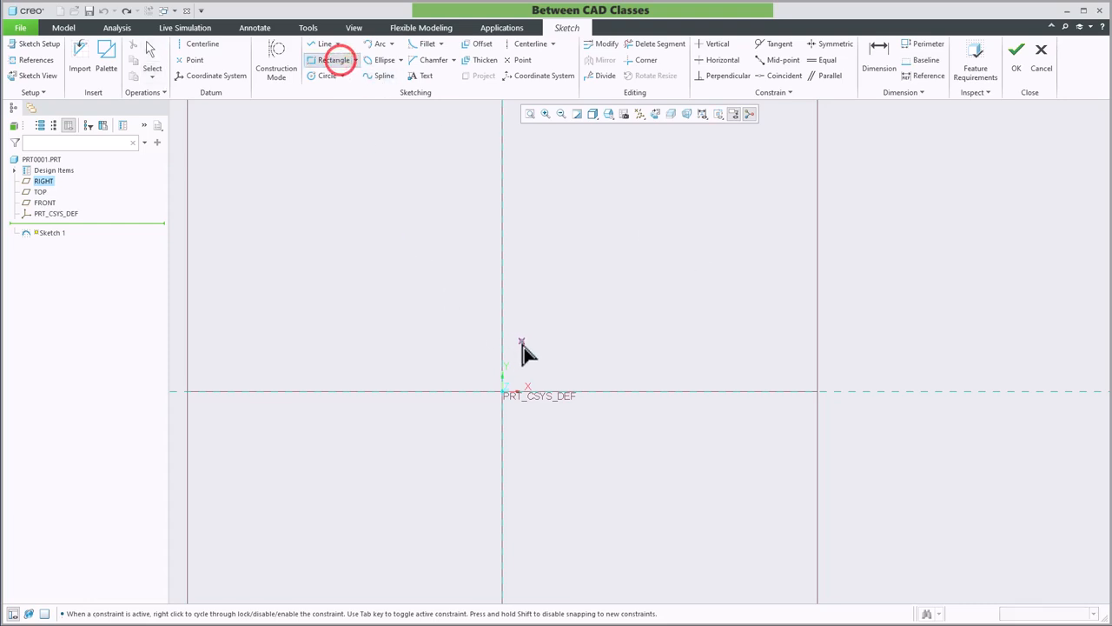
{"action": "left_click_drag", "start_coordinate": [502, 389], "coordinate": [667, 285]}
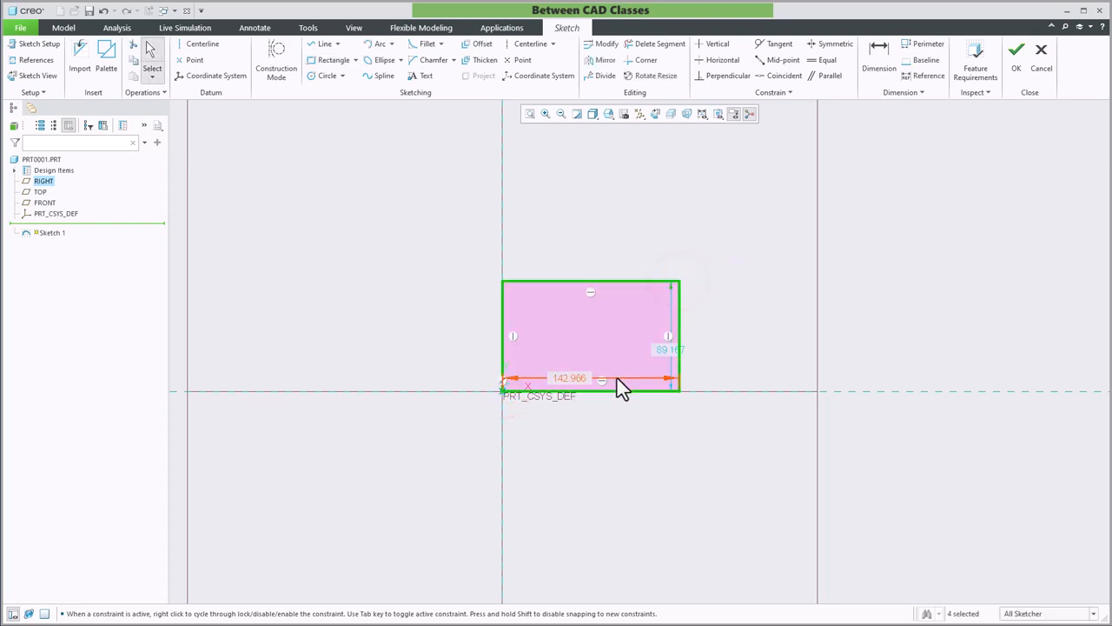
{"action": "mouse_move", "coordinate": [754, 355]}
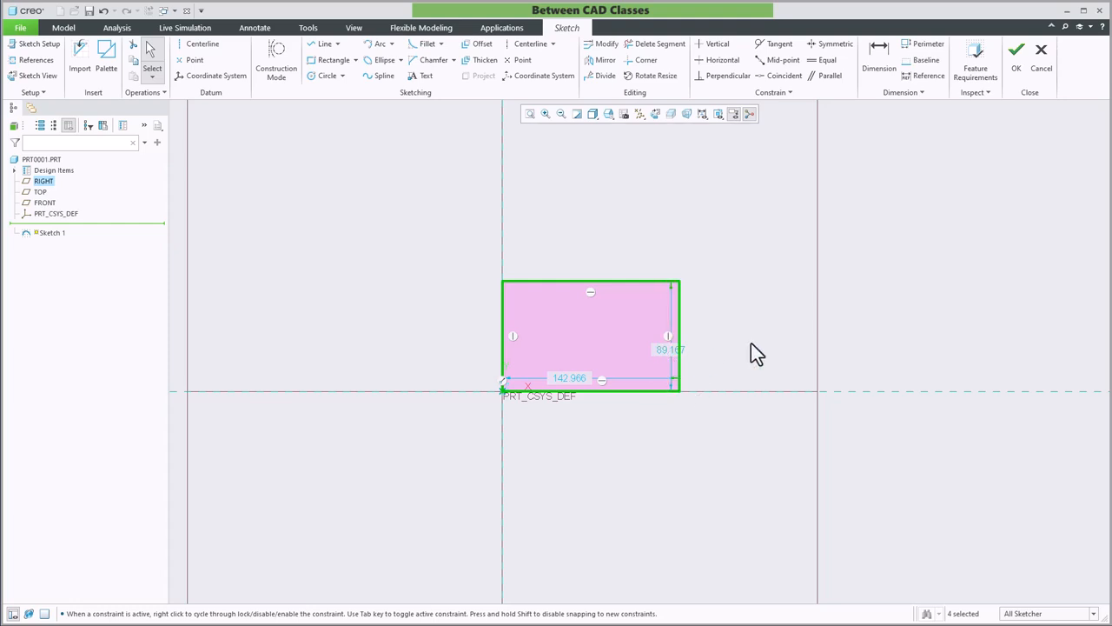
{"action": "mouse_move", "coordinate": [130, 10]}
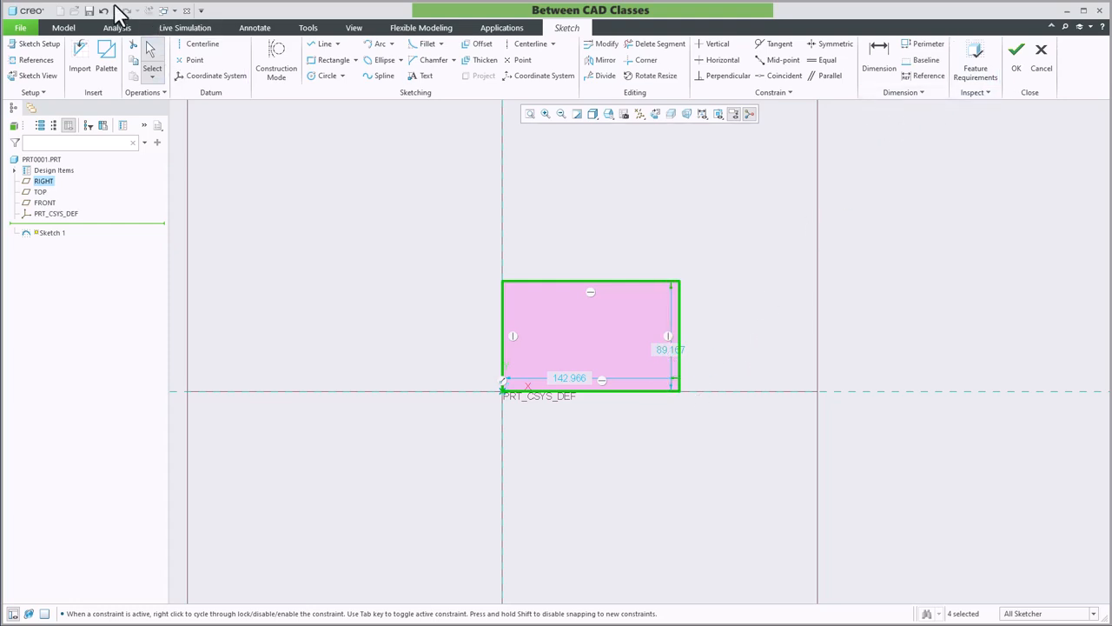
{"action": "left_click", "coordinate": [354, 60]}
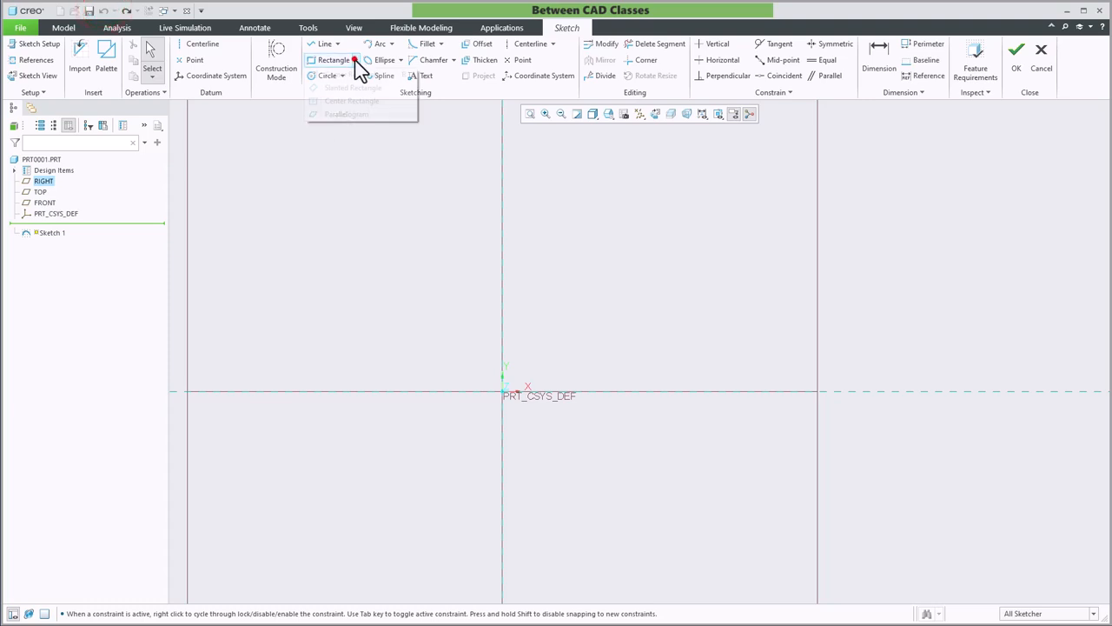
Draw a center rectangle from the origin and set its width to 20.
{"action": "left_click", "coordinate": [347, 101]}
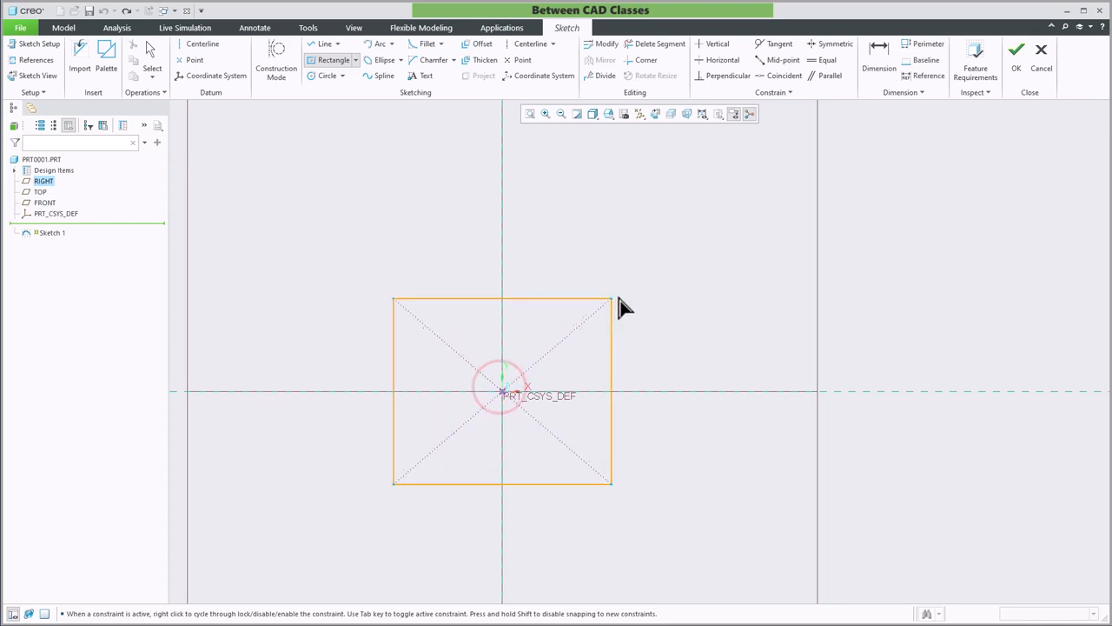
{"action": "left_click_drag", "start_coordinate": [610, 299], "coordinate": [681, 282]}
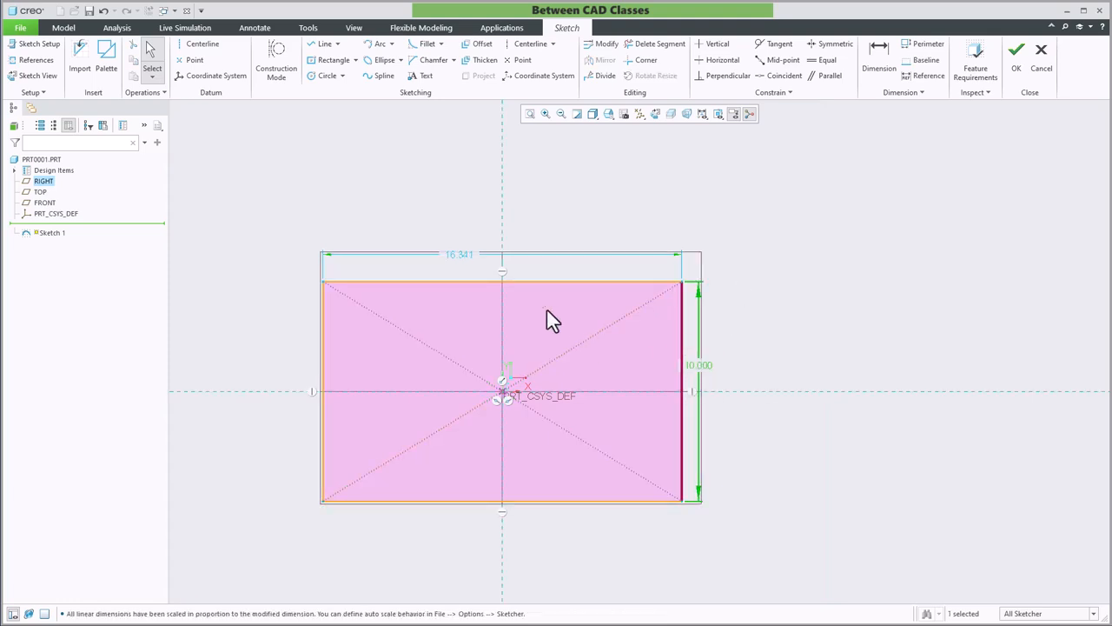
{"action": "double_click", "coordinate": [457, 254]}
{"action": "type", "text": "20.000"}
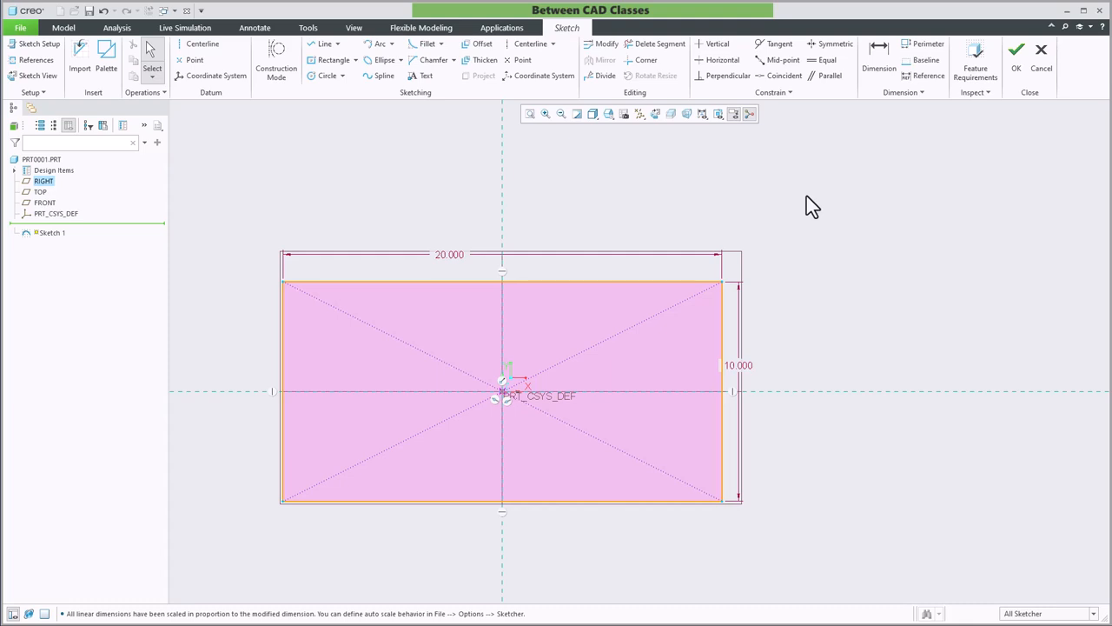
{"action": "mouse_move", "coordinate": [807, 207]}
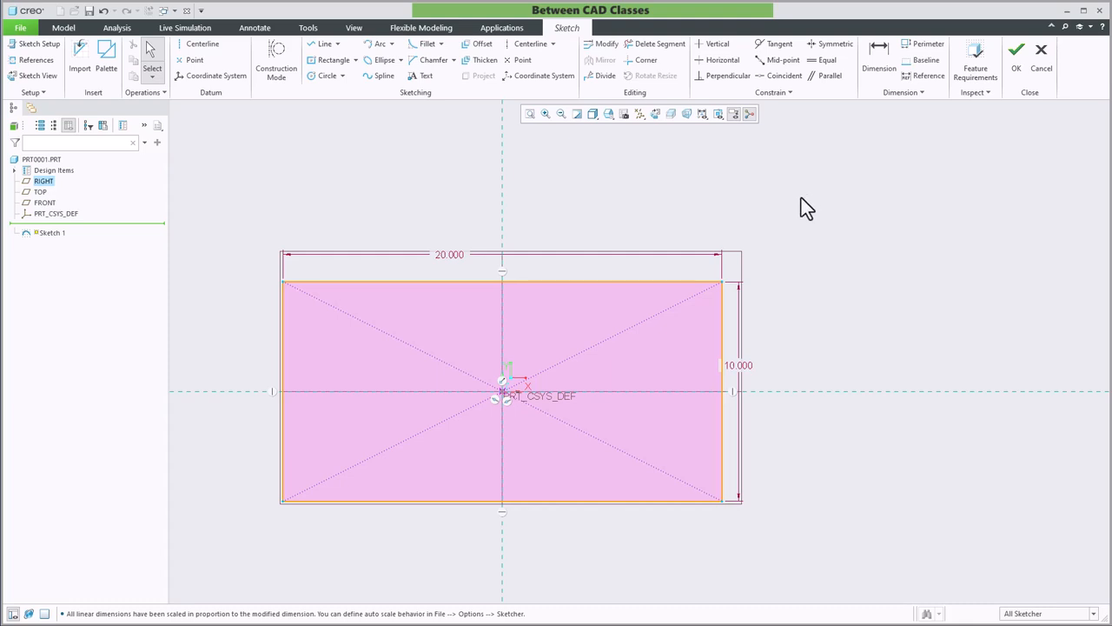